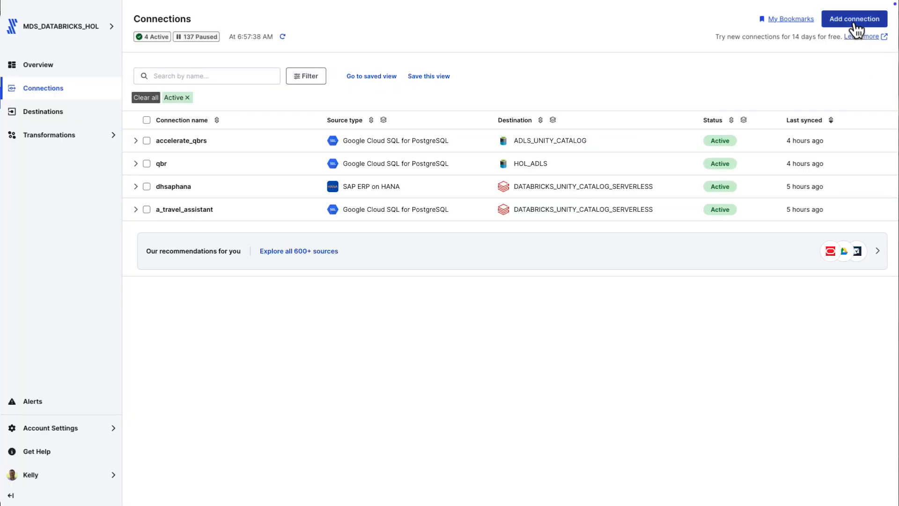
Step: Start a new connection and search the connector catalog for SAP, Oracle, SQL Server and Workday
{"action": "left_click", "coordinate": [854, 18]}
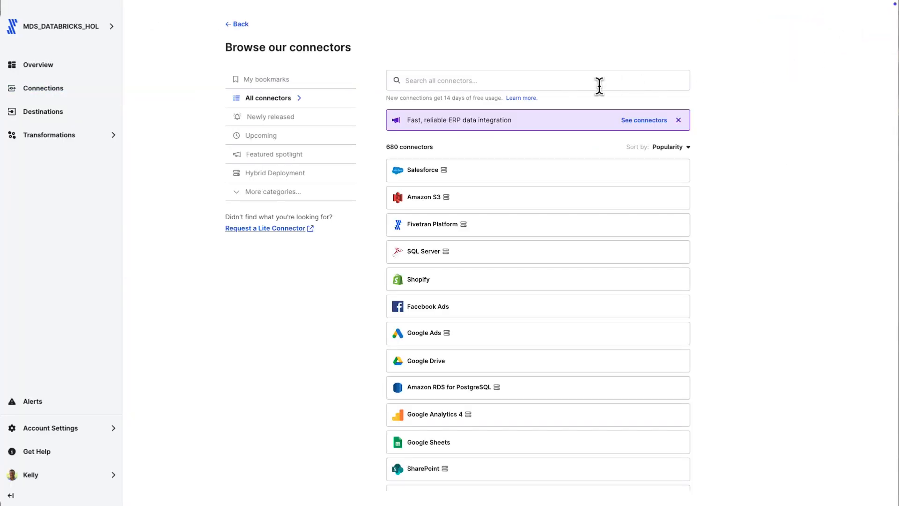
{"action": "type", "text": "sap"}
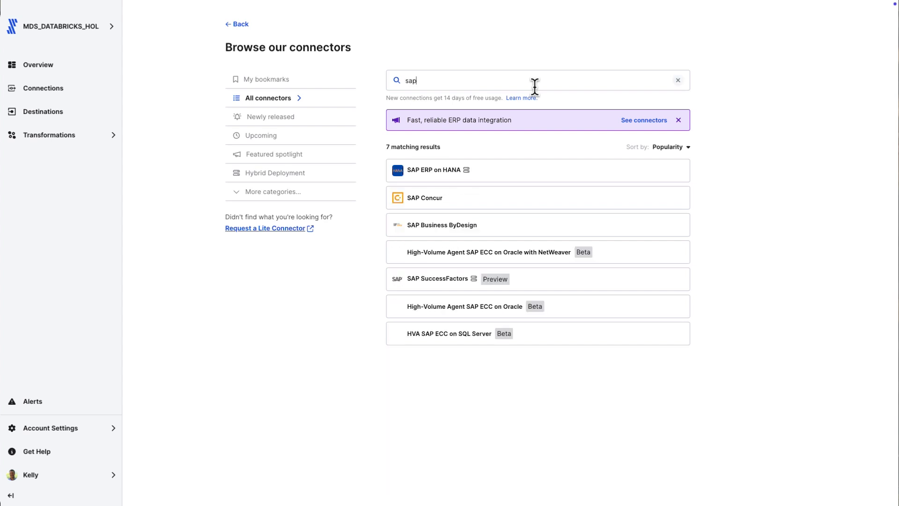
{"action": "type", "text": "or"}
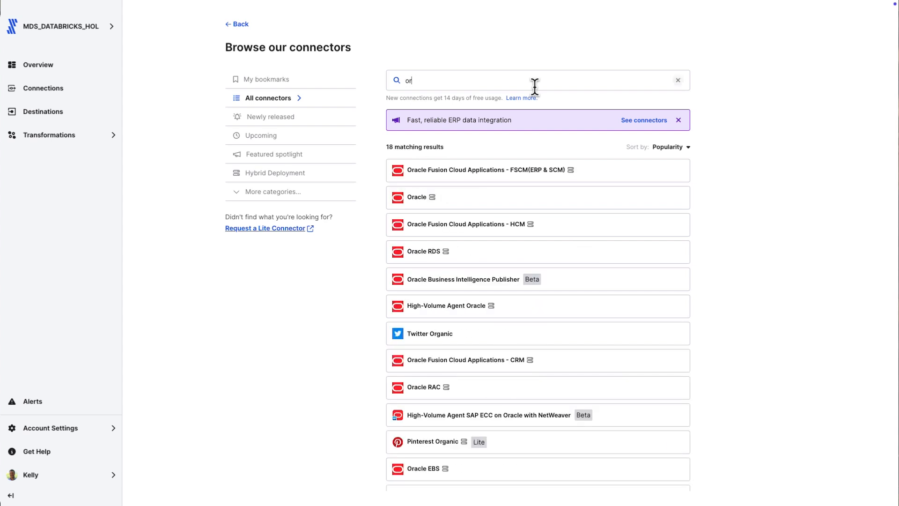
{"action": "type", "text": "sql server"}
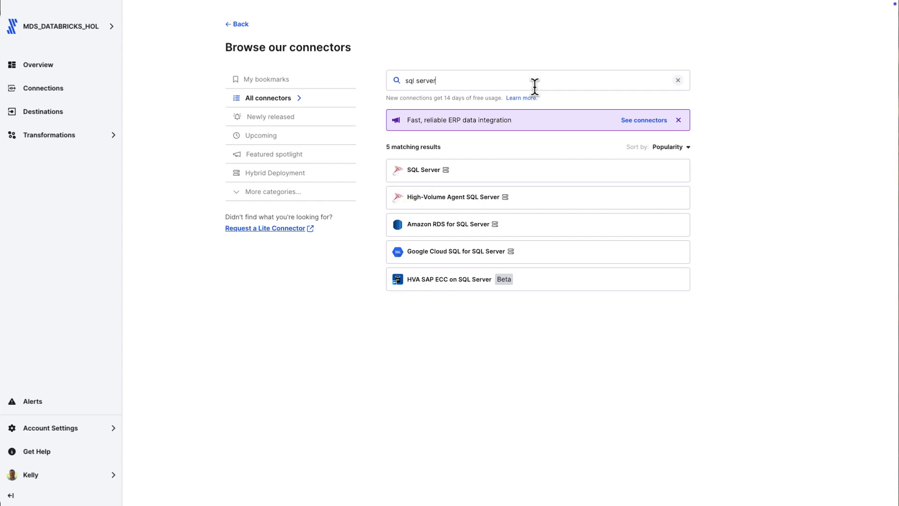
{"action": "left_click", "coordinate": [677, 79]}
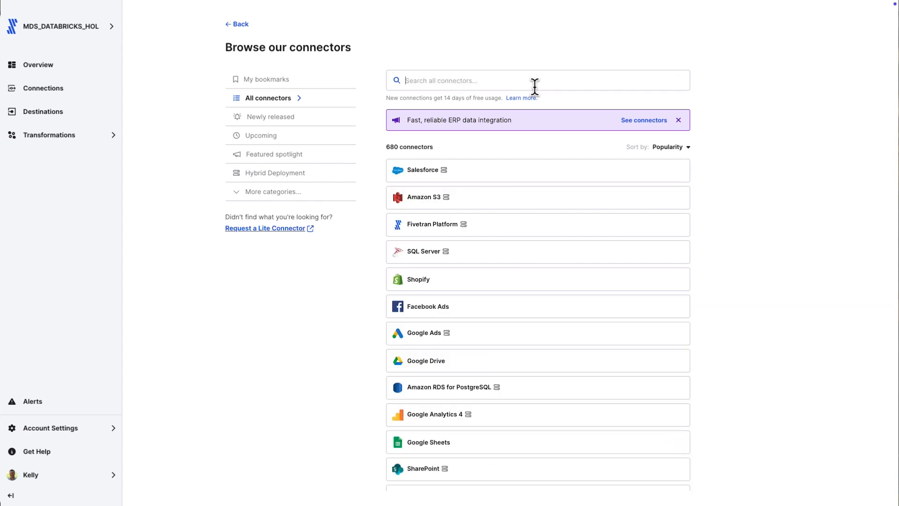
{"action": "type", "text": "workd"}
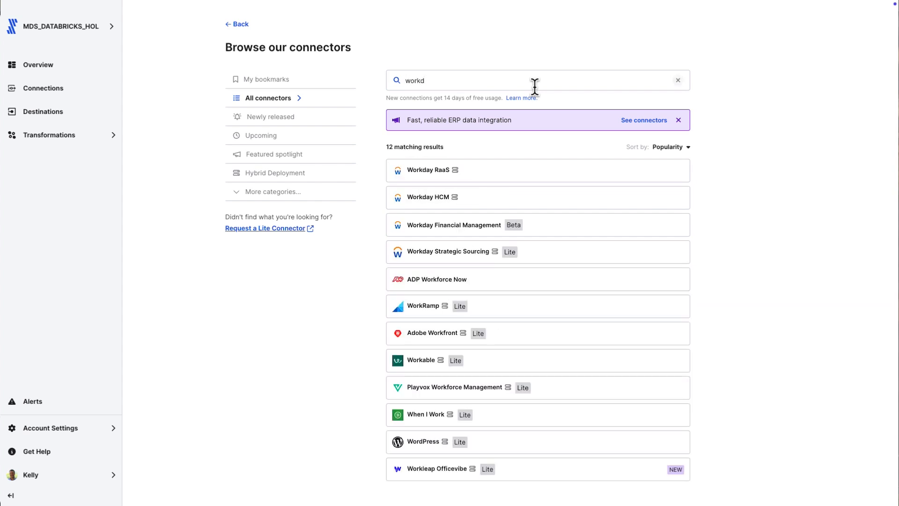
{"action": "left_click", "coordinate": [678, 81]}
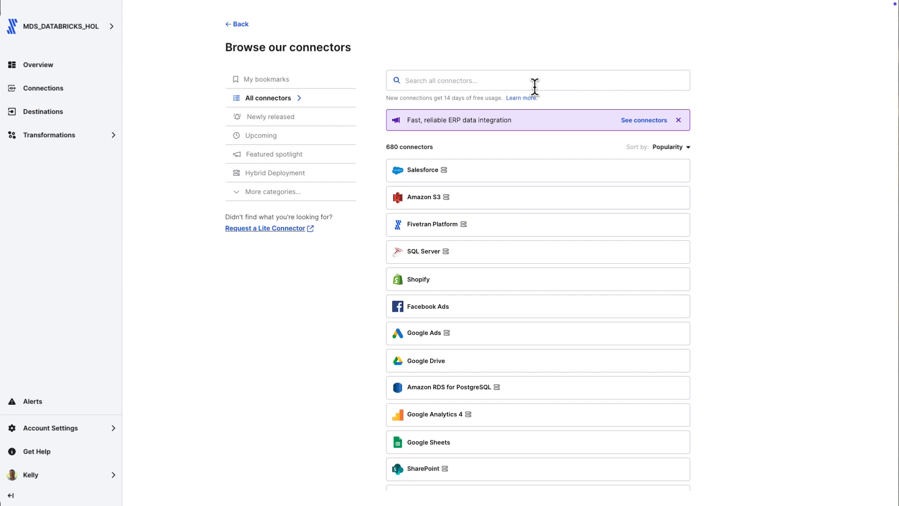
{"action": "mouse_move", "coordinate": [330, 175]}
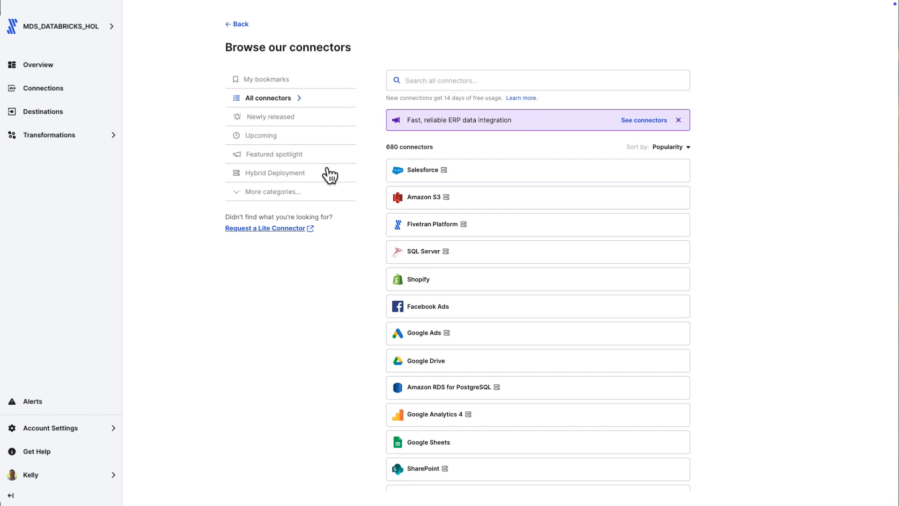
Step: Filter to Hybrid Deployment connectors, return to All, then search for Connector SDK and Salesforce
{"action": "left_click", "coordinate": [274, 172]}
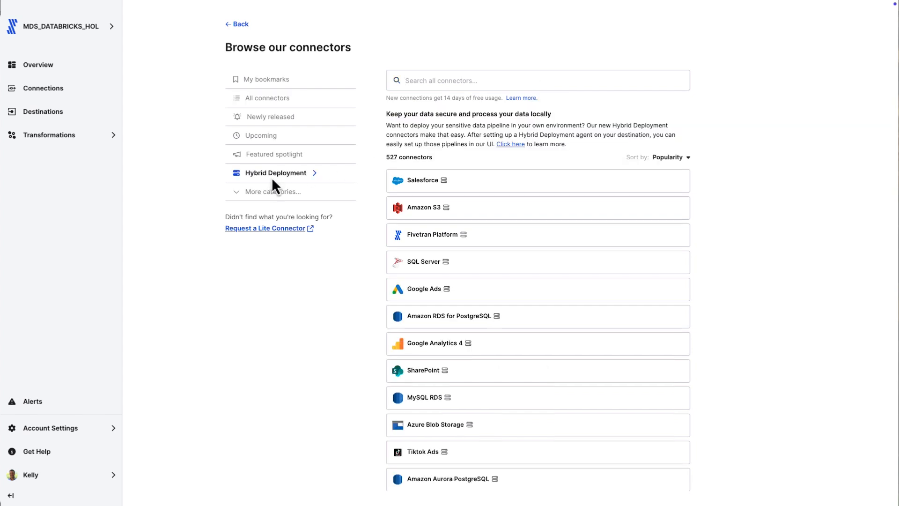
{"action": "mouse_move", "coordinate": [386, 123]}
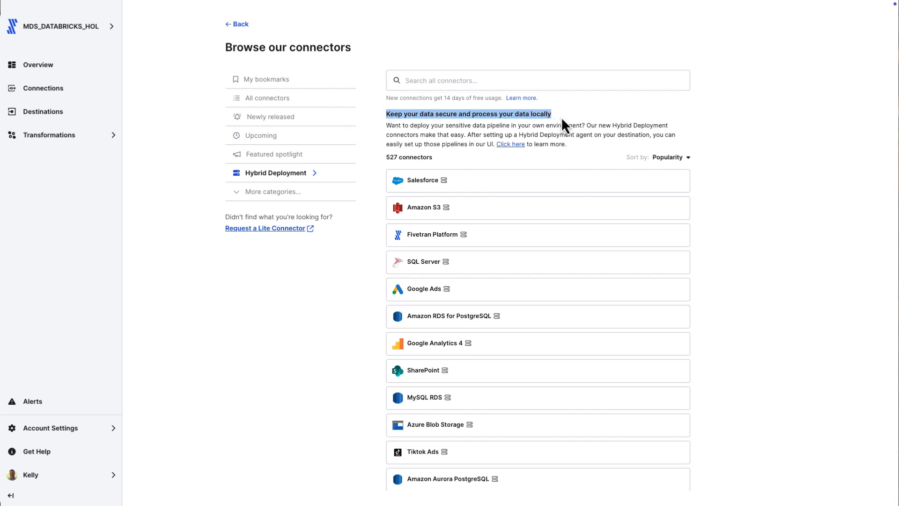
{"action": "mouse_move", "coordinate": [267, 97]}
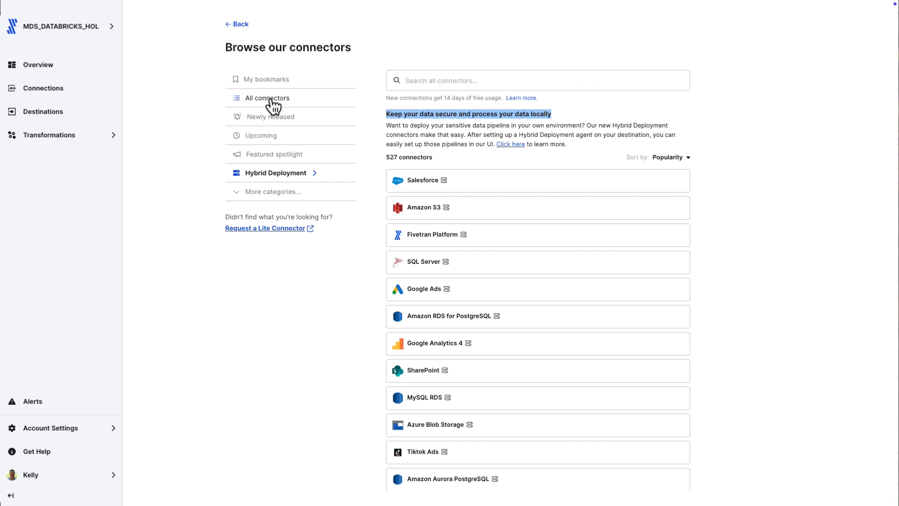
{"action": "left_click", "coordinate": [267, 97]}
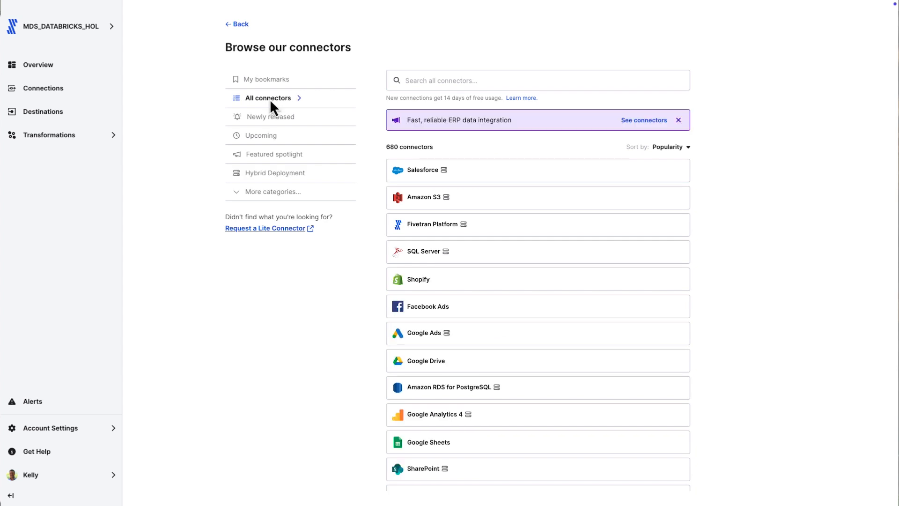
{"action": "mouse_move", "coordinate": [275, 234]}
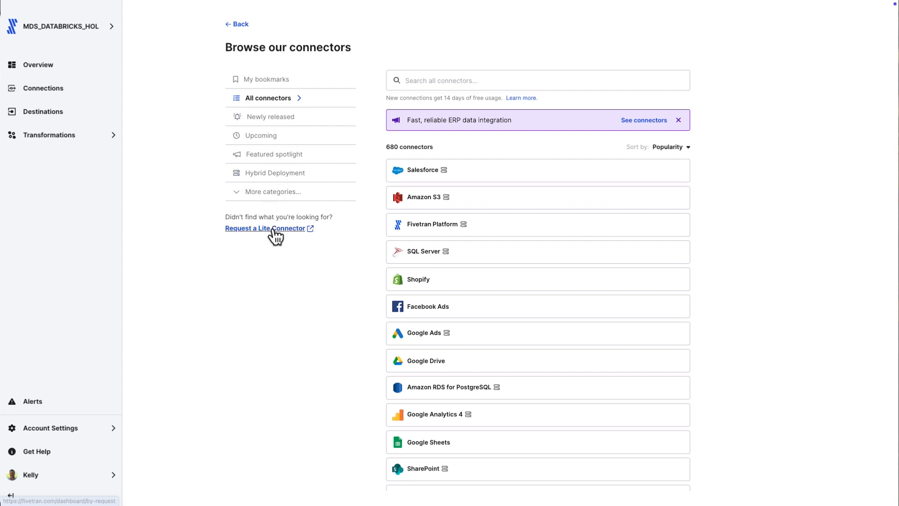
{"action": "mouse_move", "coordinate": [367, 127]}
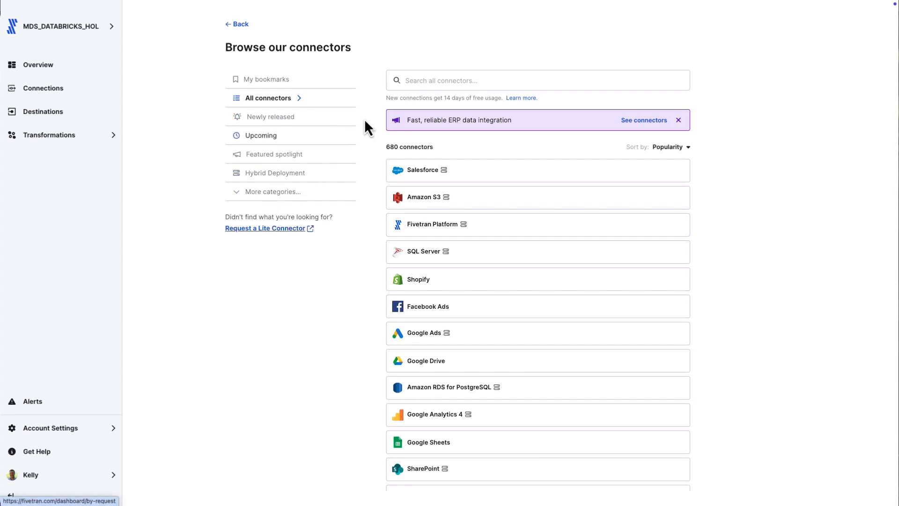
{"action": "type", "text": "con"}
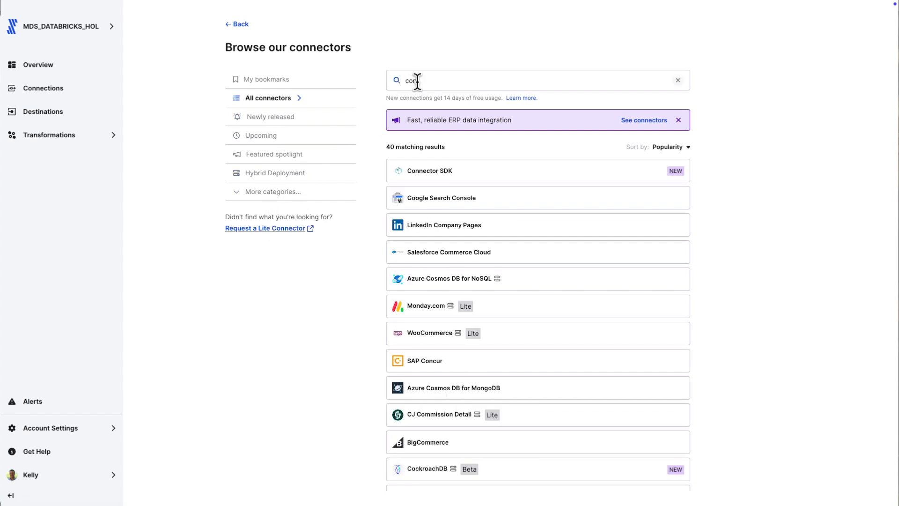
{"action": "type", "text": "nector"}
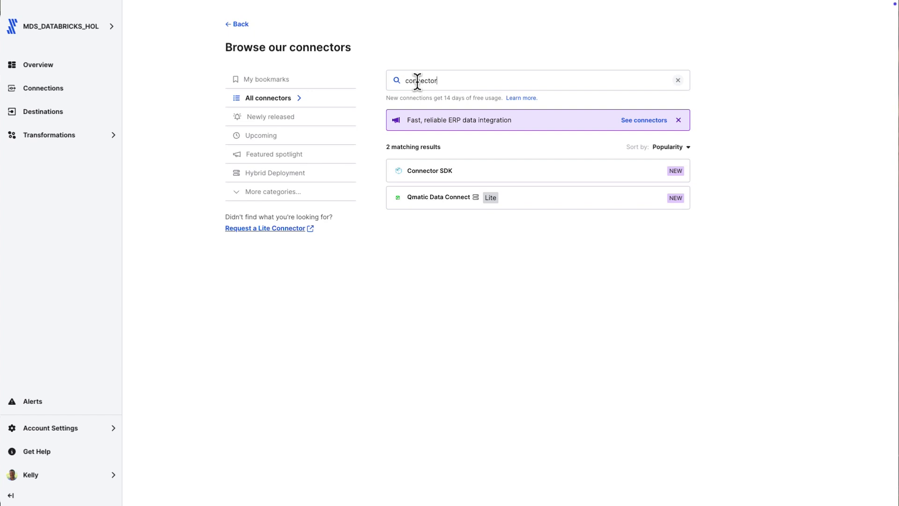
{"action": "mouse_move", "coordinate": [429, 170]}
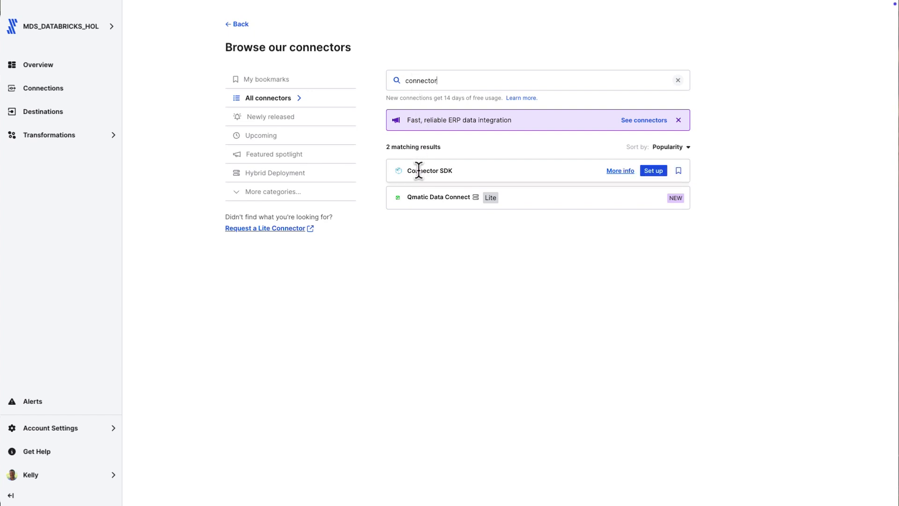
{"action": "mouse_move", "coordinate": [400, 85]}
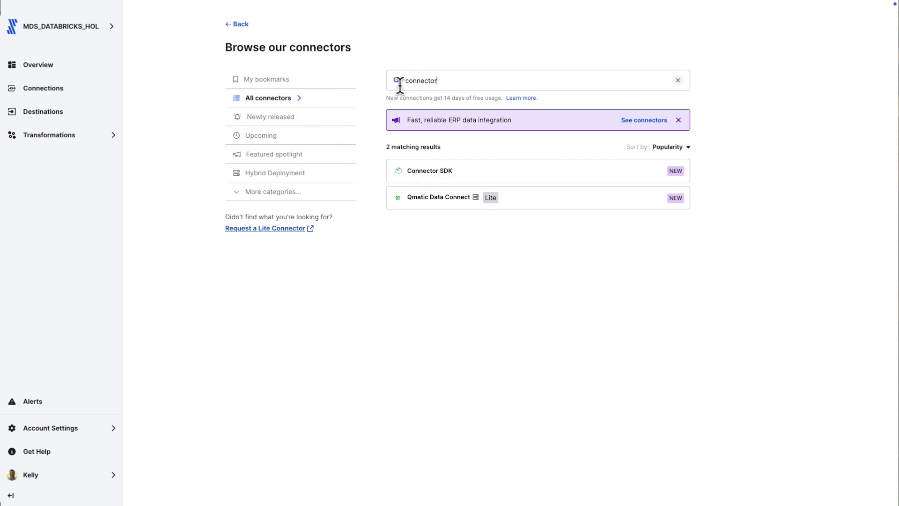
{"action": "left_click", "coordinate": [677, 81]}
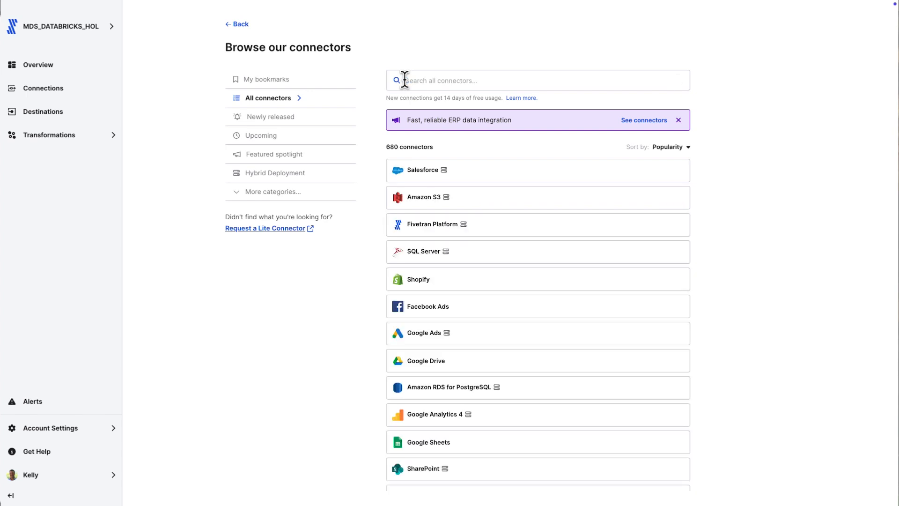
{"action": "type", "text": "sales"}
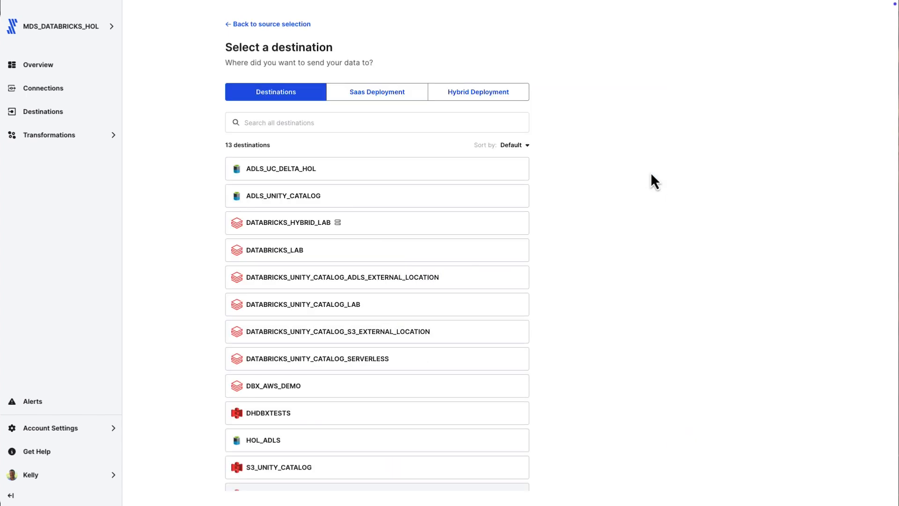
{"action": "mouse_move", "coordinate": [507, 362]}
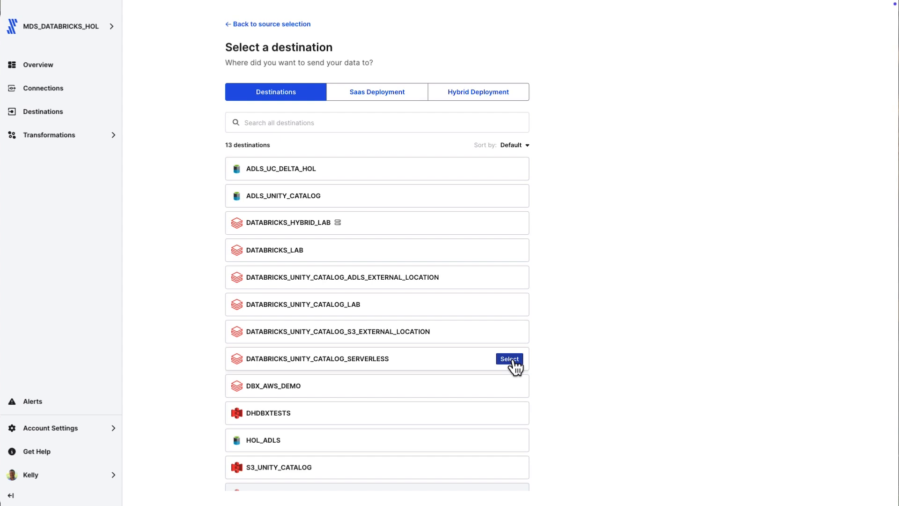
Step: Target DATABRICKS_UNITY_CATALOG_SERVERLESS with schema accelerate_qbrs_sfdc and authorize the Salesforce account
{"action": "left_click", "coordinate": [507, 359]}
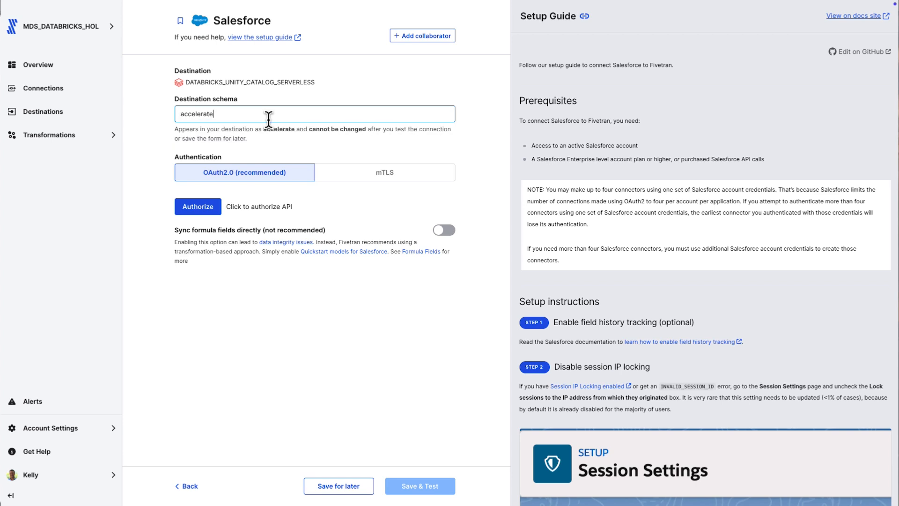
{"action": "type", "text": "_qbrs_s"}
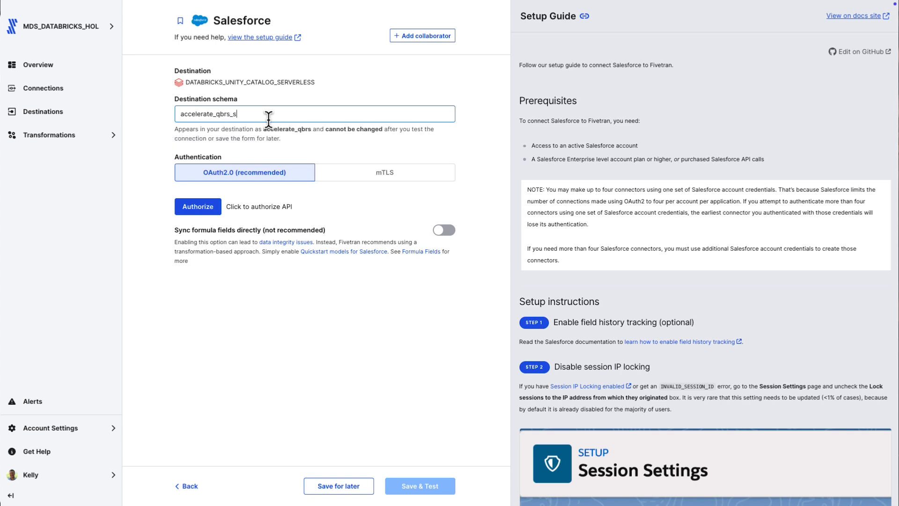
{"action": "type", "text": "fdc"}
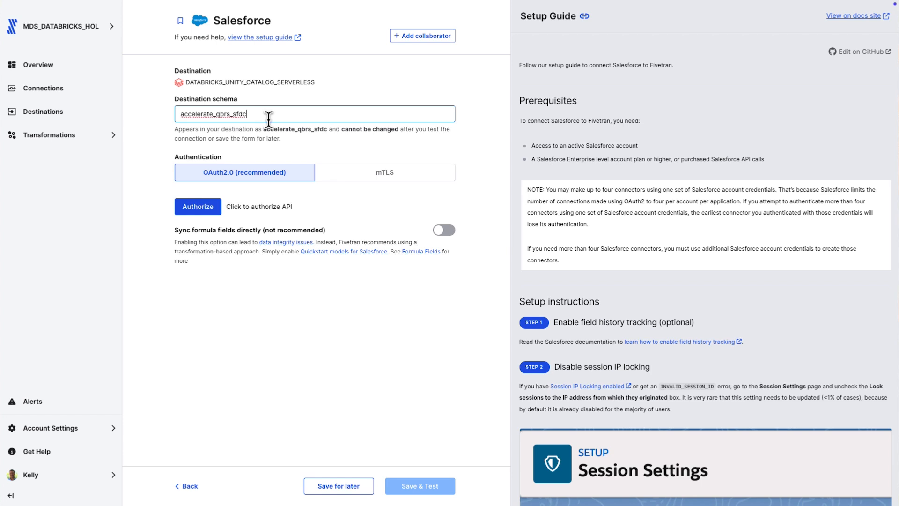
{"action": "left_click", "coordinate": [198, 206]}
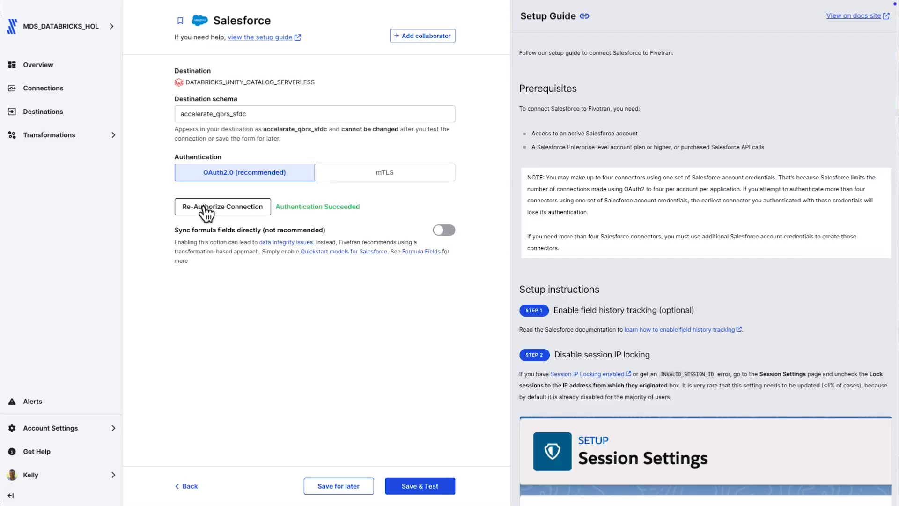
Step: Save and test the Salesforce connection and continue once all tests pass
{"action": "left_click", "coordinate": [420, 486]}
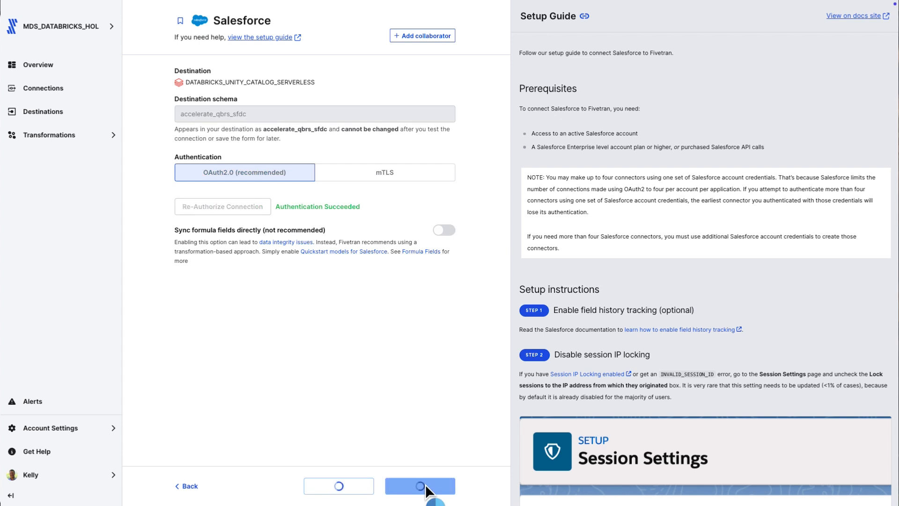
{"action": "left_click", "coordinate": [420, 486]}
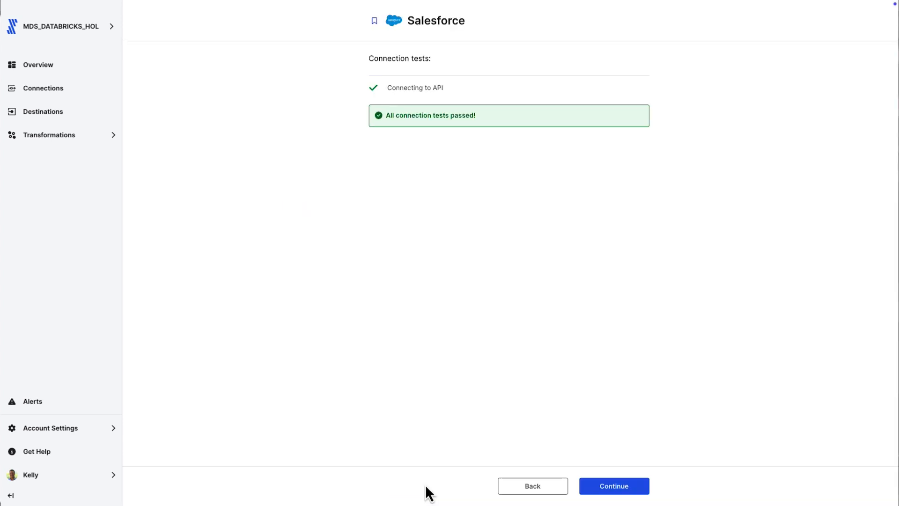
{"action": "mouse_move", "coordinate": [612, 486]}
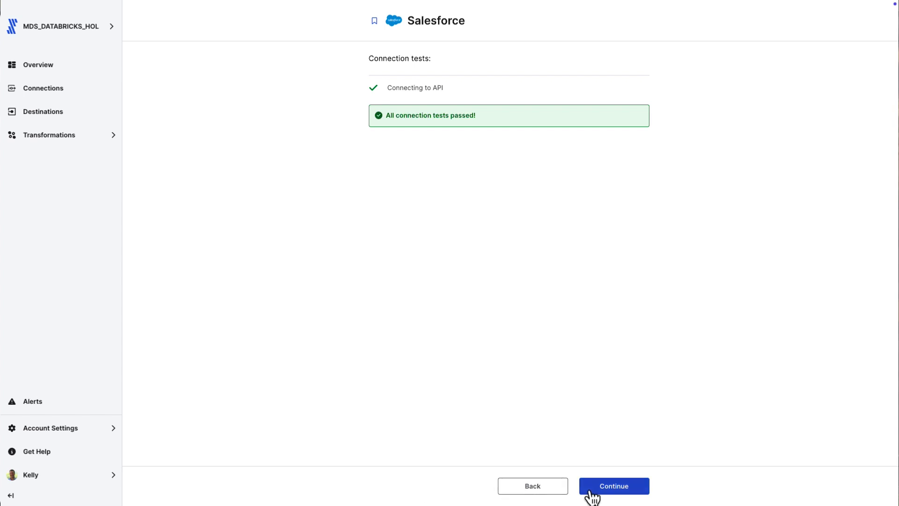
{"action": "left_click", "coordinate": [612, 486]}
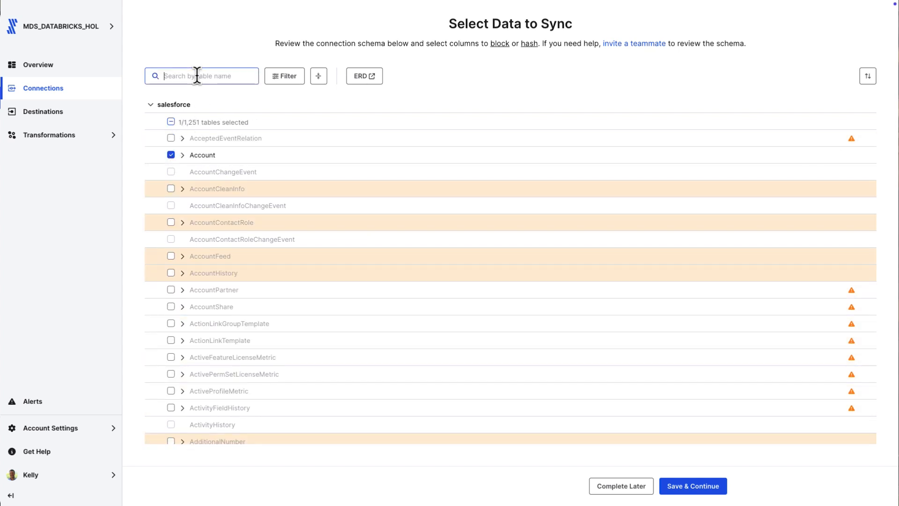
Step: Select the Opportunity, Lead and Account tables, check AccountNumber hashing, and save the data selection
{"action": "type", "text": "oppor"}
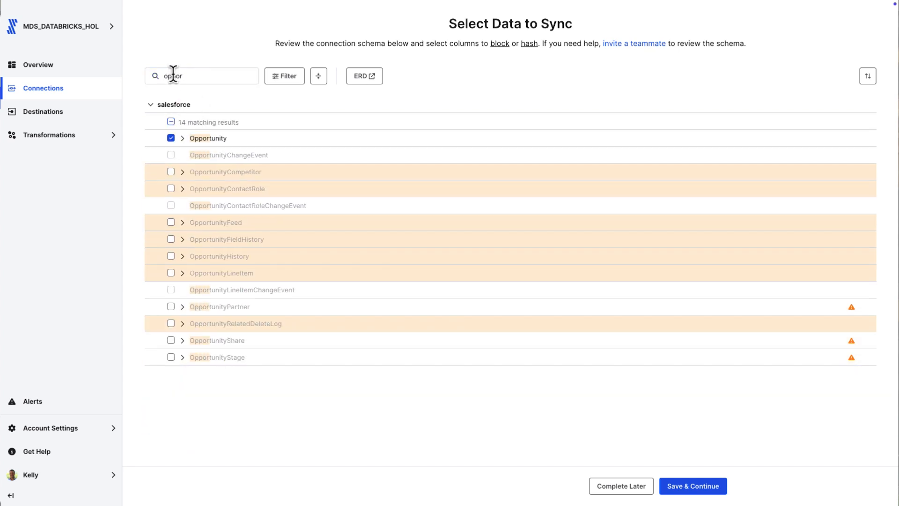
{"action": "type", "text": "lead"}
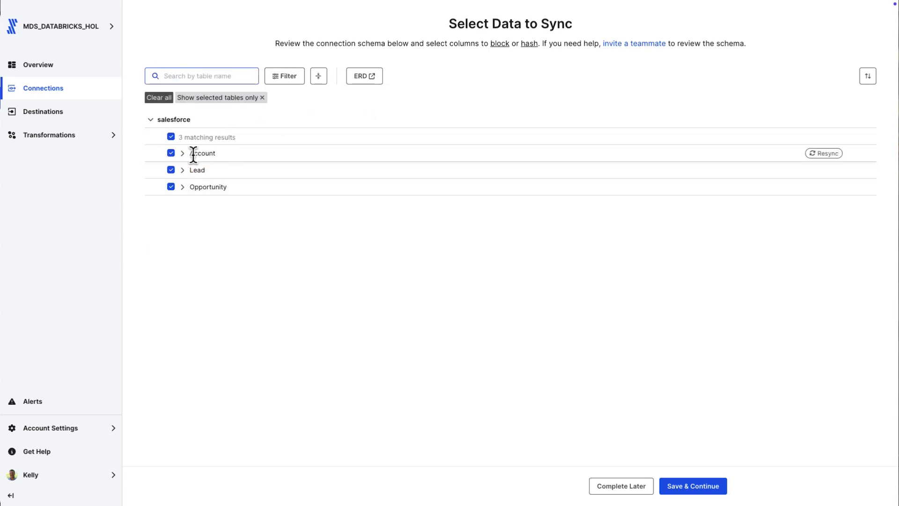
{"action": "left_click", "coordinate": [182, 153]}
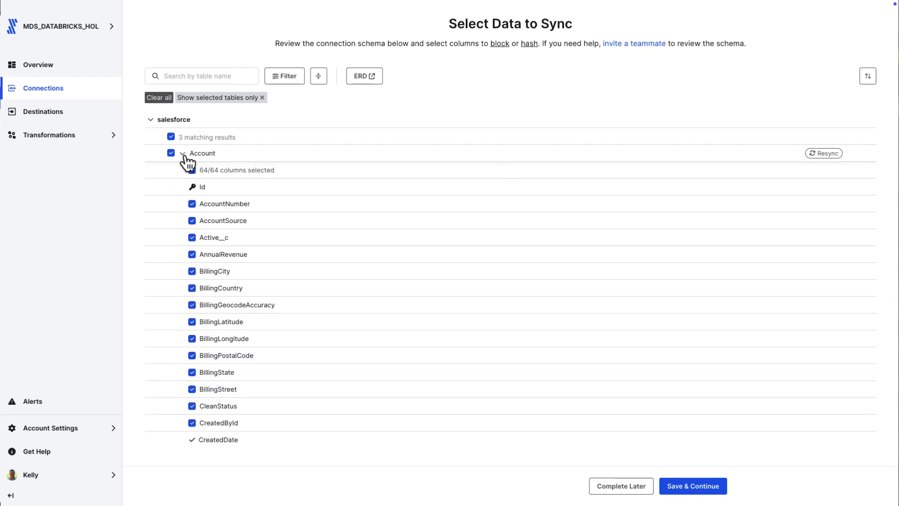
{"action": "left_click", "coordinate": [817, 204]}
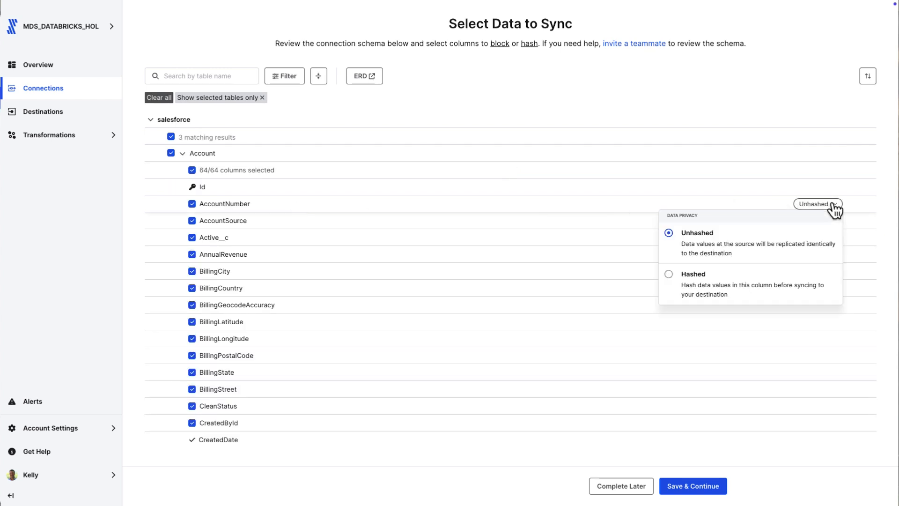
{"action": "mouse_move", "coordinate": [576, 125]}
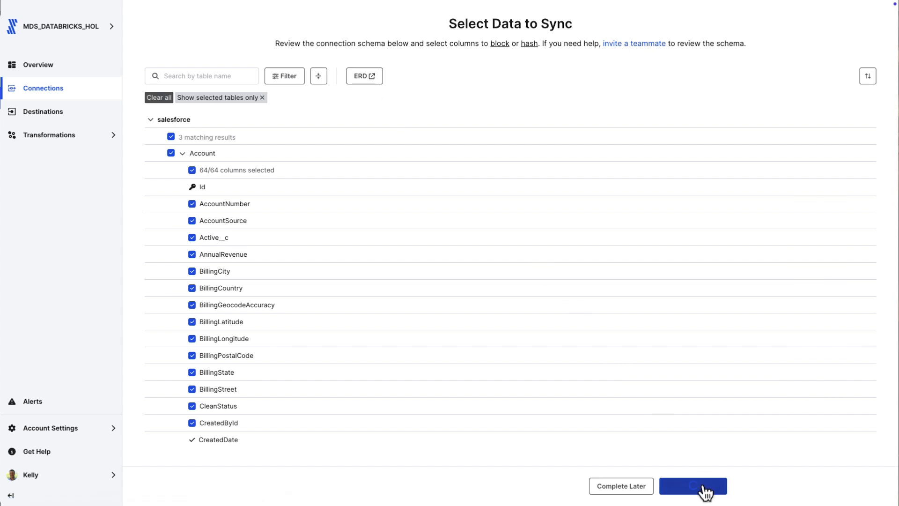
{"action": "left_click", "coordinate": [692, 486]}
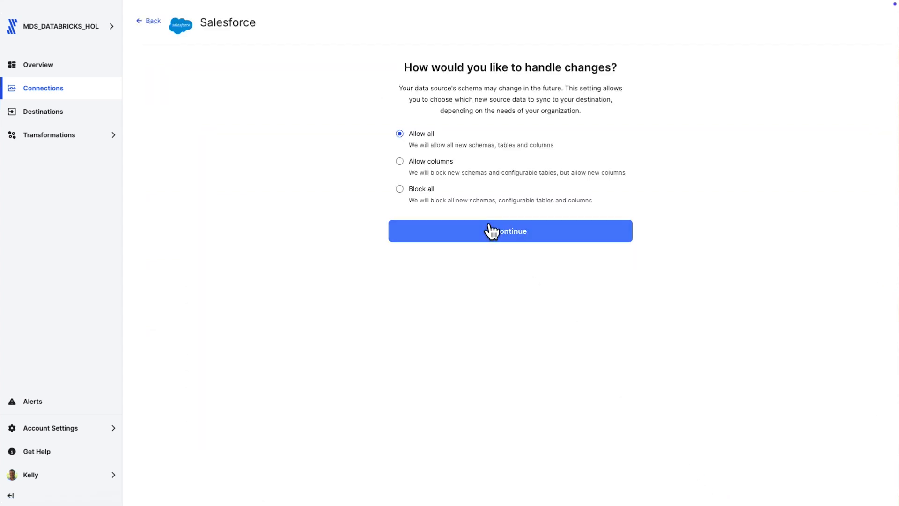
Step: Allow all schema changes, defer the Quickstart model, start the Salesforce initial sync and return to Connections
{"action": "left_click", "coordinate": [509, 230]}
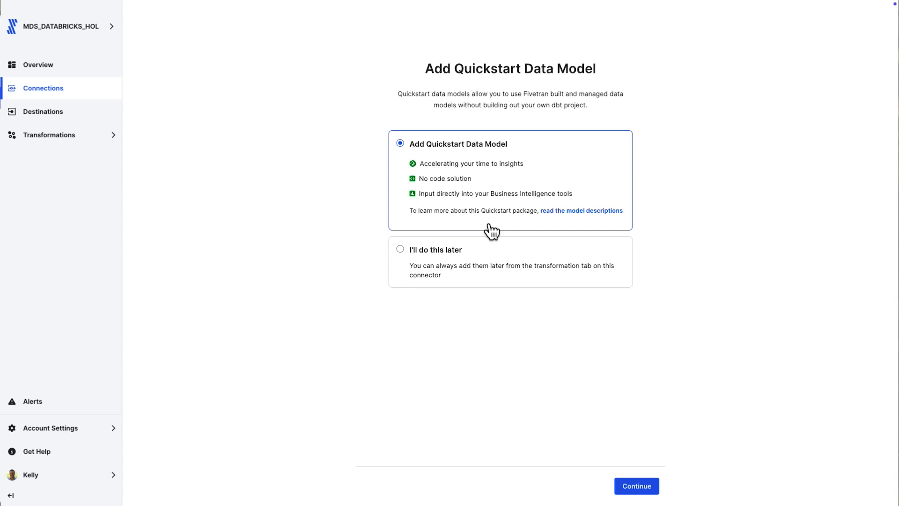
{"action": "mouse_move", "coordinate": [502, 164]}
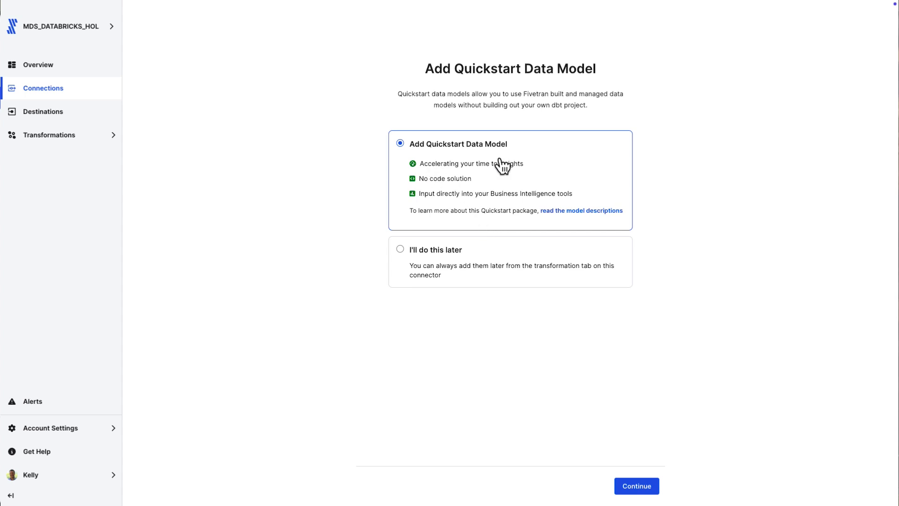
{"action": "left_click", "coordinate": [400, 249]}
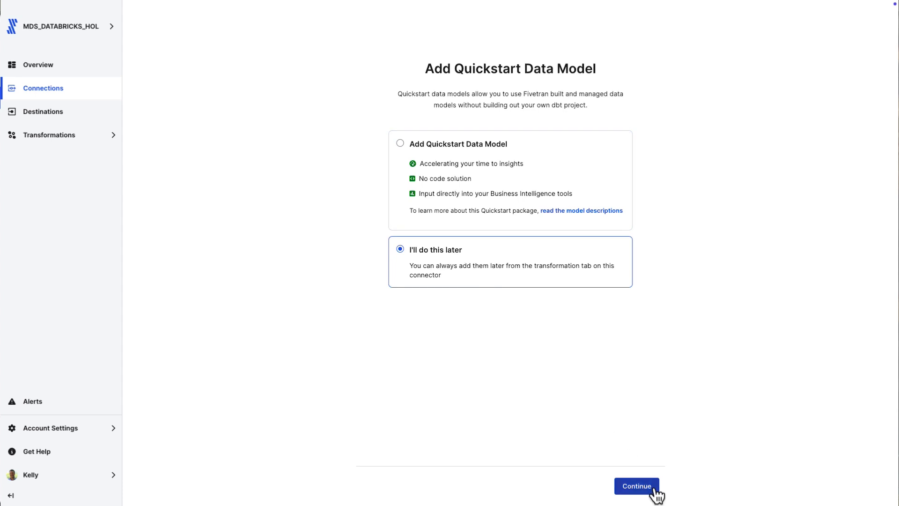
{"action": "left_click", "coordinate": [637, 486]}
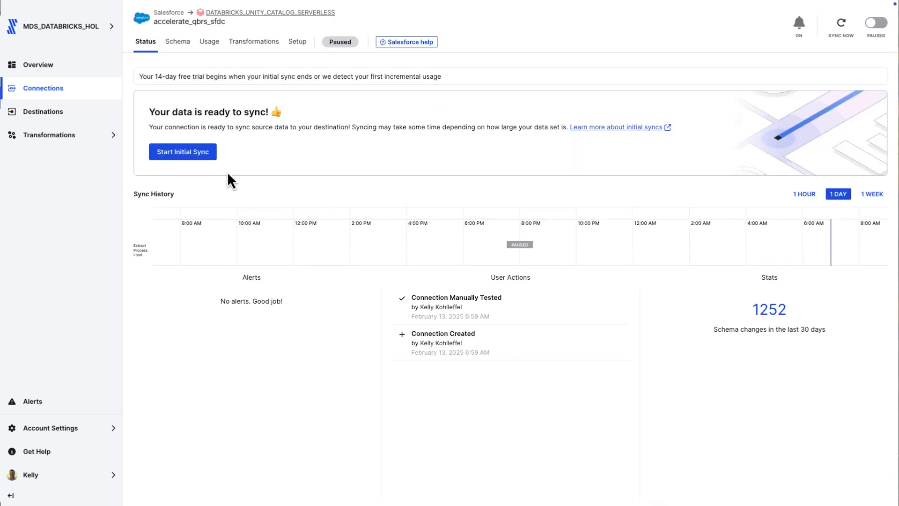
{"action": "left_click", "coordinate": [183, 151]}
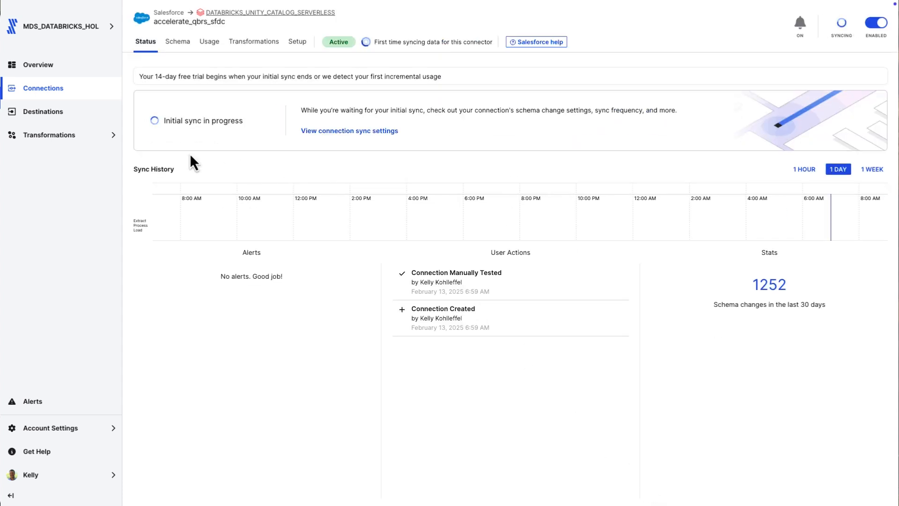
{"action": "mouse_move", "coordinate": [195, 163]}
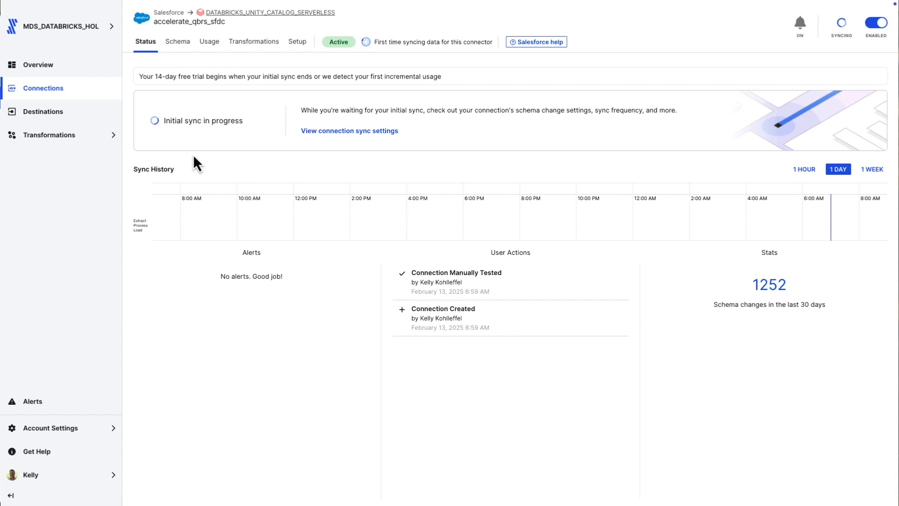
{"action": "mouse_move", "coordinate": [43, 88]}
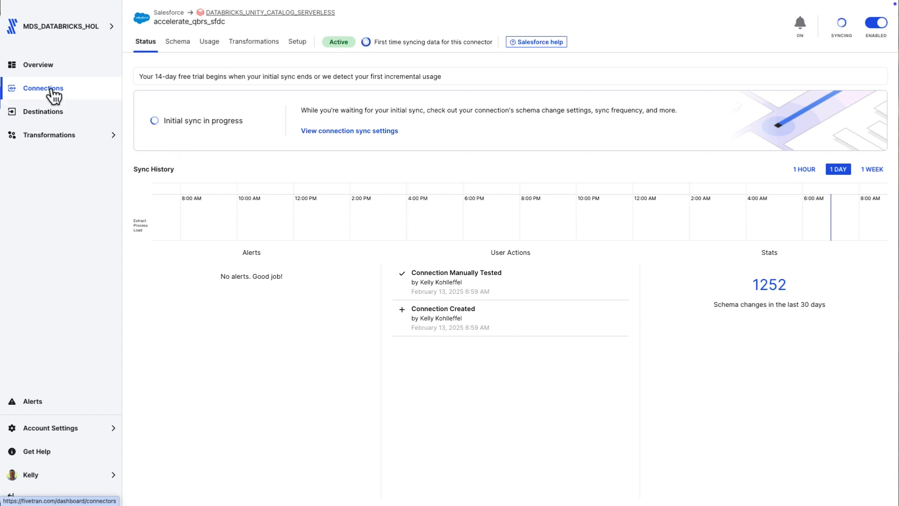
{"action": "left_click", "coordinate": [42, 88]}
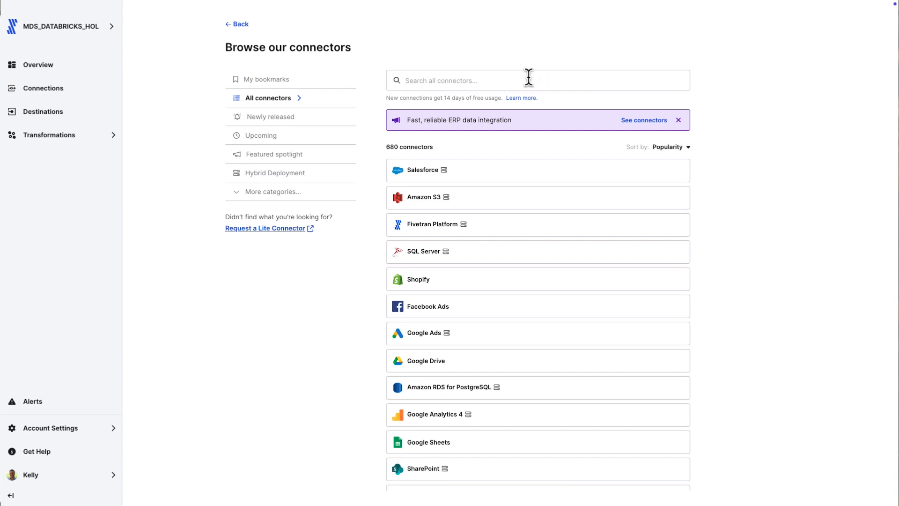
Step: Choose Zendesk Support, enter domain d3v-fivetran and set the historic sync limit to 01/01/2024
{"action": "type", "text": "zendesk"}
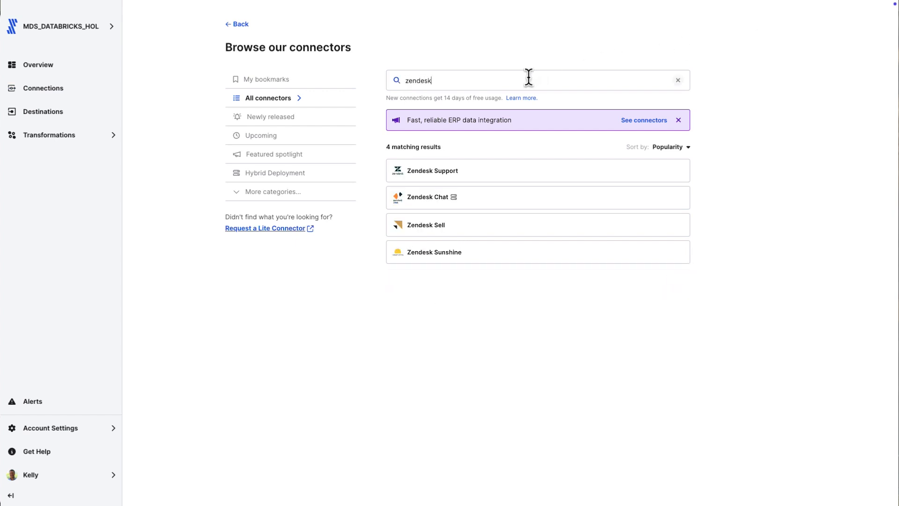
{"action": "mouse_move", "coordinate": [654, 170]}
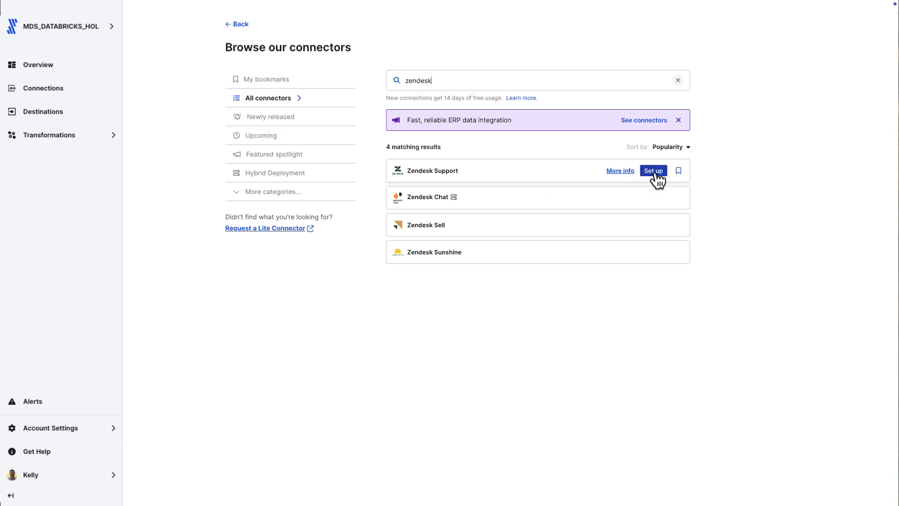
{"action": "left_click", "coordinate": [653, 170]}
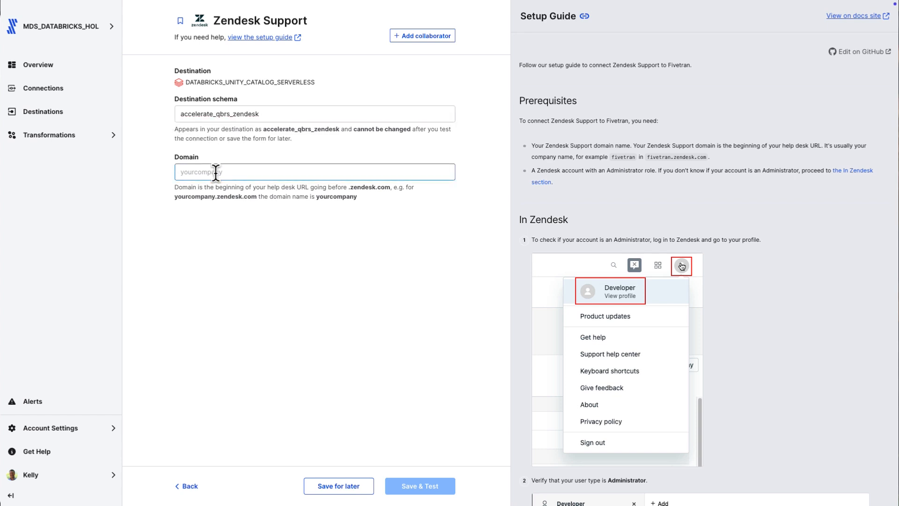
{"action": "type", "text": "d3v-fivetran"}
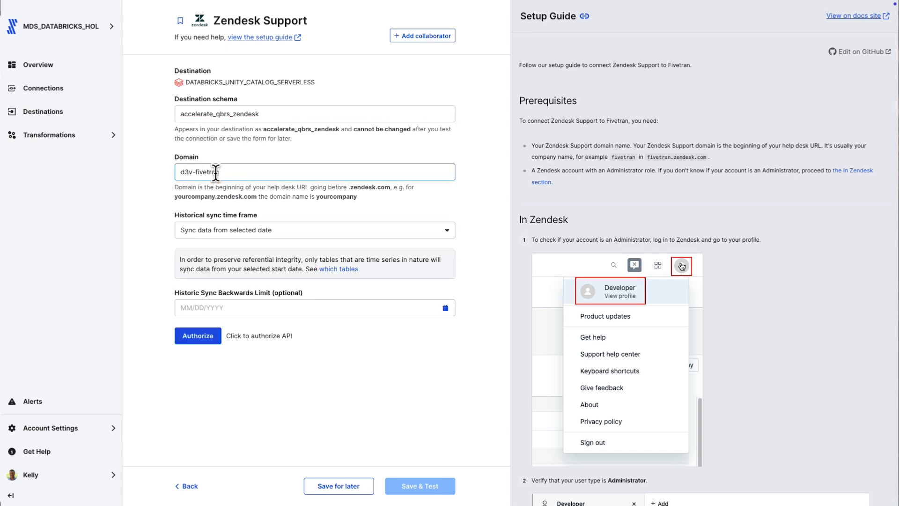
{"action": "left_click", "coordinate": [310, 307]}
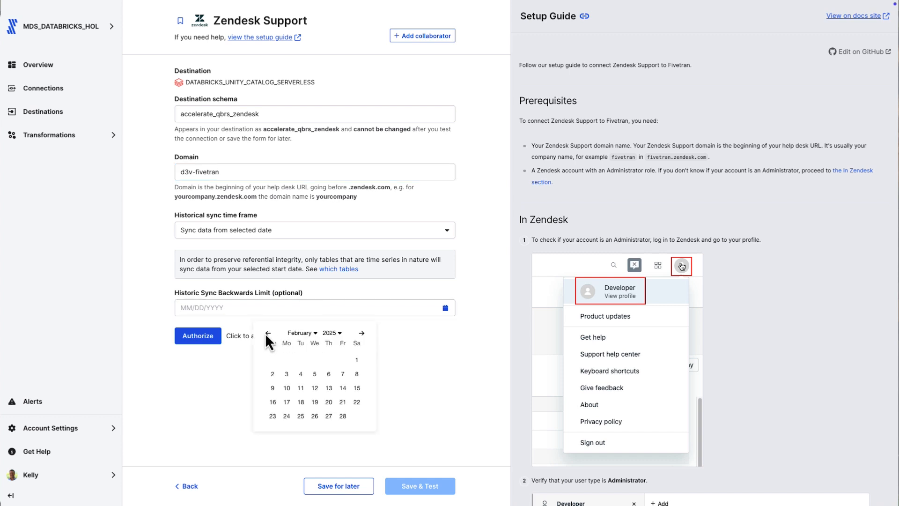
{"action": "left_click", "coordinate": [267, 334]}
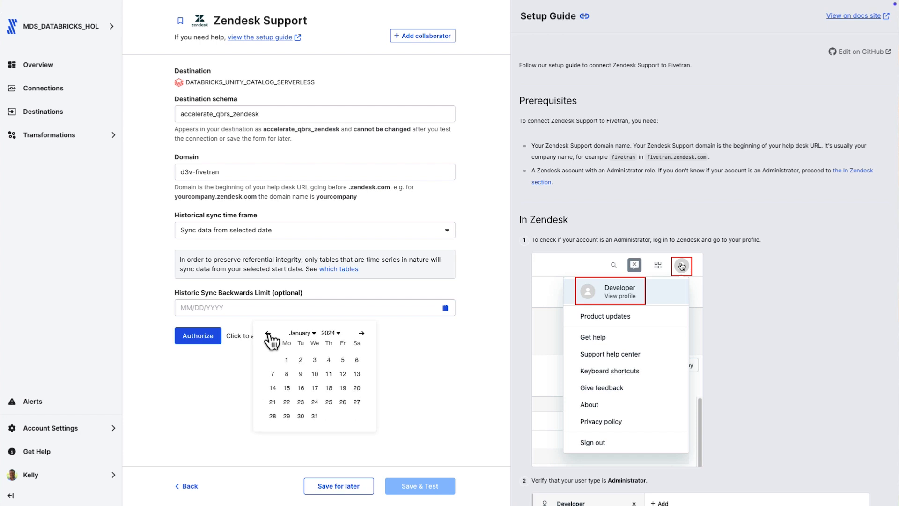
{"action": "left_click", "coordinate": [286, 359]}
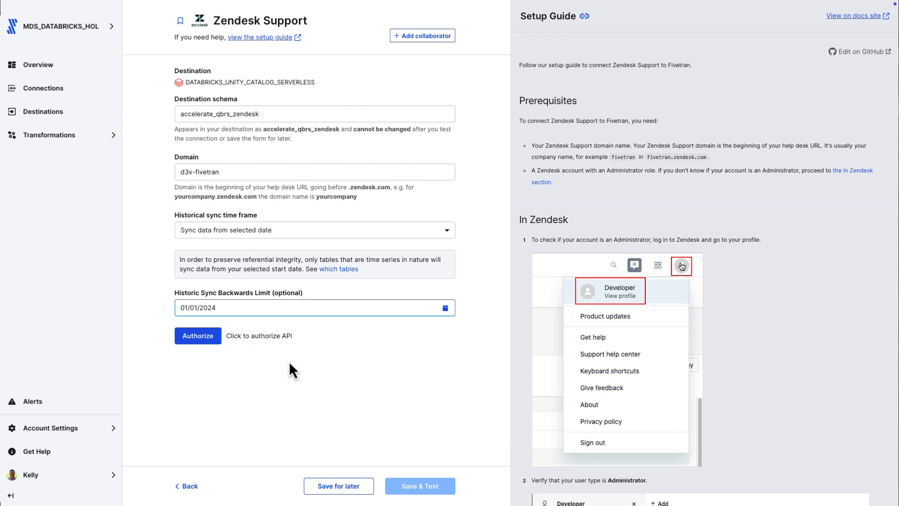
{"action": "mouse_move", "coordinate": [198, 336]}
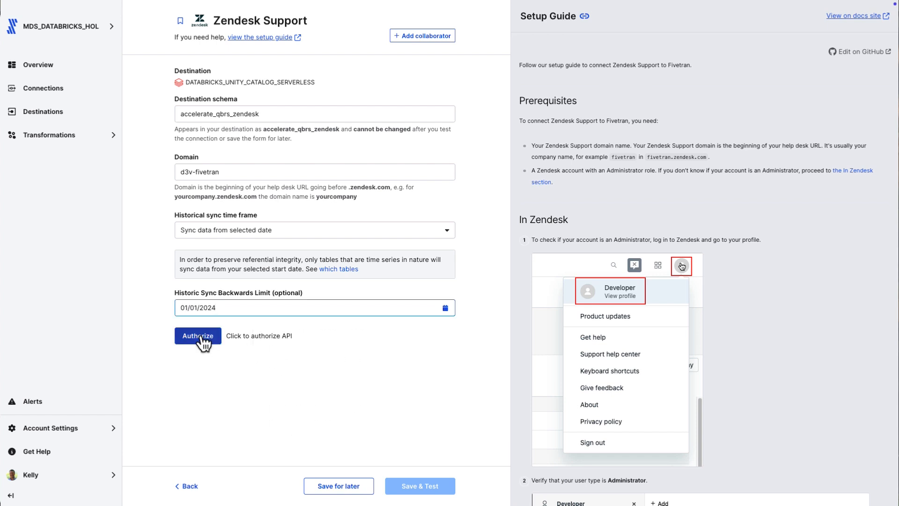
Step: Authorize Zendesk API access, save and test the connection, and continue after tests pass
{"action": "left_click", "coordinate": [197, 335]}
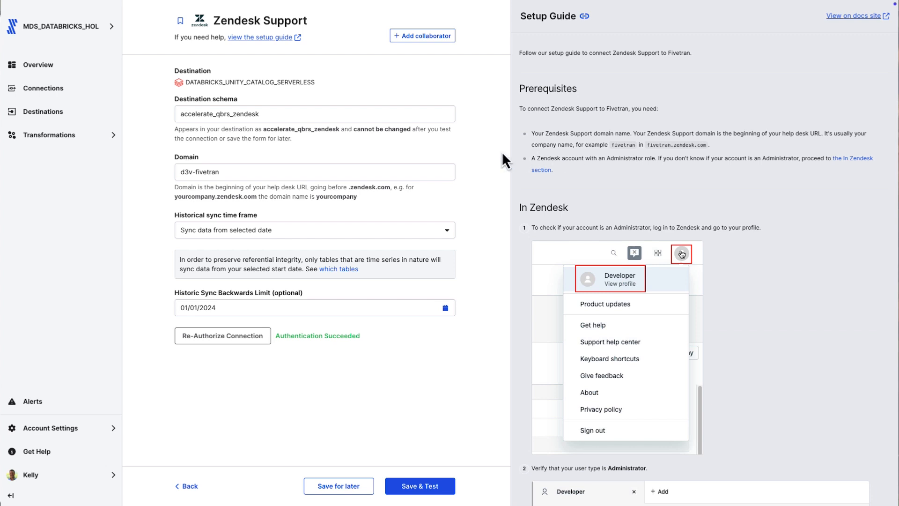
{"action": "left_click", "coordinate": [419, 486]}
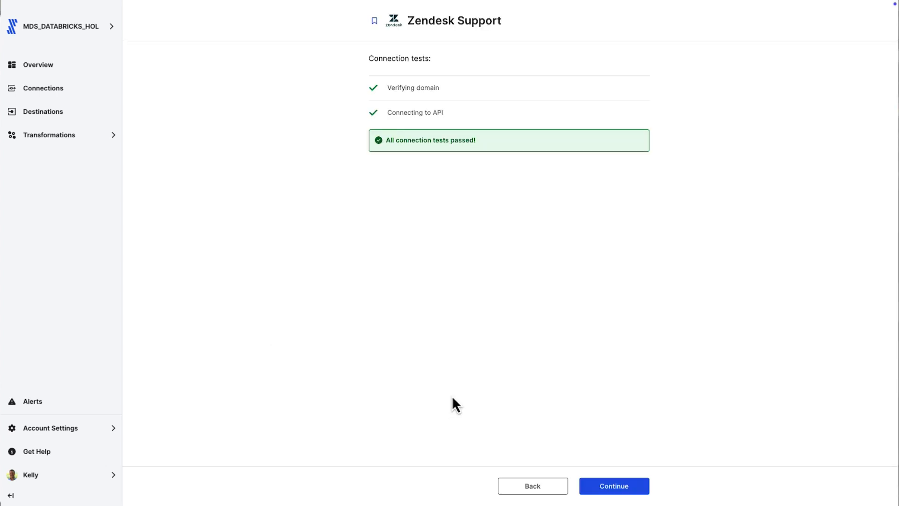
{"action": "left_click", "coordinate": [612, 486]}
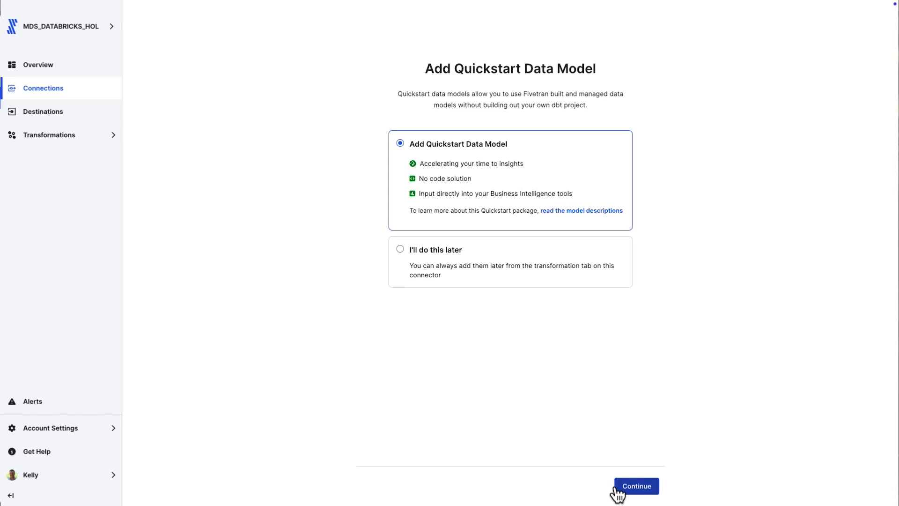
Step: Defer the Quickstart model, start syncing all Zendesk data now, and begin adding another connection
{"action": "left_click", "coordinate": [400, 249]}
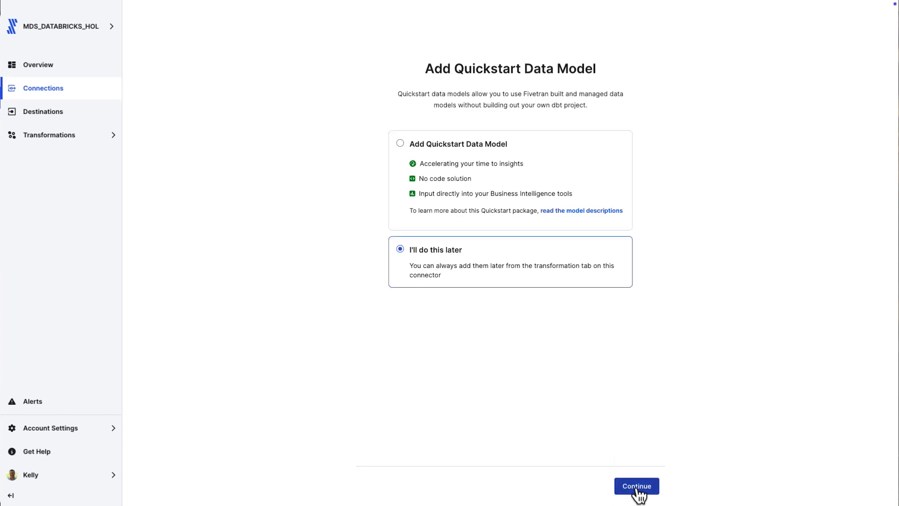
{"action": "left_click", "coordinate": [636, 486]}
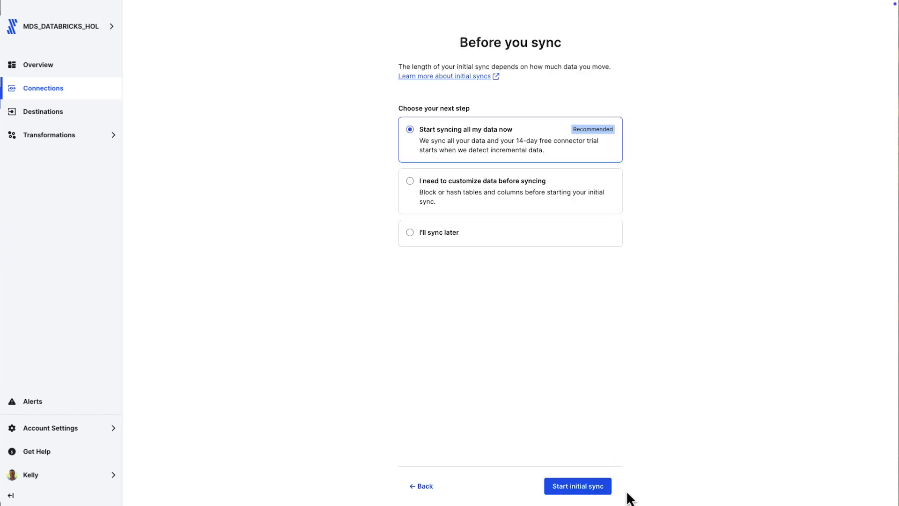
{"action": "left_click", "coordinate": [578, 486]}
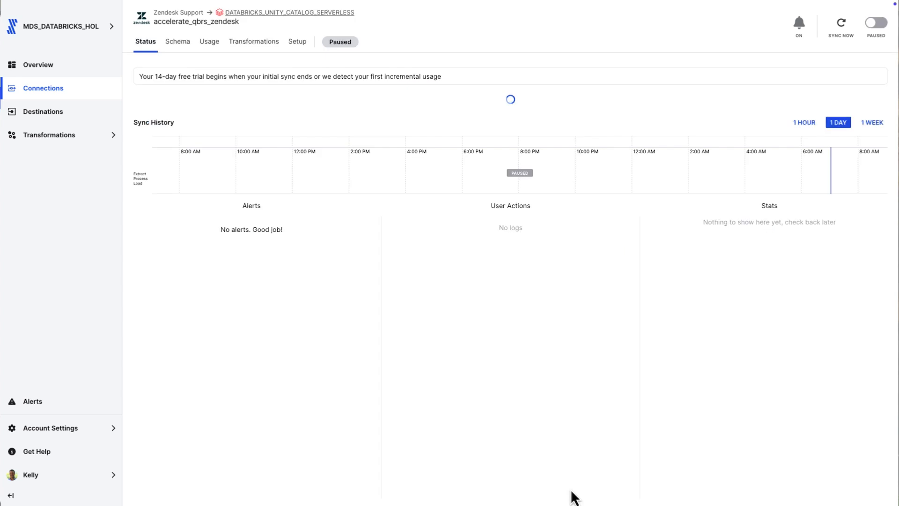
{"action": "left_click", "coordinate": [876, 22]}
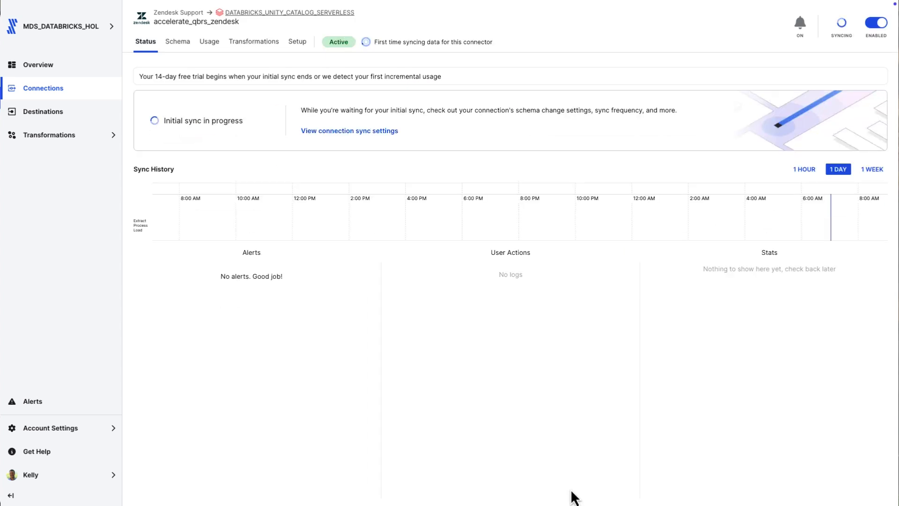
{"action": "left_click", "coordinate": [43, 88]}
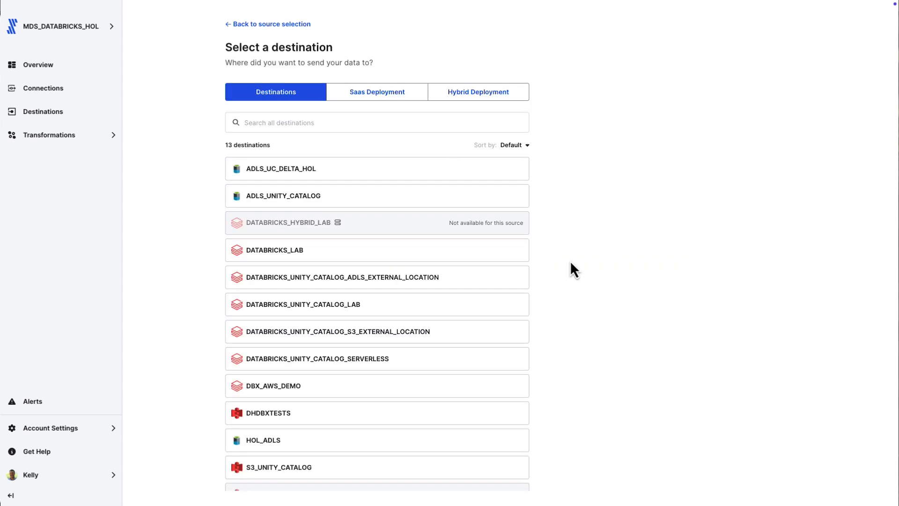
Step: Set up Jira to the serverless destination with schema accelerate_qbrs_jira and host fivetraninc.atlassian.net, then save and test
{"action": "left_click", "coordinate": [317, 358]}
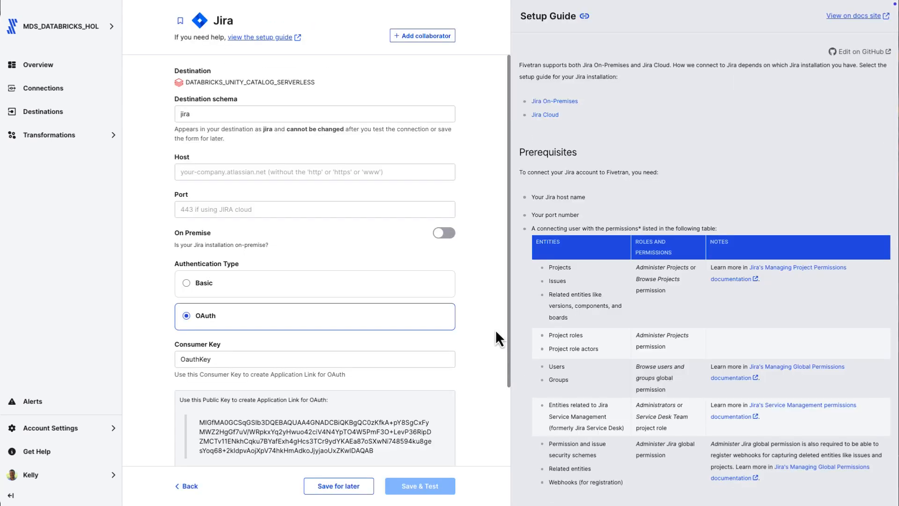
{"action": "type", "text": "accelerate_qbrs_"}
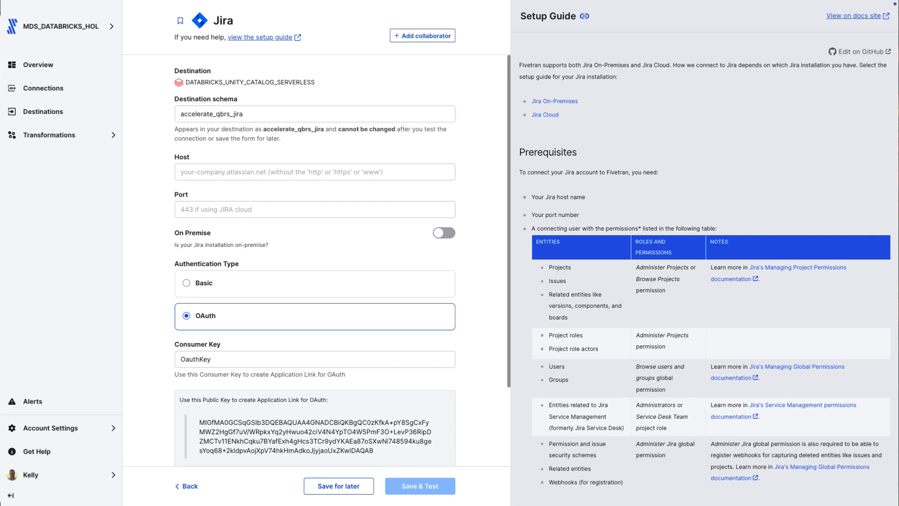
{"action": "left_click", "coordinate": [314, 172]}
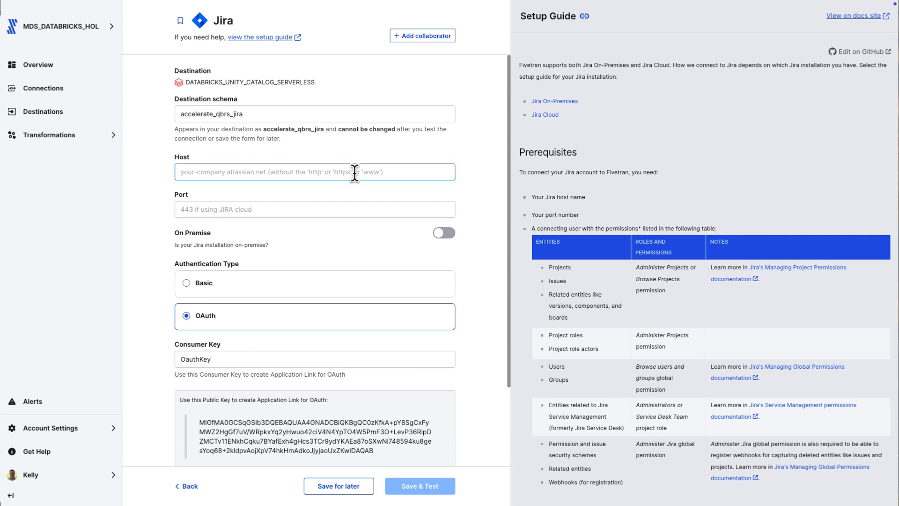
{"action": "type", "text": "fivetraninc.atlassian.net"}
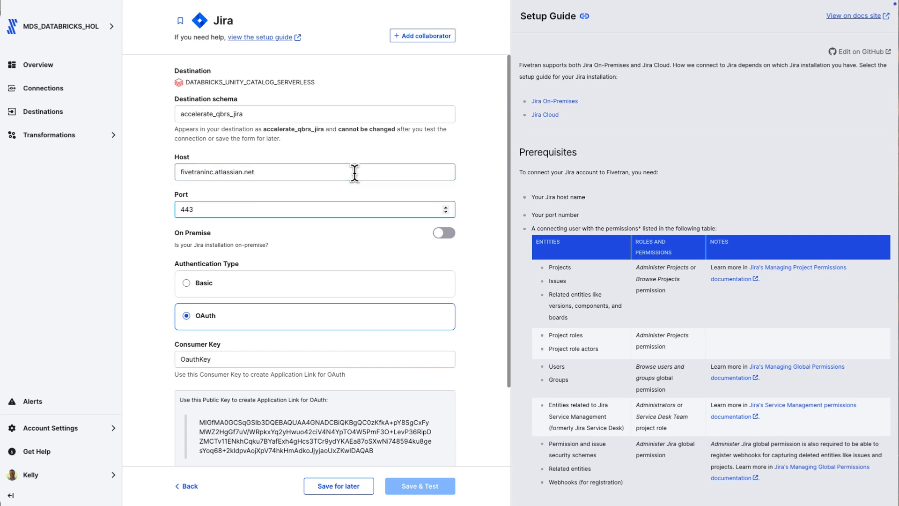
{"action": "scroll", "scroll_direction": "down", "scroll_amount": 3}
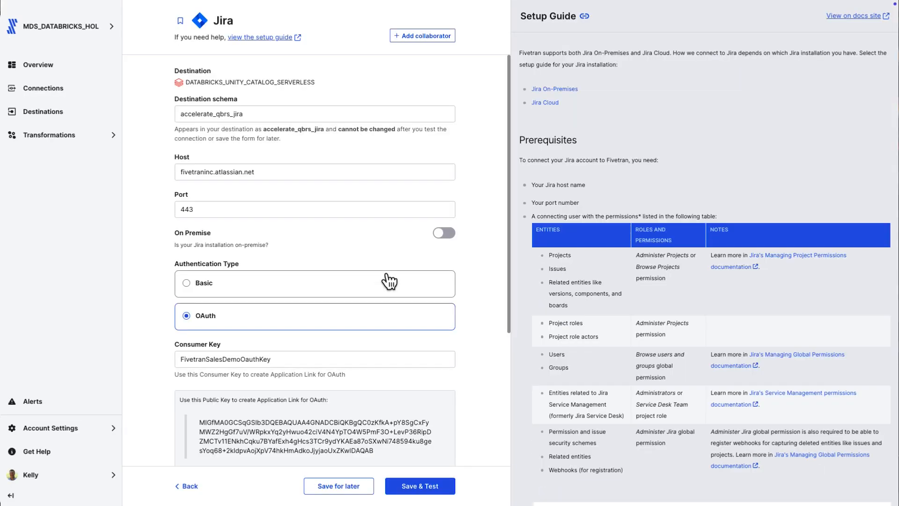
{"action": "left_click", "coordinate": [420, 486]}
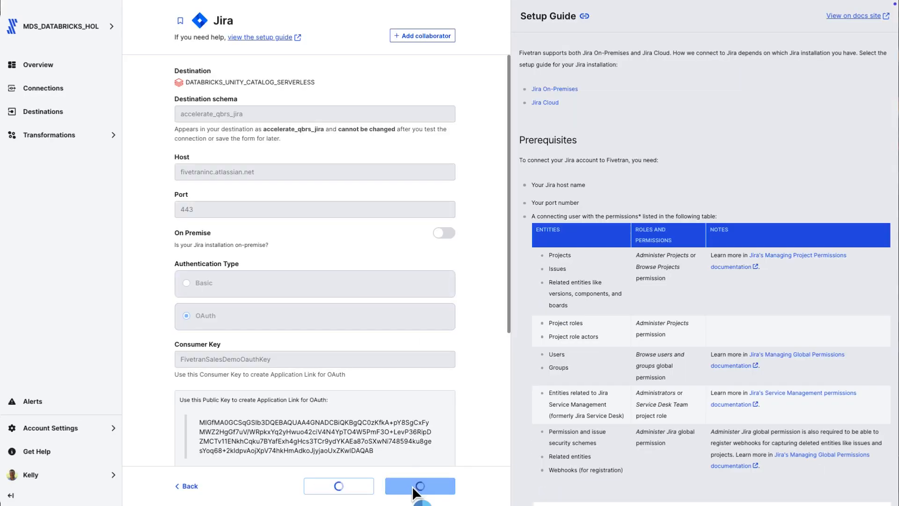
{"action": "left_click", "coordinate": [420, 486]}
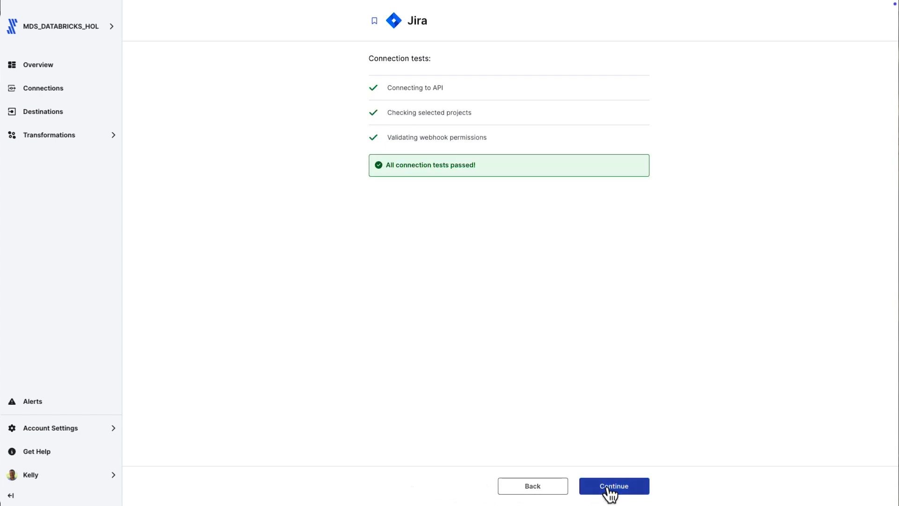
Step: Defer the Quickstart model, start syncing all Jira data now, and return to the connections list
{"action": "left_click", "coordinate": [612, 486]}
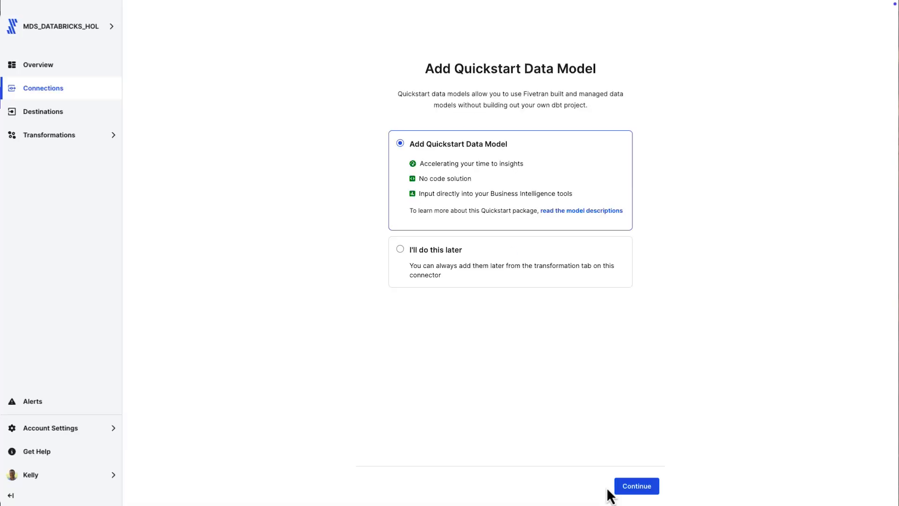
{"action": "left_click", "coordinate": [399, 249]}
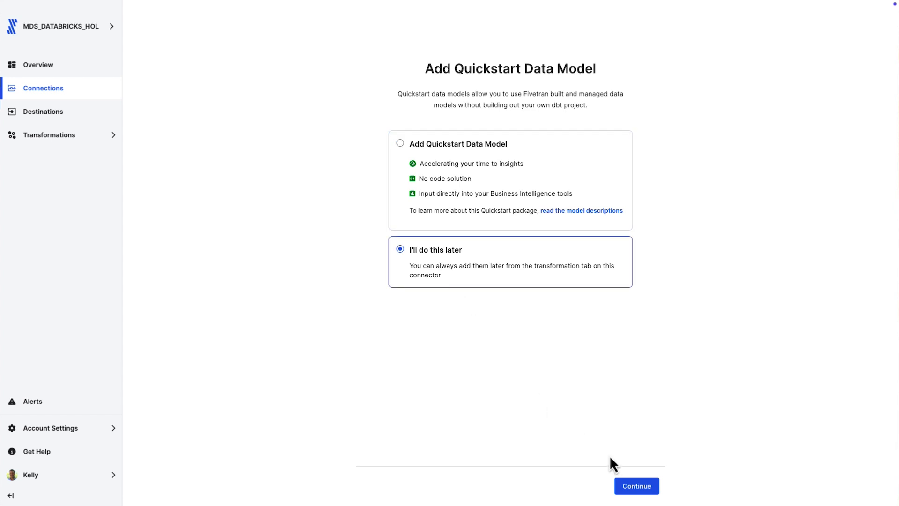
{"action": "left_click", "coordinate": [636, 486]}
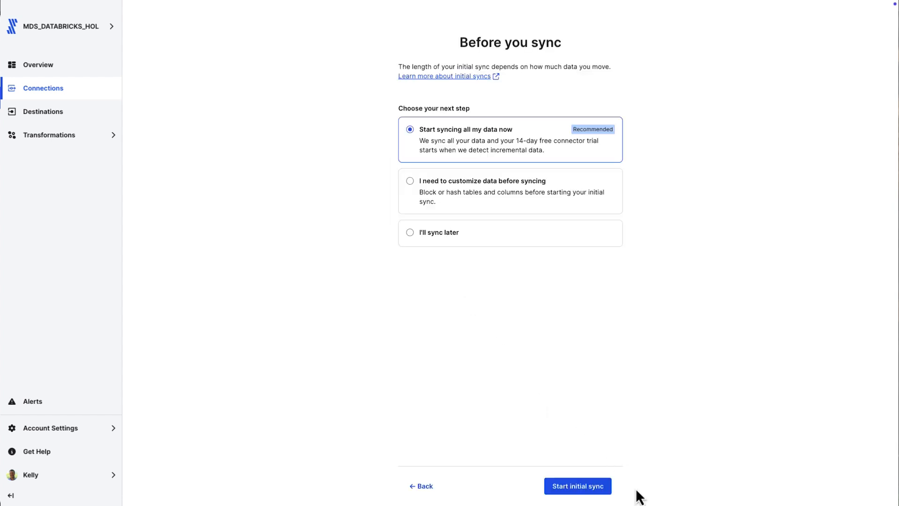
{"action": "left_click", "coordinate": [578, 486]}
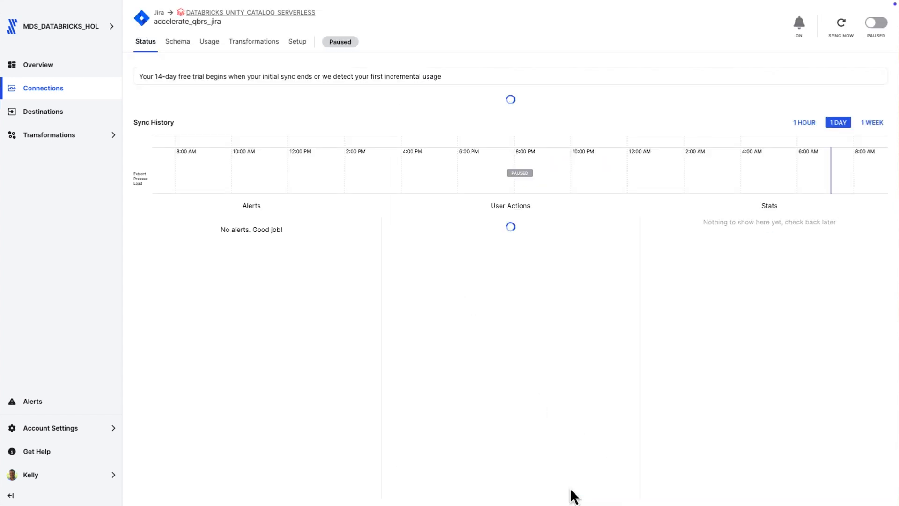
{"action": "left_click", "coordinate": [875, 22]}
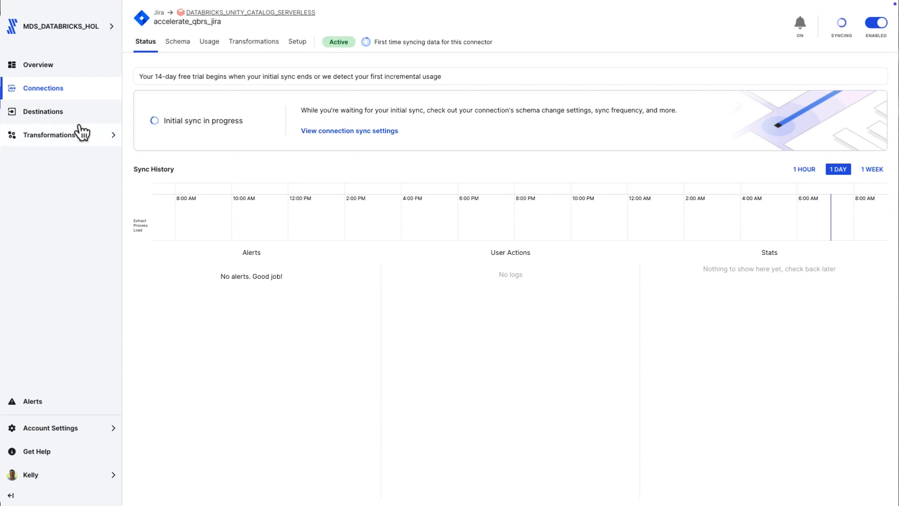
{"action": "left_click", "coordinate": [43, 88]}
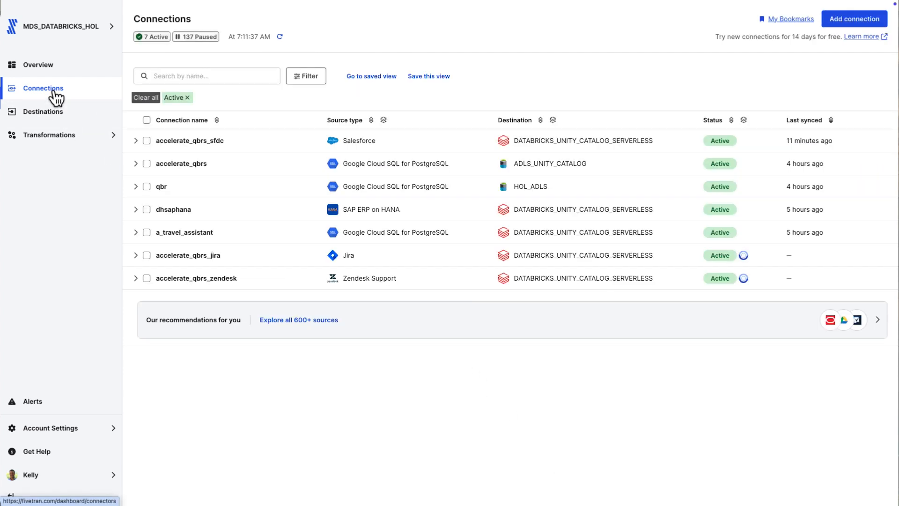
{"action": "mouse_move", "coordinate": [728, 100]}
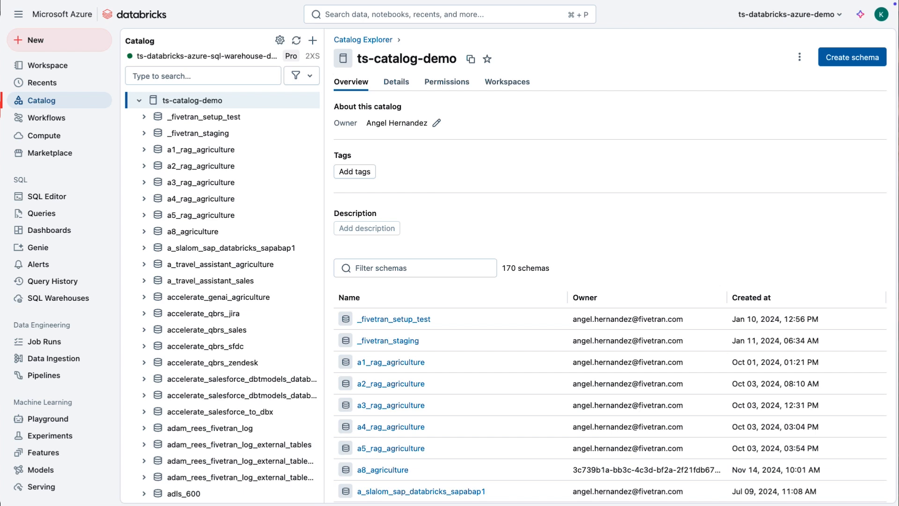
{"action": "mouse_move", "coordinate": [297, 41]}
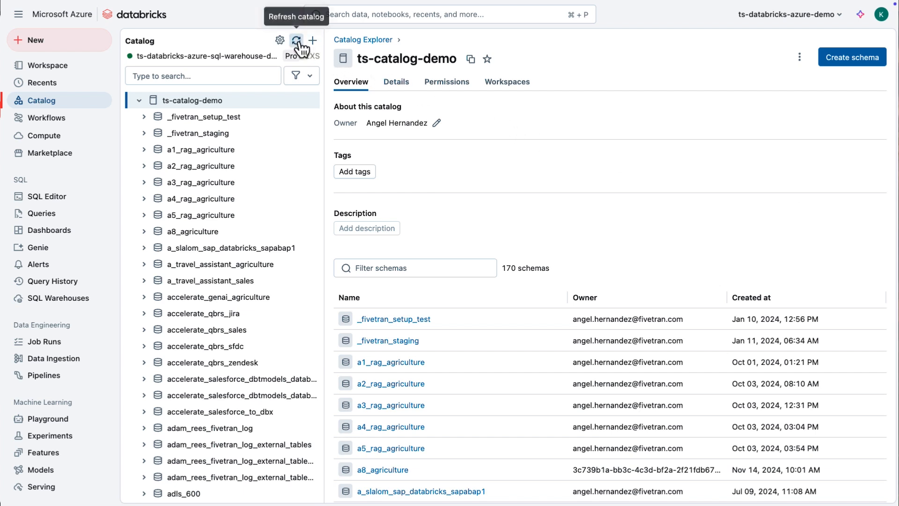
Step: Refresh the catalog, expand accelerate_qbrs_jira and accelerate_qbrs_sfdc, and view the account table's overview
{"action": "left_click", "coordinate": [297, 40]}
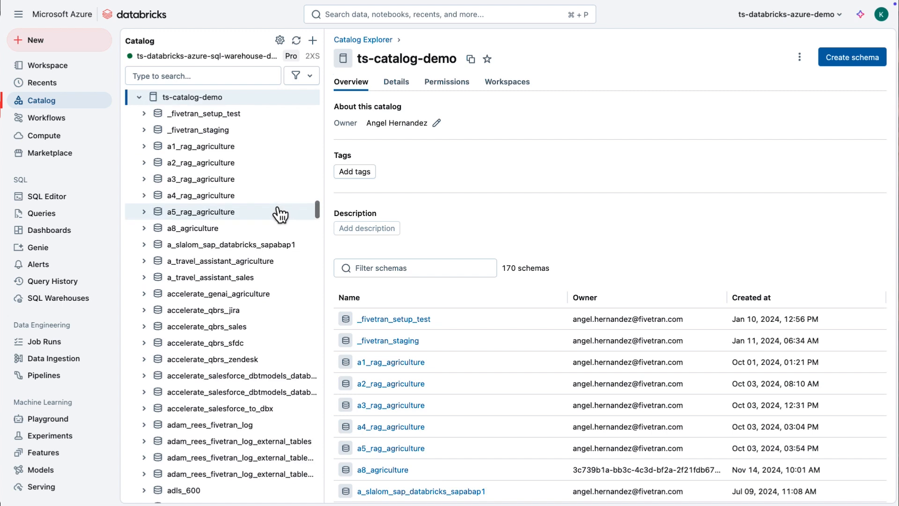
{"action": "mouse_move", "coordinate": [141, 316]}
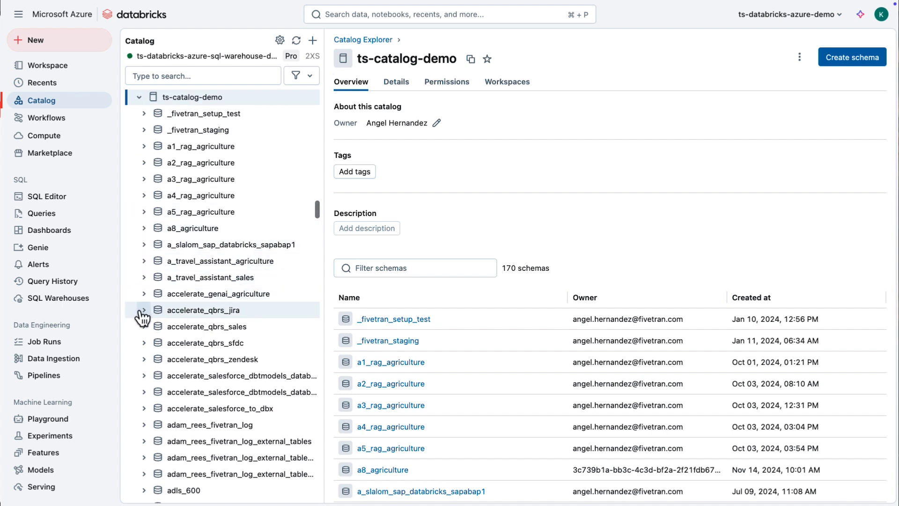
{"action": "left_click", "coordinate": [144, 310]}
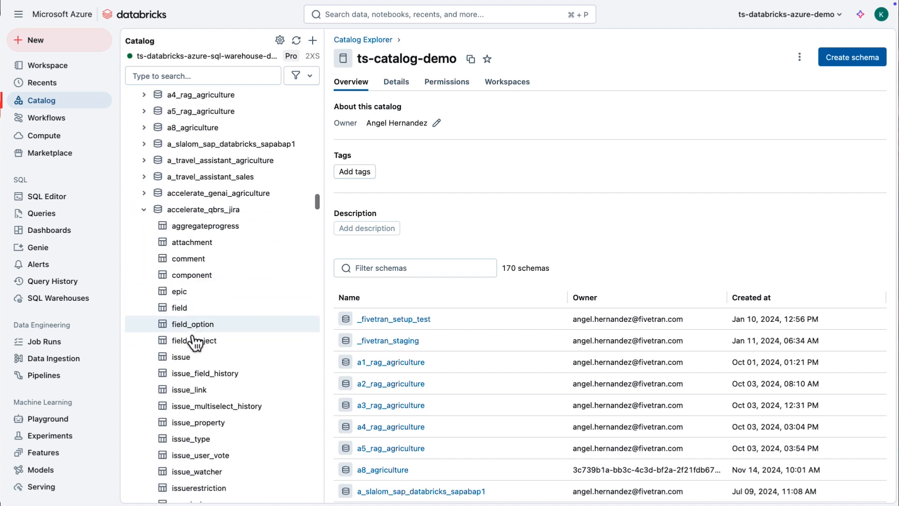
{"action": "scroll", "scroll_direction": "down", "scroll_amount": 3}
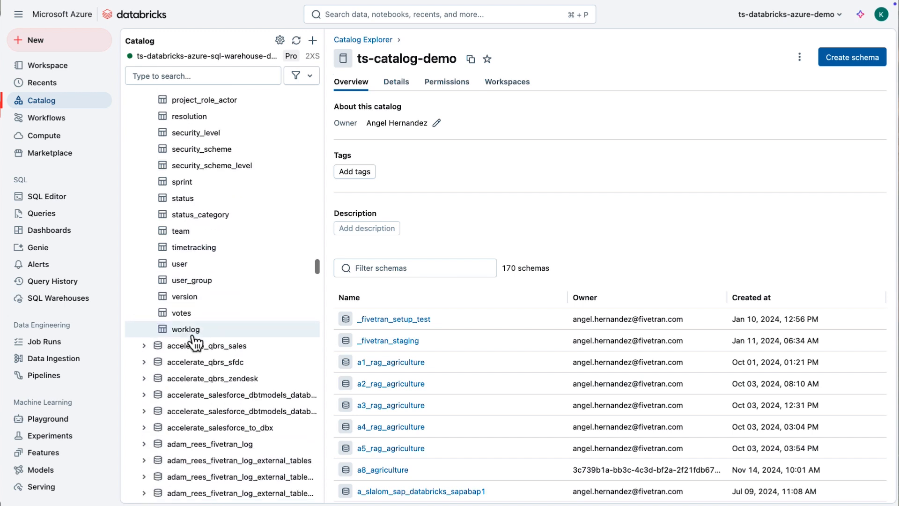
{"action": "scroll", "scroll_direction": "down", "scroll_amount": 3}
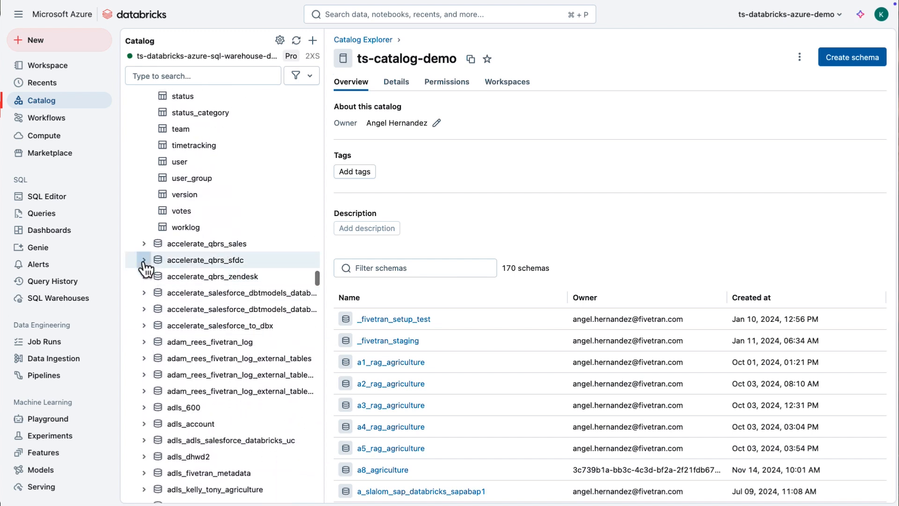
{"action": "left_click", "coordinate": [144, 260]}
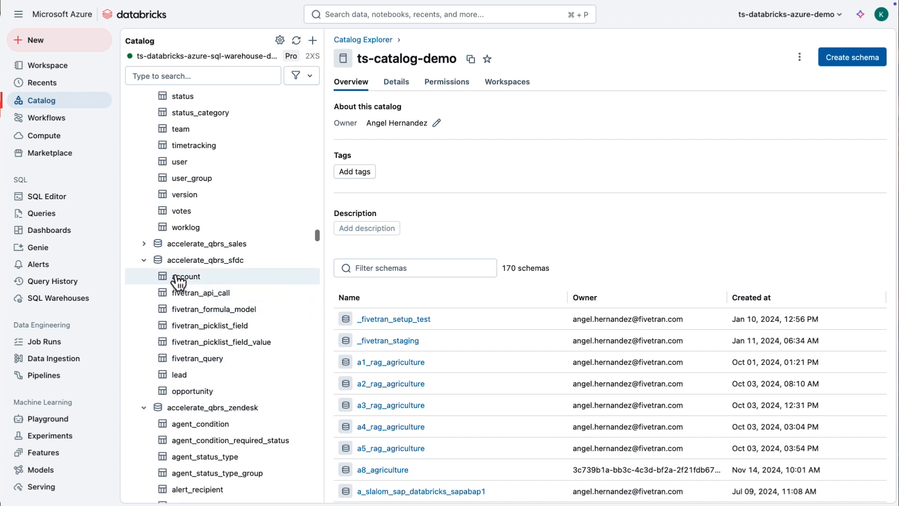
{"action": "left_click", "coordinate": [187, 275]}
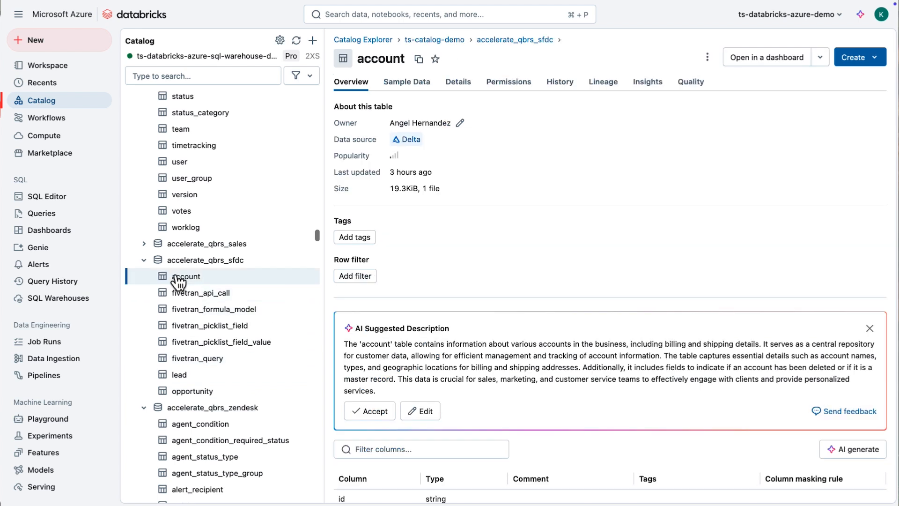
{"action": "left_click", "coordinate": [406, 81]}
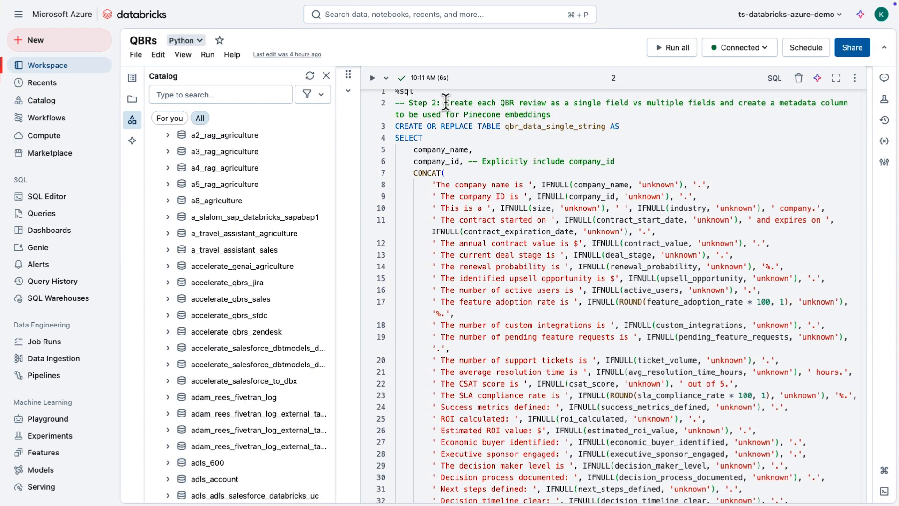
{"action": "double_click", "coordinate": [427, 172]}
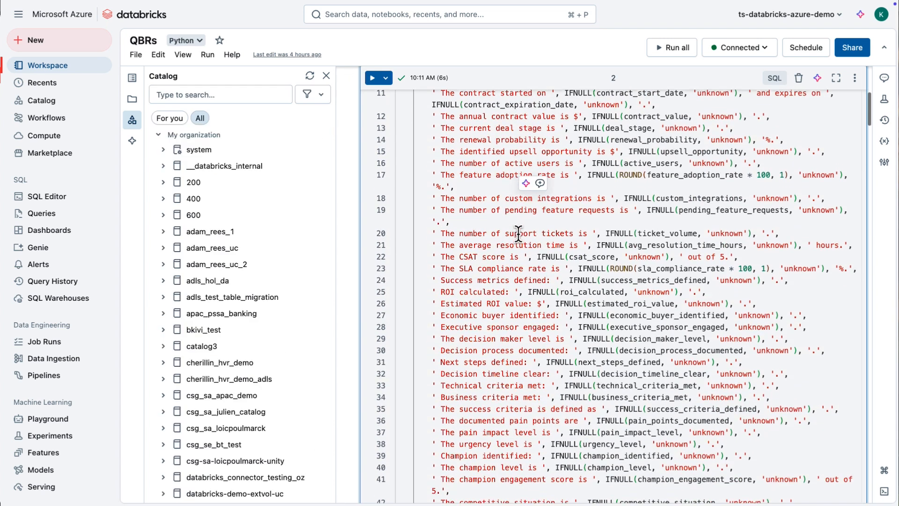
{"action": "scroll", "scroll_direction": "down", "scroll_amount": 3}
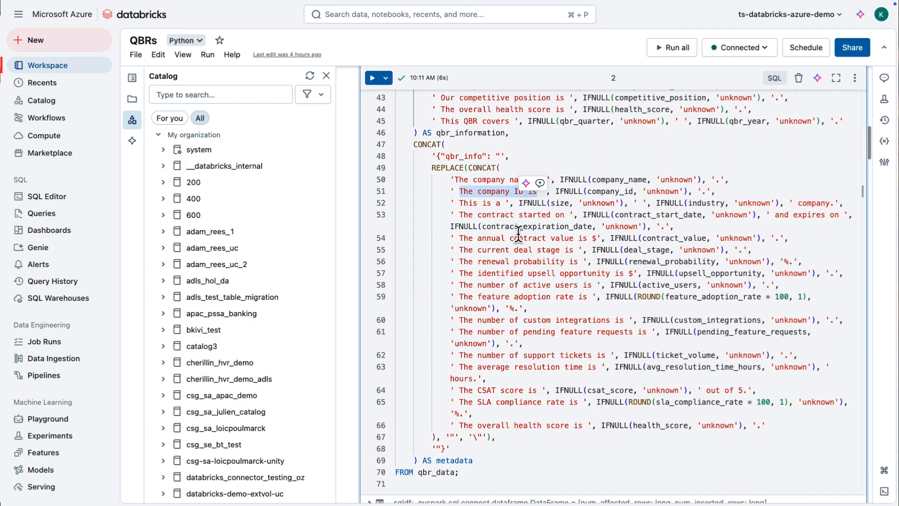
{"action": "double_click", "coordinate": [453, 460]}
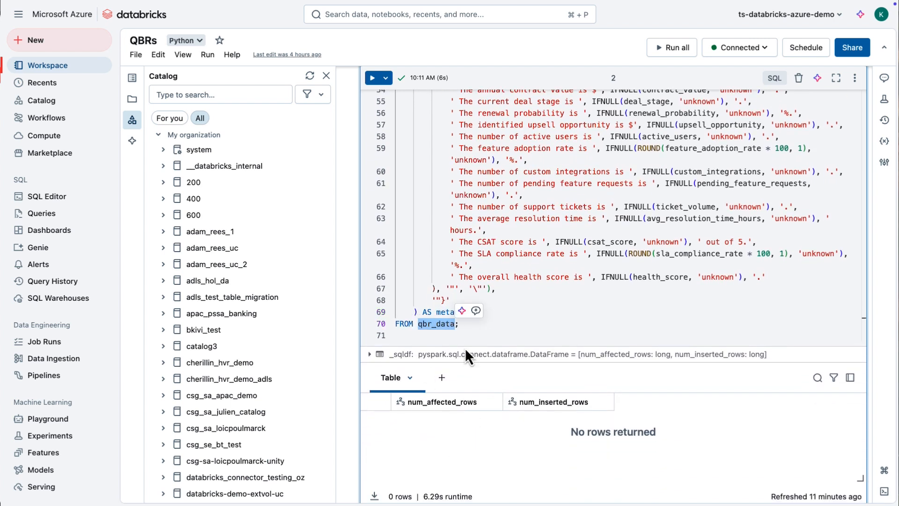
{"action": "scroll", "scroll_direction": "down", "scroll_amount": 3}
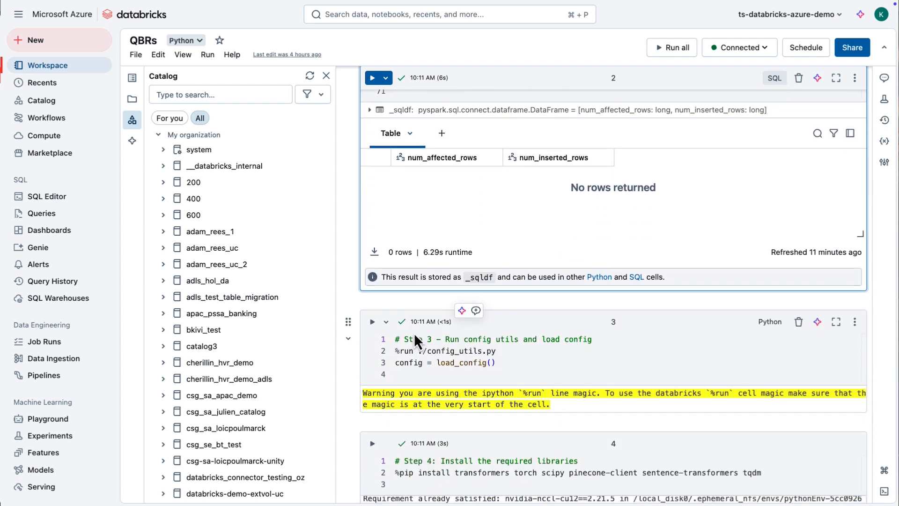
{"action": "scroll", "scroll_direction": "down", "scroll_amount": 3}
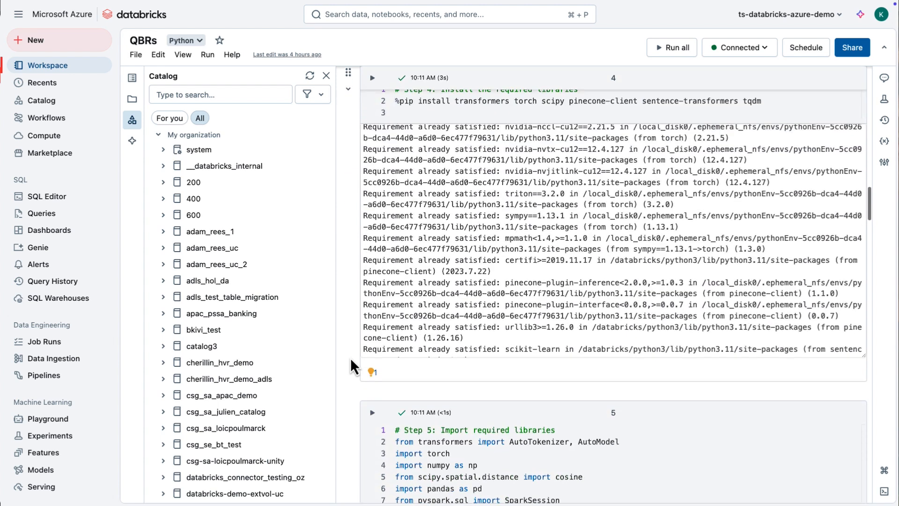
{"action": "scroll", "scroll_direction": "down", "scroll_amount": 3}
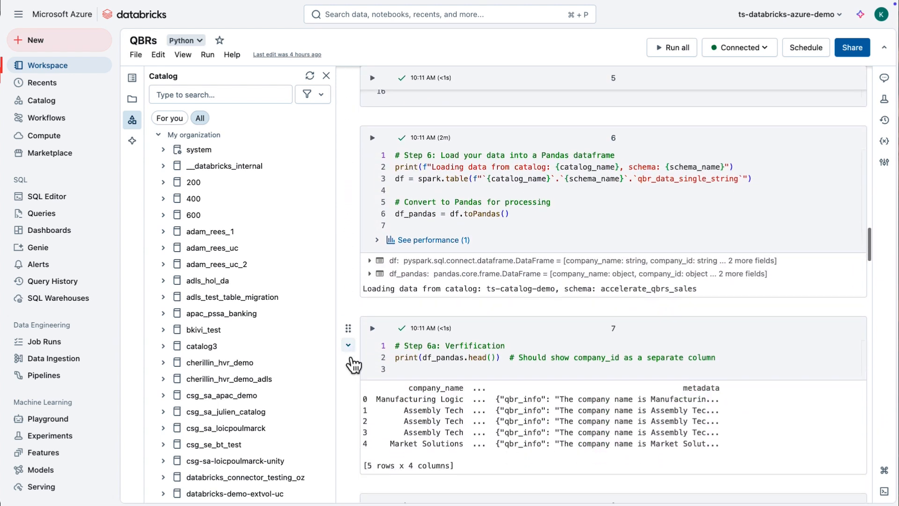
{"action": "scroll", "scroll_direction": "down", "scroll_amount": 3}
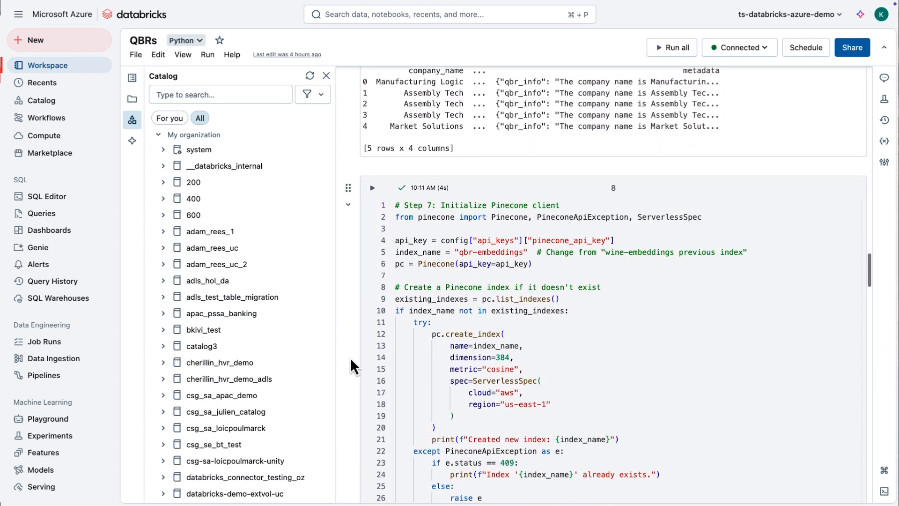
{"action": "left_click", "coordinate": [477, 203]}
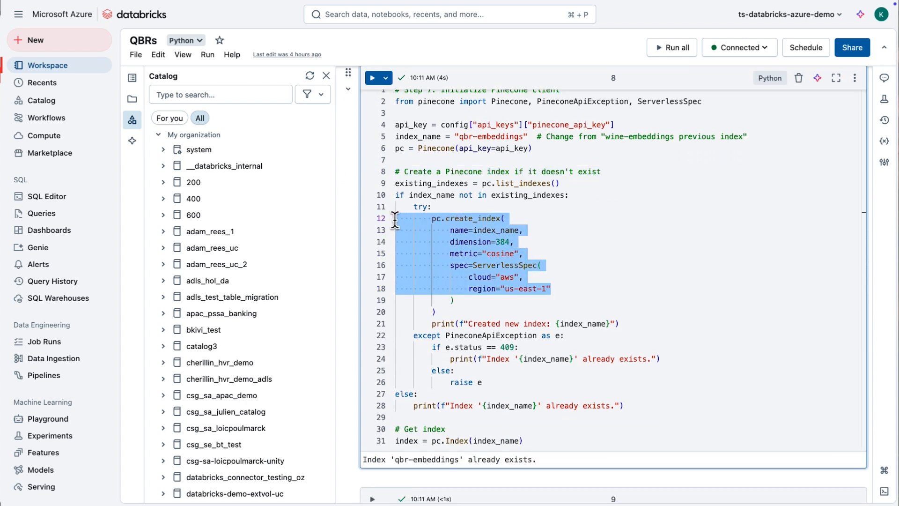
Step: Scroll through notebook cell 10's Pinecone upload code and its batch upsert output
{"action": "scroll", "scroll_direction": "down", "scroll_amount": 3}
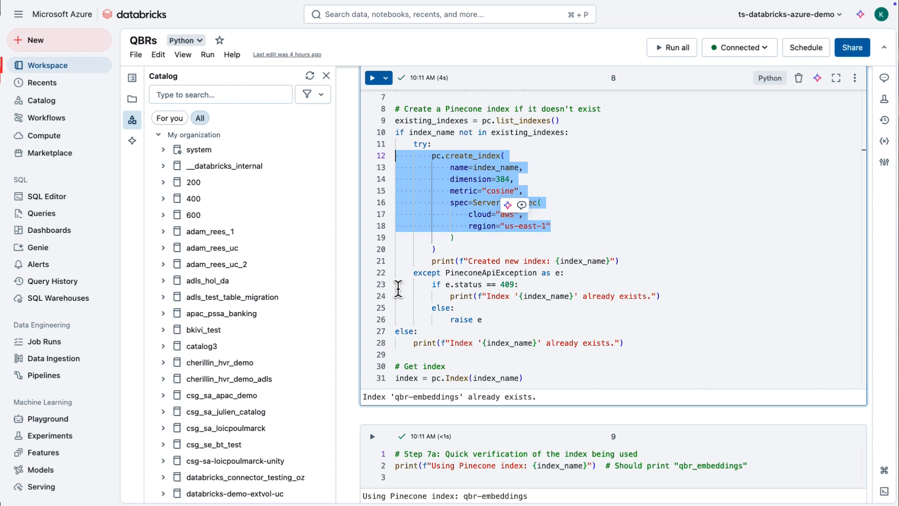
{"action": "scroll", "scroll_direction": "down", "scroll_amount": 3}
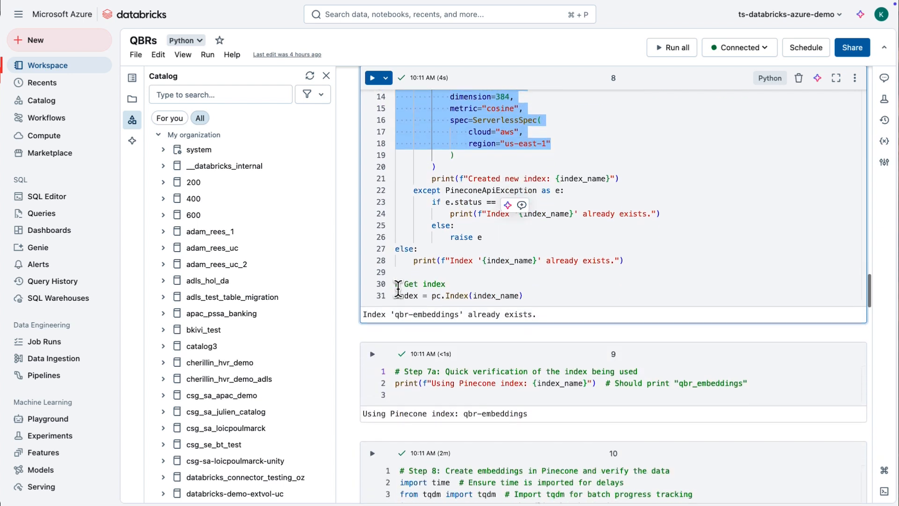
{"action": "scroll", "scroll_direction": "down", "scroll_amount": 3}
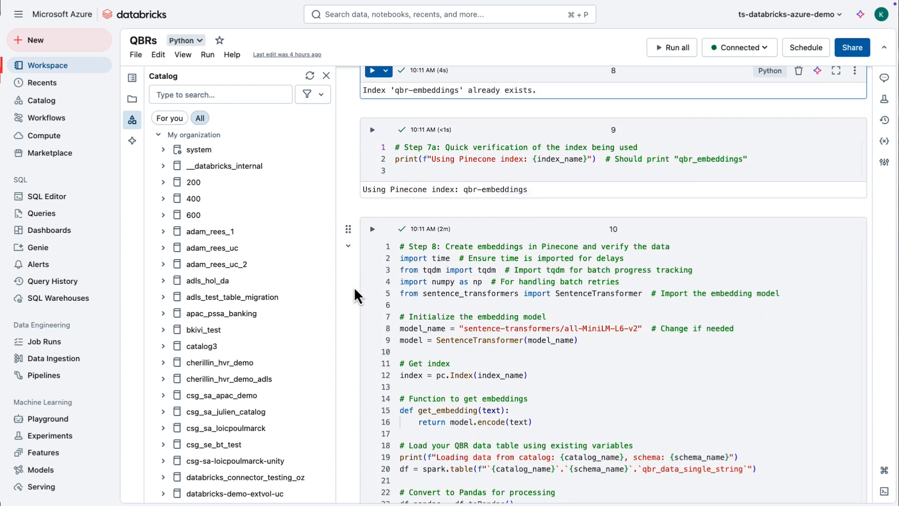
{"action": "scroll", "scroll_direction": "down", "scroll_amount": 3}
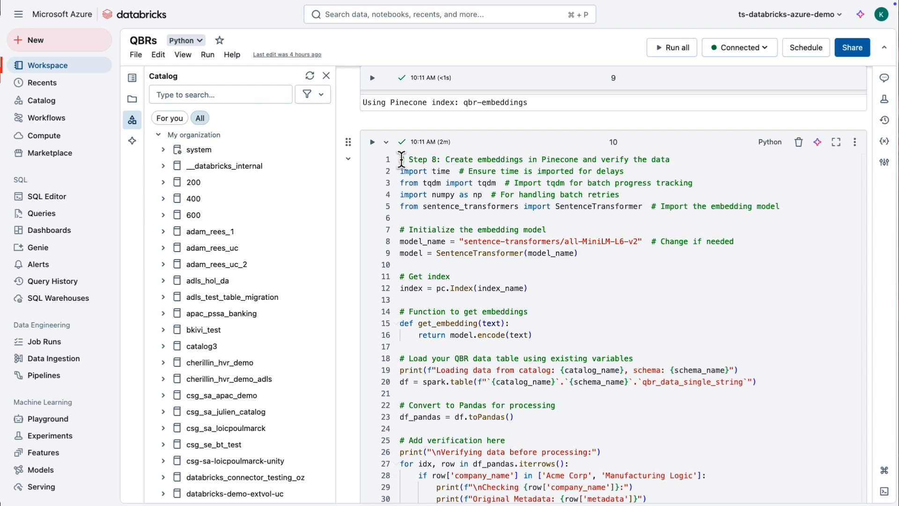
{"action": "scroll", "scroll_direction": "down", "scroll_amount": 3}
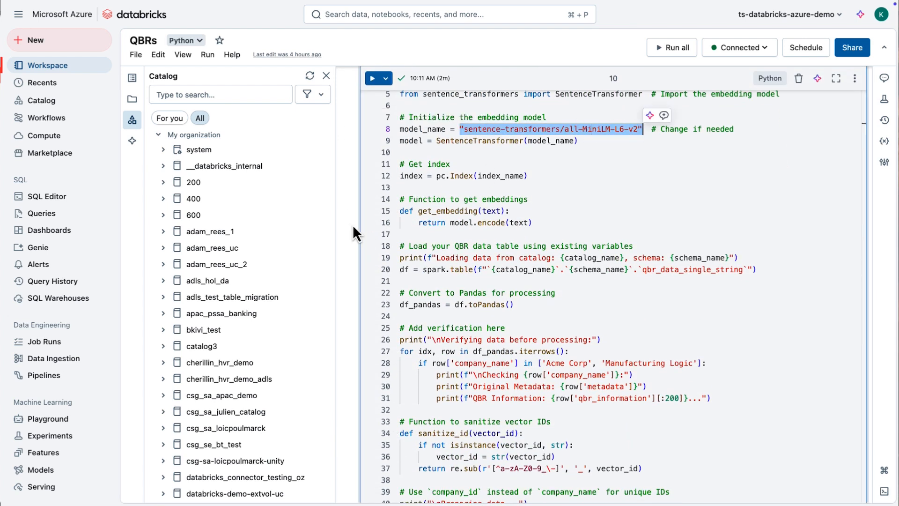
{"action": "scroll", "scroll_direction": "down", "scroll_amount": 3}
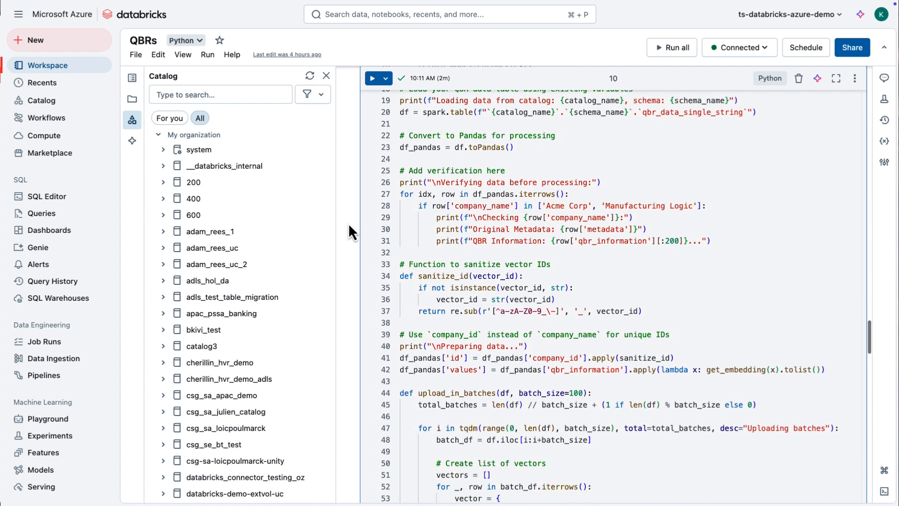
{"action": "scroll", "scroll_direction": "down", "scroll_amount": 3}
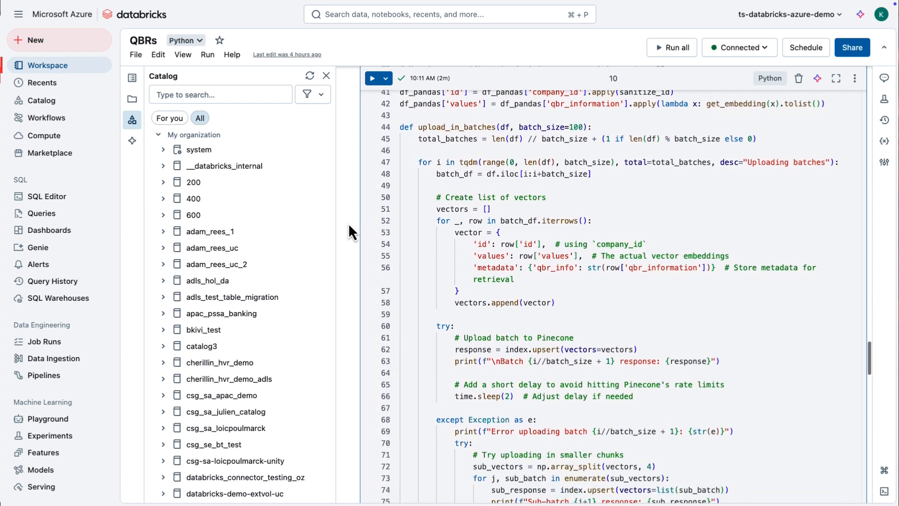
{"action": "scroll", "scroll_direction": "down", "scroll_amount": 3}
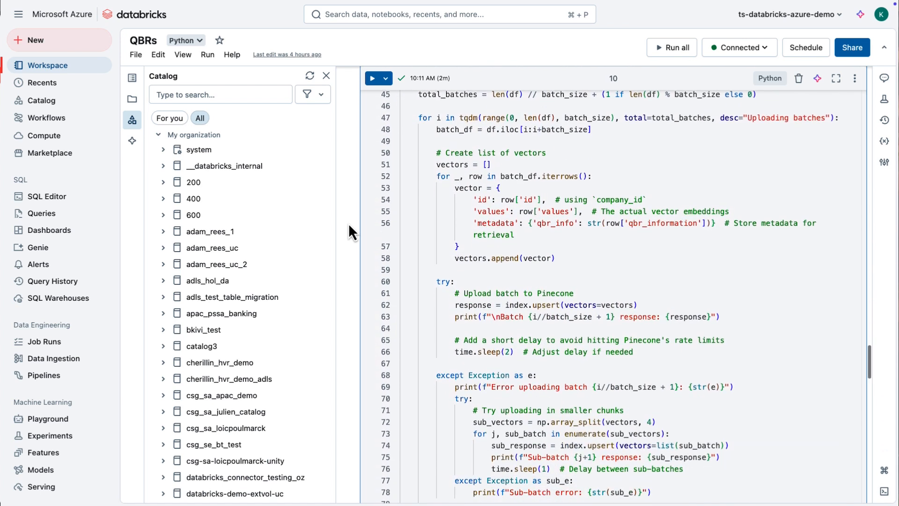
Step: Highlight the qbr_information field and retry delay in the verification code and review its output
{"action": "double_click", "coordinate": [660, 222]}
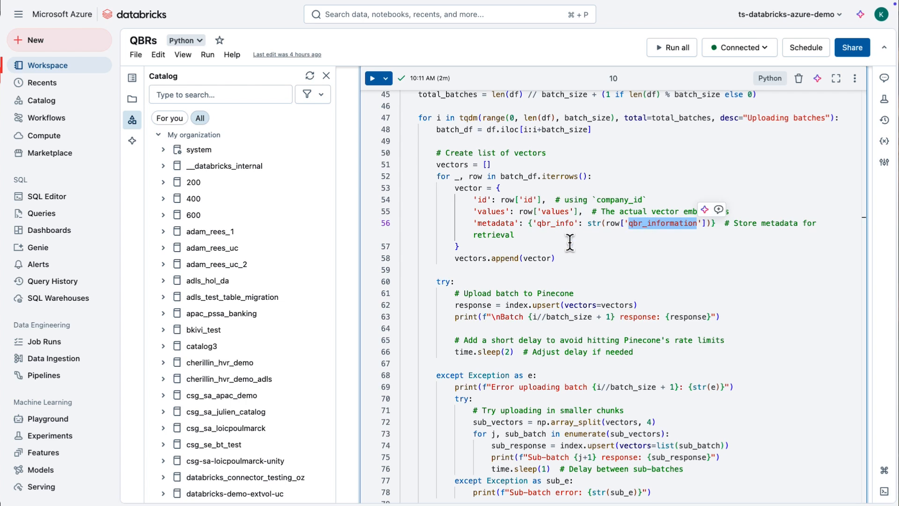
{"action": "scroll", "scroll_direction": "down", "scroll_amount": 3}
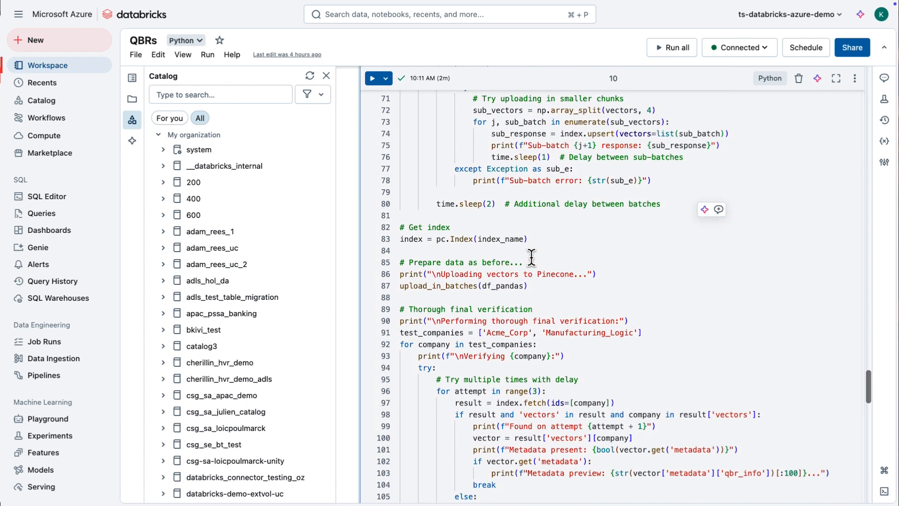
{"action": "double_click", "coordinate": [445, 201]}
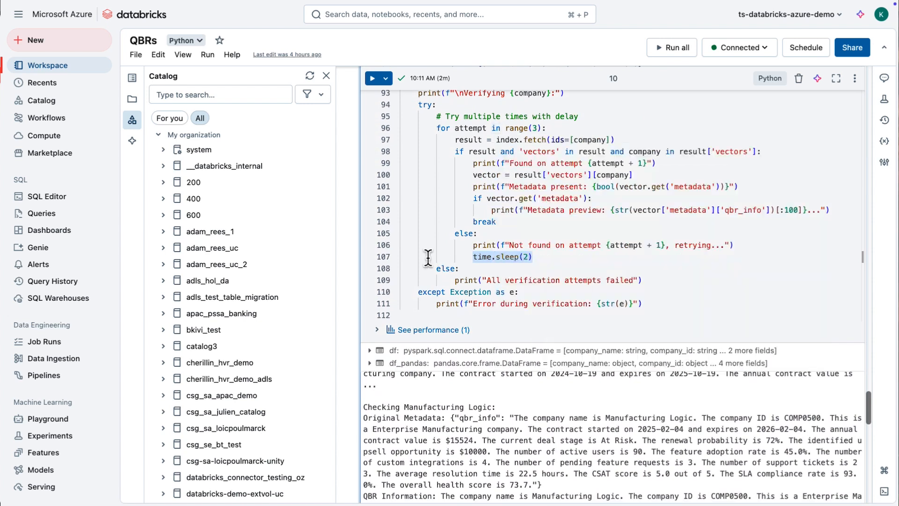
{"action": "scroll", "scroll_direction": "down", "scroll_amount": 3}
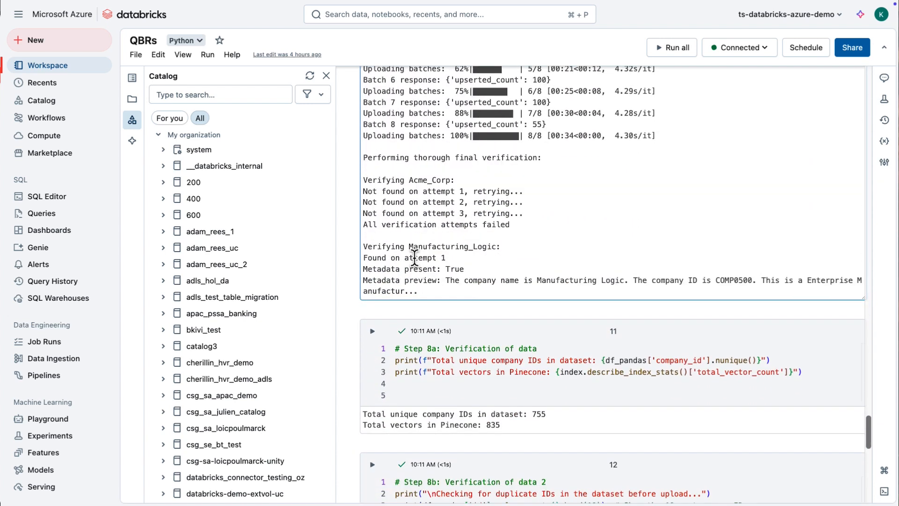
{"action": "scroll", "scroll_direction": "up", "scroll_amount": 3}
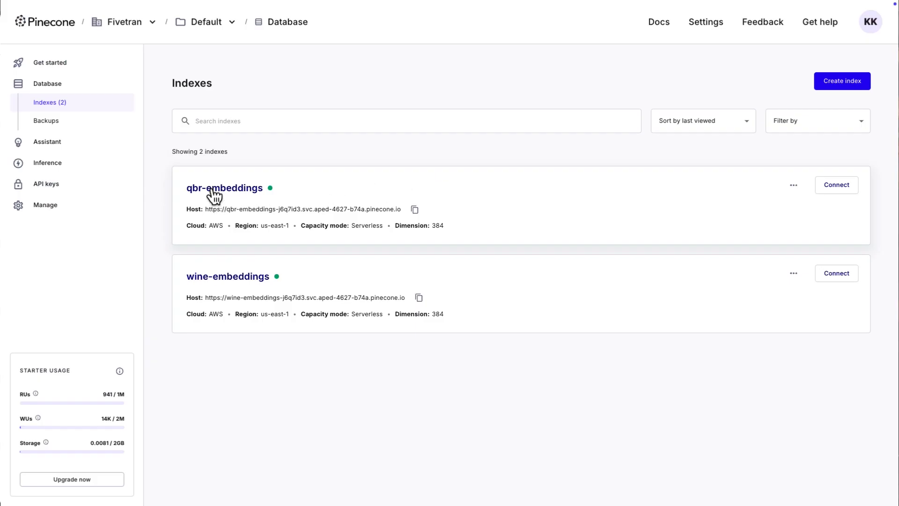
Step: Confirm the qbr-embeddings index holds 835 records, then return to Databricks Compute
{"action": "left_click", "coordinate": [224, 187]}
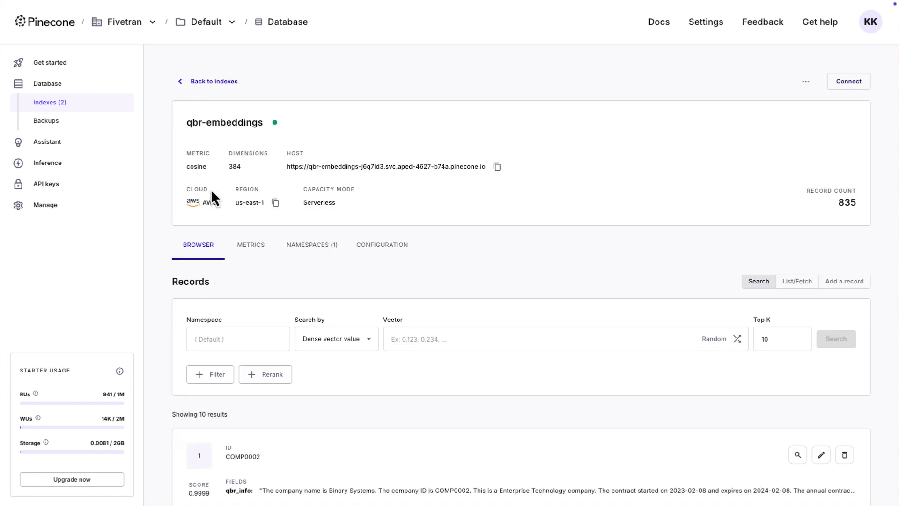
{"action": "mouse_move", "coordinate": [809, 200]}
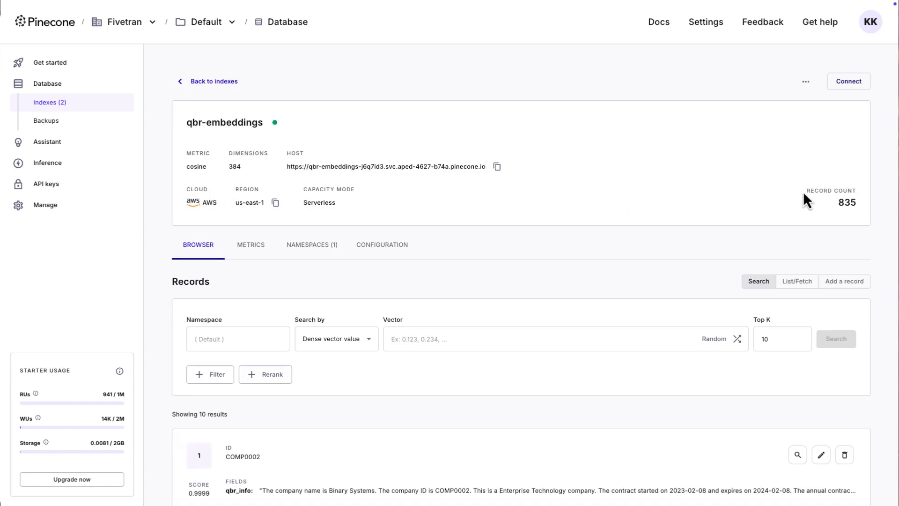
{"action": "double_click", "coordinate": [847, 203]}
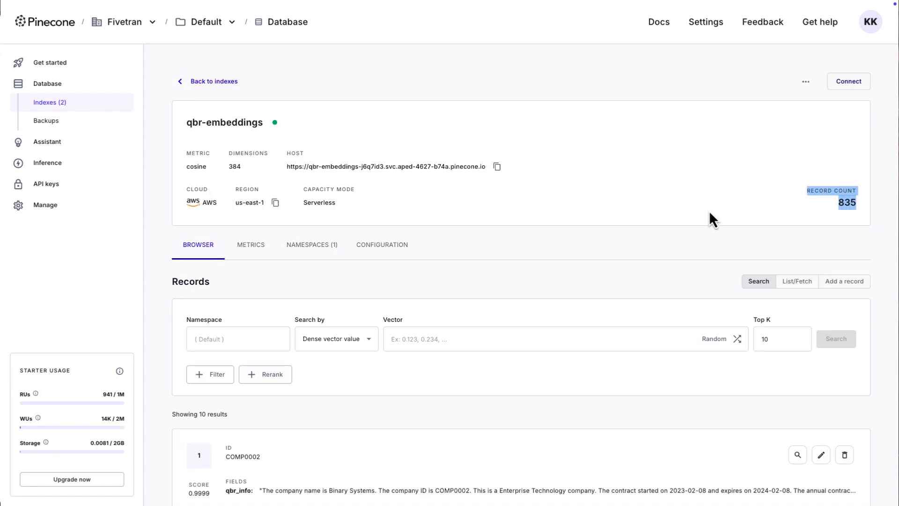
{"action": "key", "text": "alt+tab"}
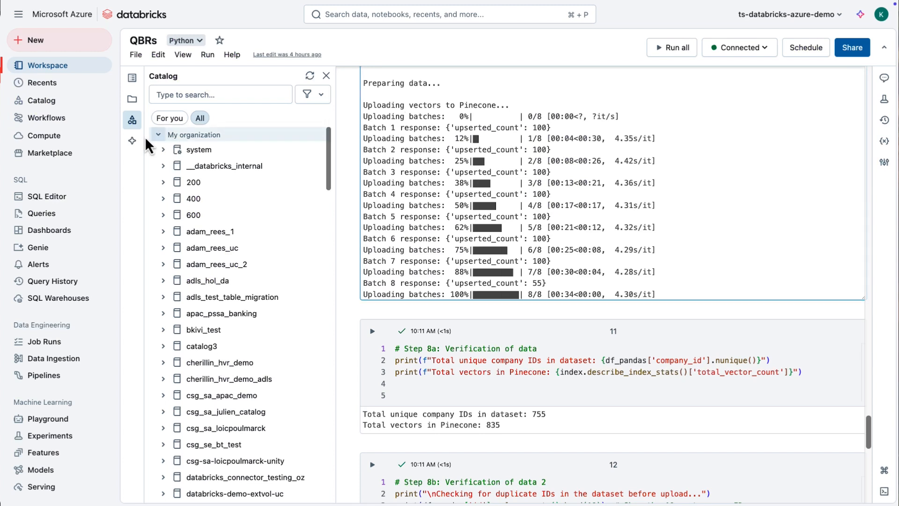
{"action": "left_click", "coordinate": [44, 135]}
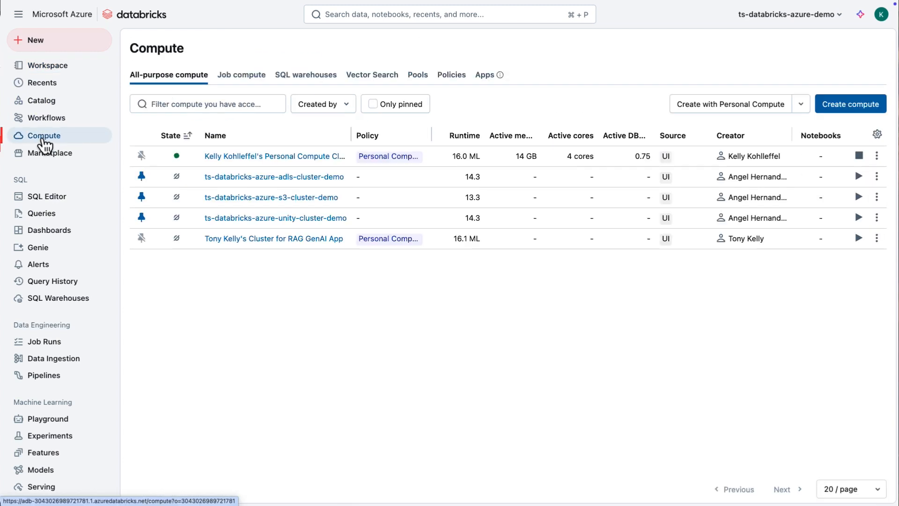
Step: Browse the Streamlit and Custom app creation options without creating one, then view dbx-apps-sl-qbr-generators-2
{"action": "left_click", "coordinate": [484, 75]}
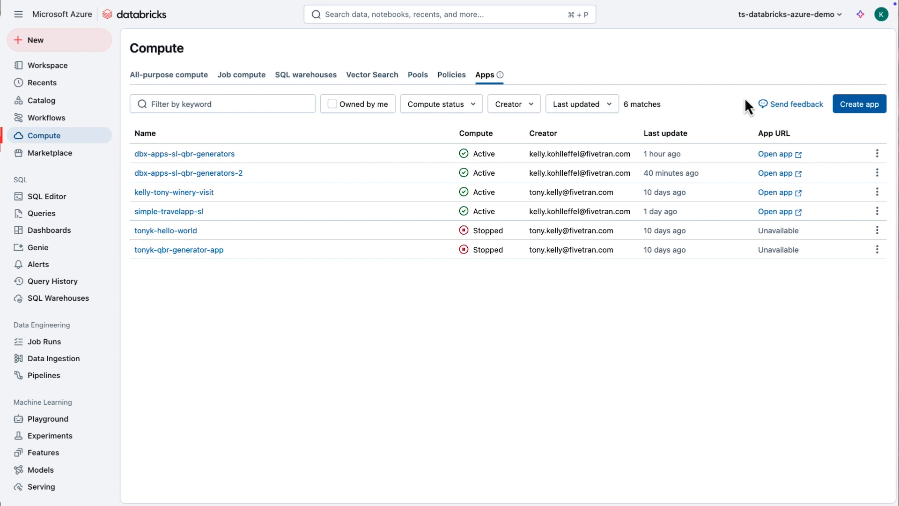
{"action": "left_click", "coordinate": [859, 104]}
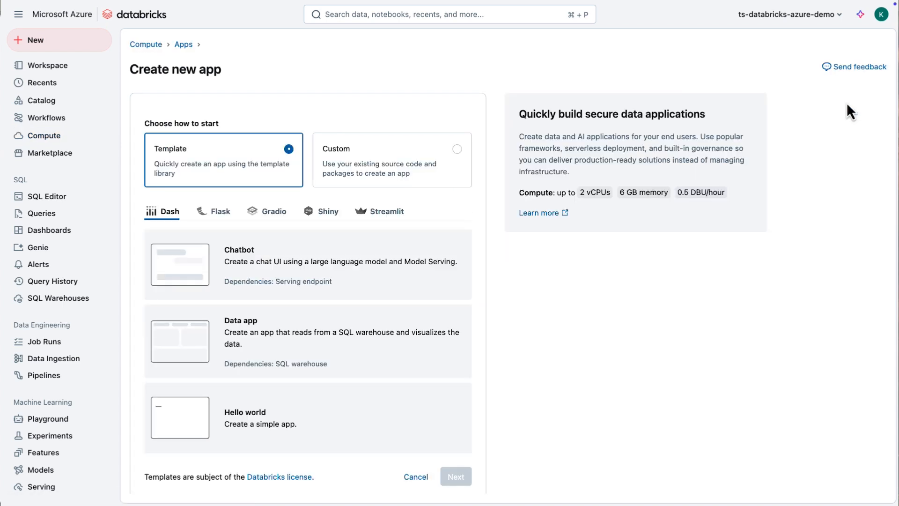
{"action": "mouse_move", "coordinate": [388, 210]}
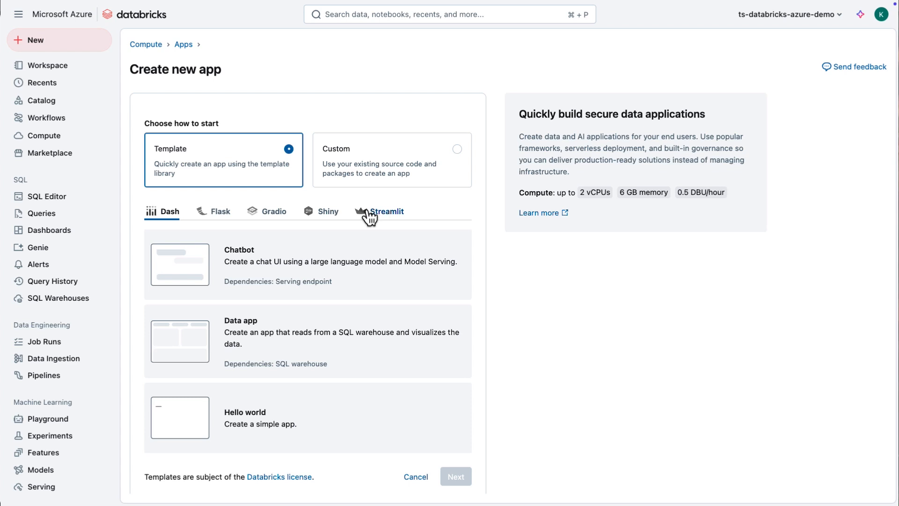
{"action": "mouse_move", "coordinate": [172, 221]}
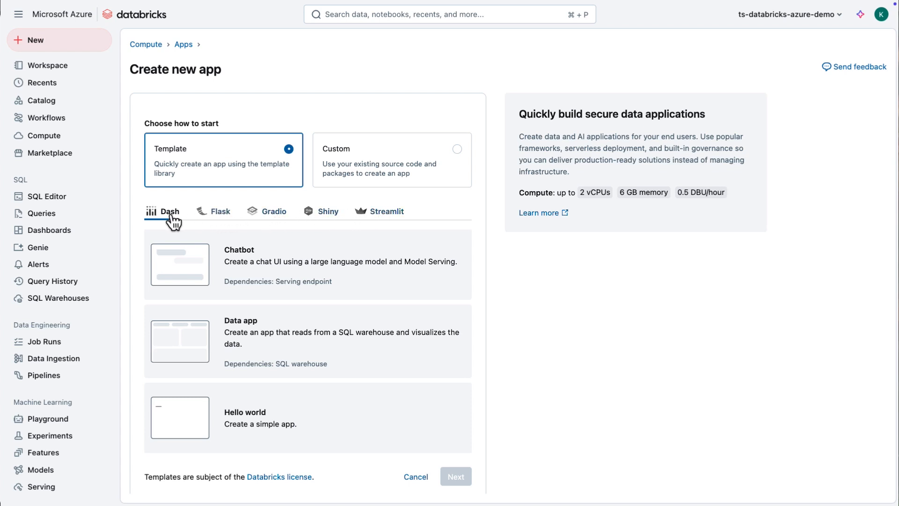
{"action": "left_click", "coordinate": [385, 211]}
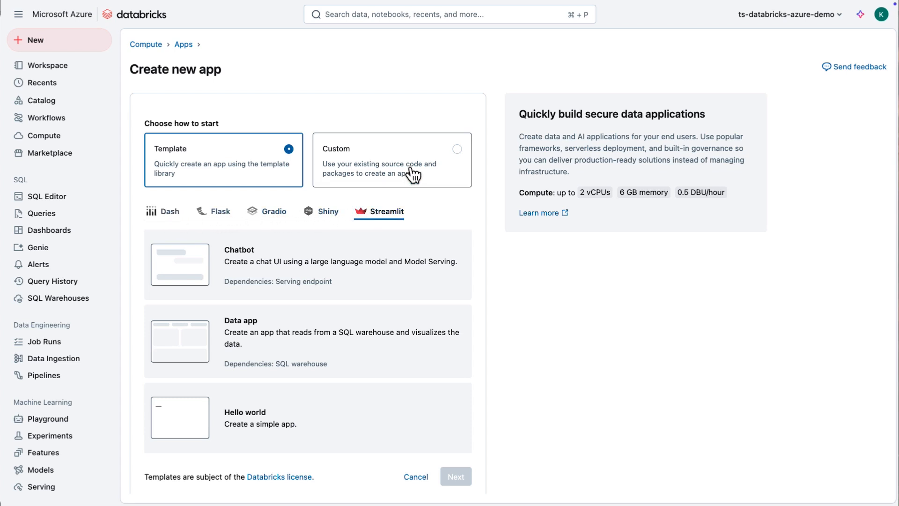
{"action": "mouse_move", "coordinate": [245, 162]}
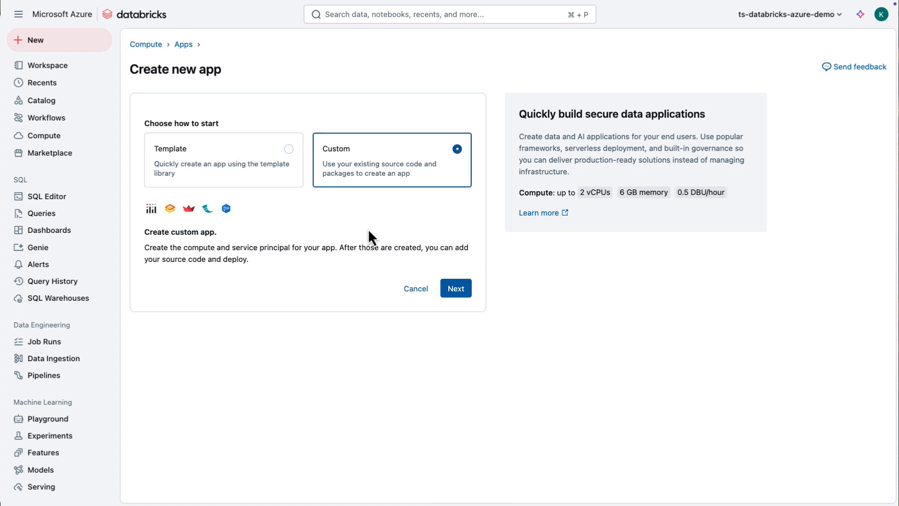
{"action": "left_click", "coordinate": [415, 289]}
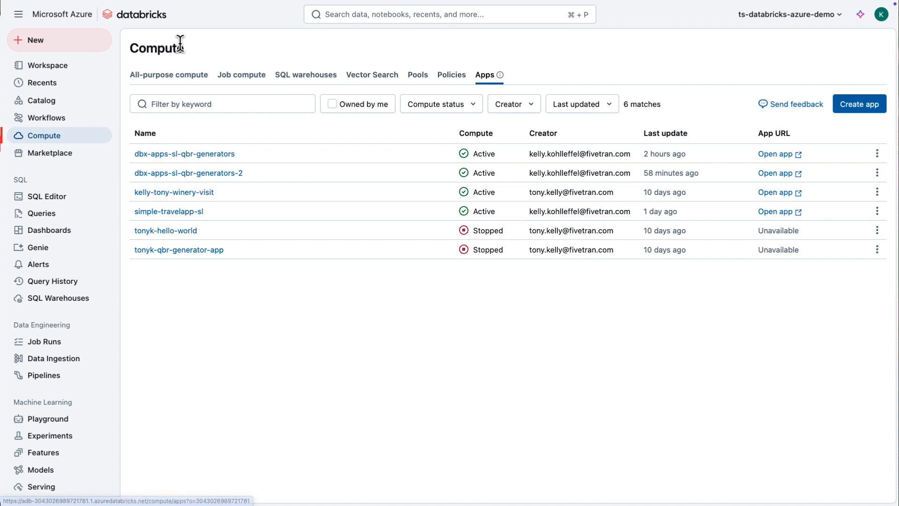
{"action": "left_click", "coordinate": [188, 172]}
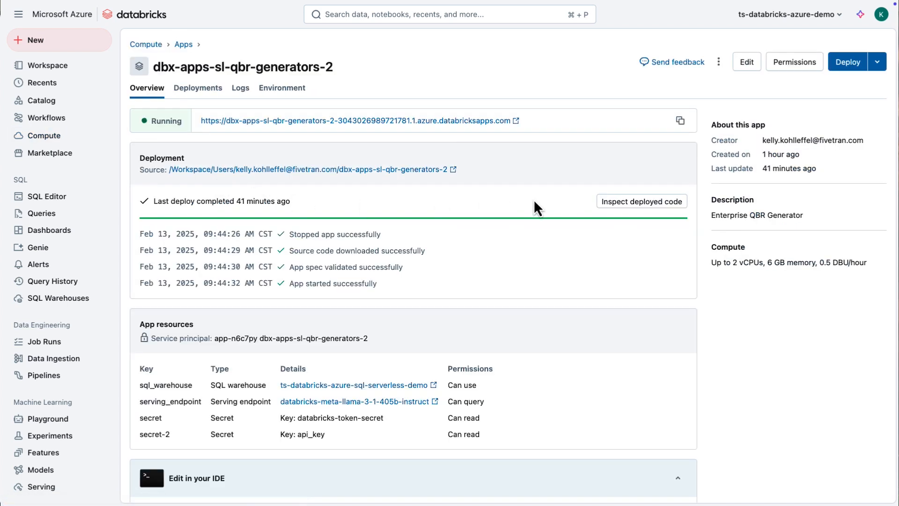
{"action": "left_click", "coordinate": [745, 62]}
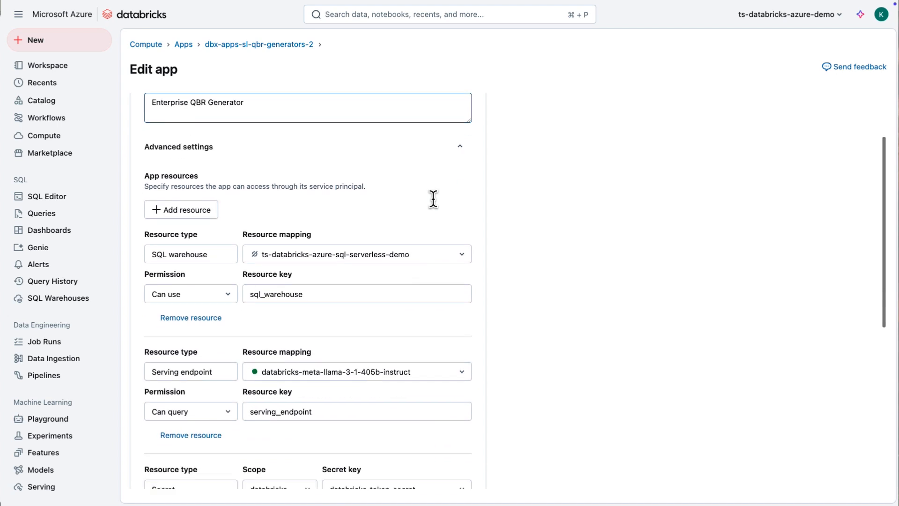
{"action": "scroll", "scroll_direction": "down", "scroll_amount": 3}
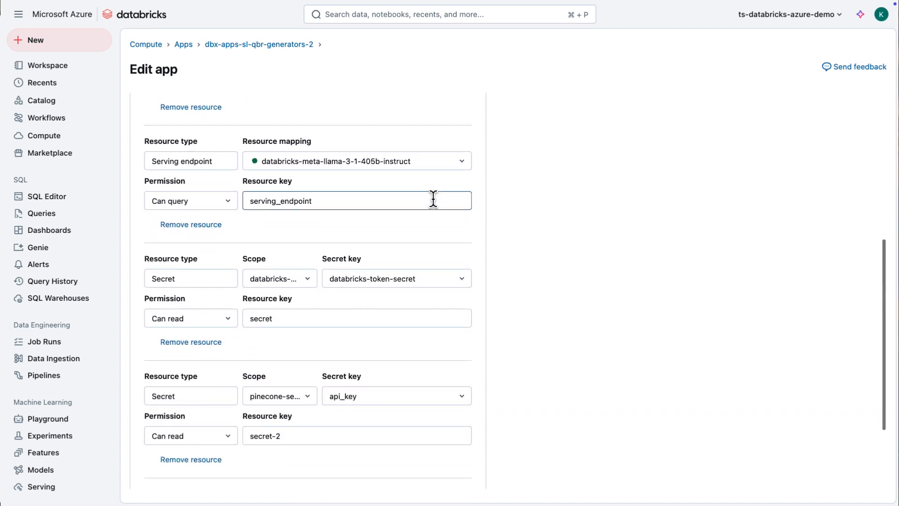
{"action": "scroll", "scroll_direction": "down", "scroll_amount": 3}
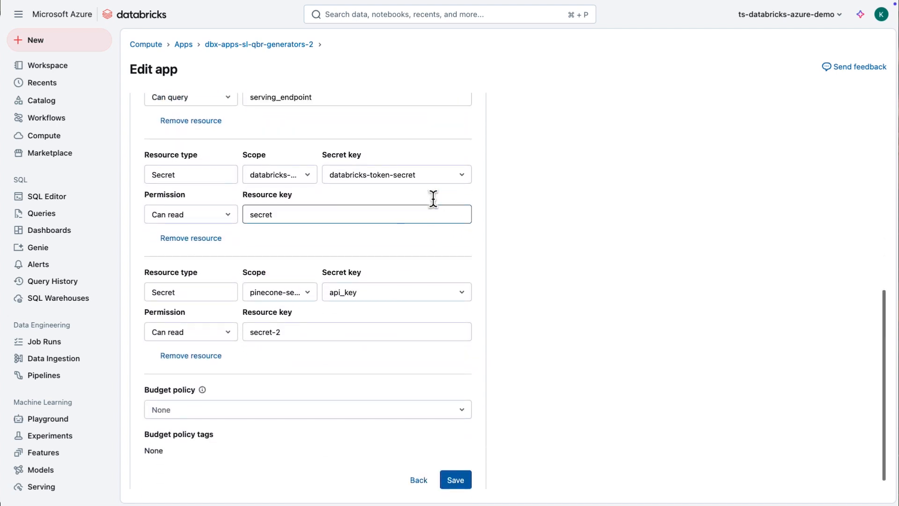
{"action": "scroll", "scroll_direction": "up", "scroll_amount": 3}
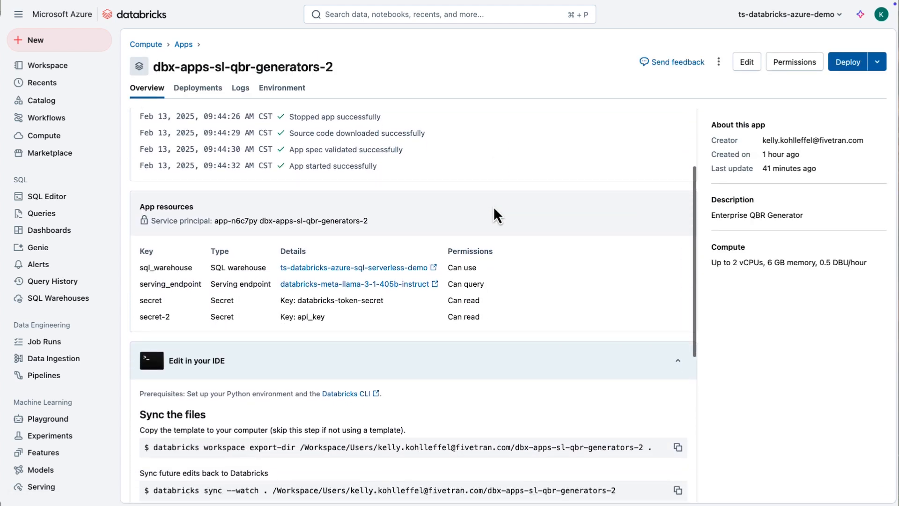
{"action": "scroll", "scroll_direction": "down", "scroll_amount": 3}
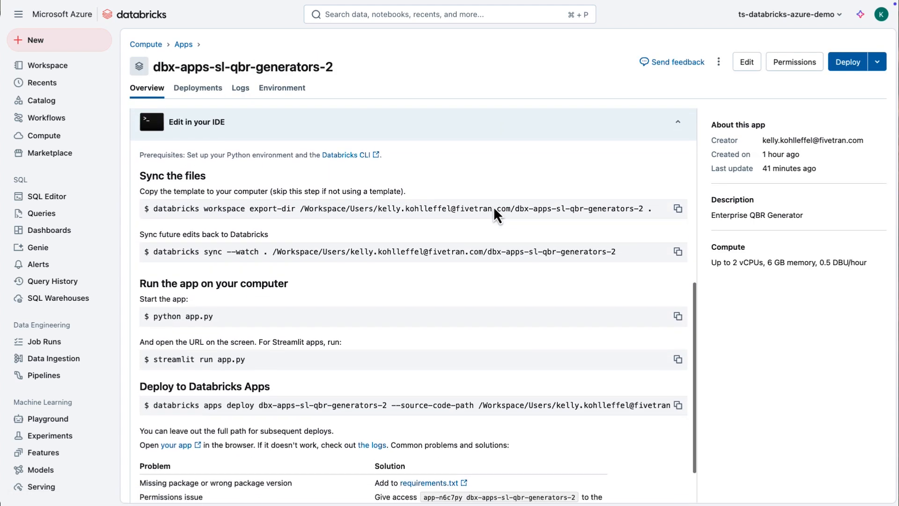
{"action": "scroll", "scroll_direction": "up", "scroll_amount": 3}
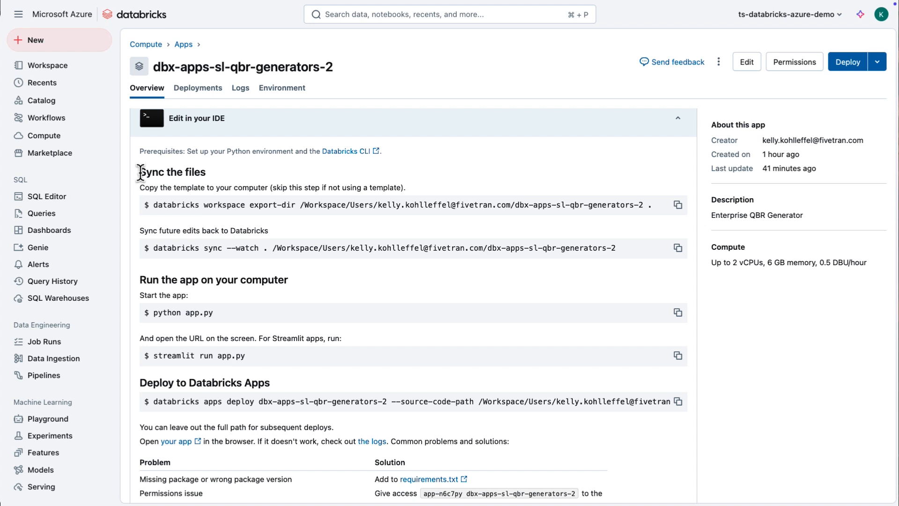
{"action": "double_click", "coordinate": [172, 172]}
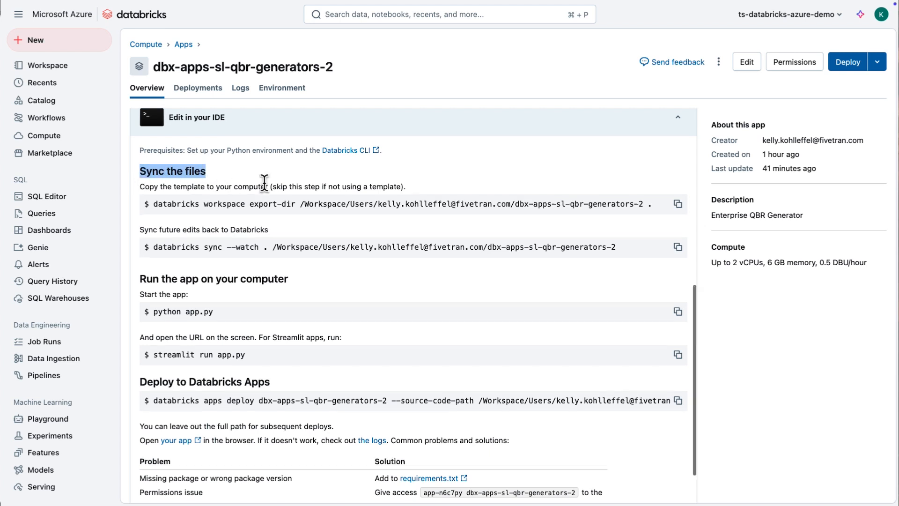
{"action": "scroll", "scroll_direction": "down", "scroll_amount": 3}
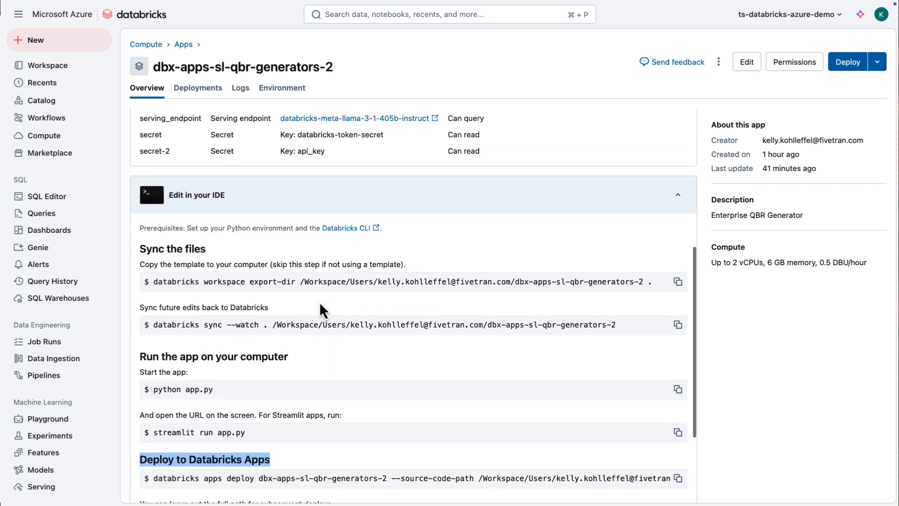
{"action": "scroll", "scroll_direction": "up", "scroll_amount": 3}
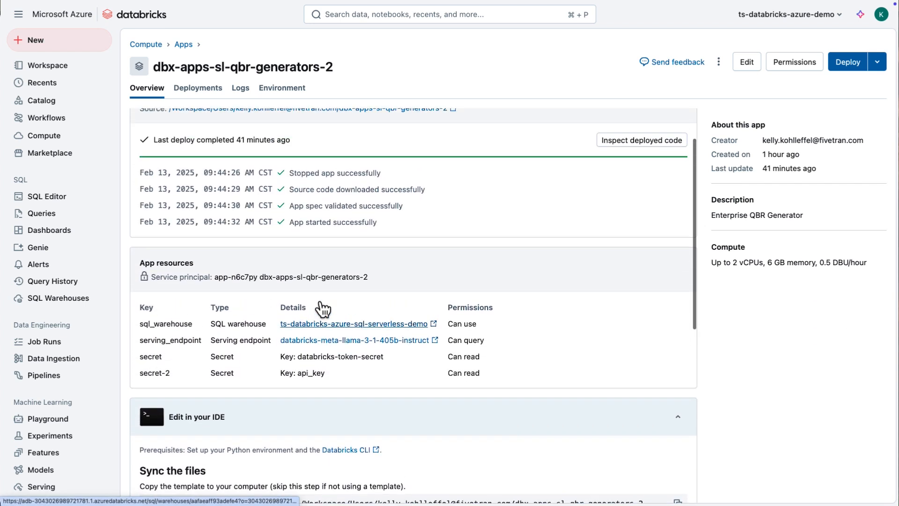
{"action": "scroll", "scroll_direction": "up", "scroll_amount": 3}
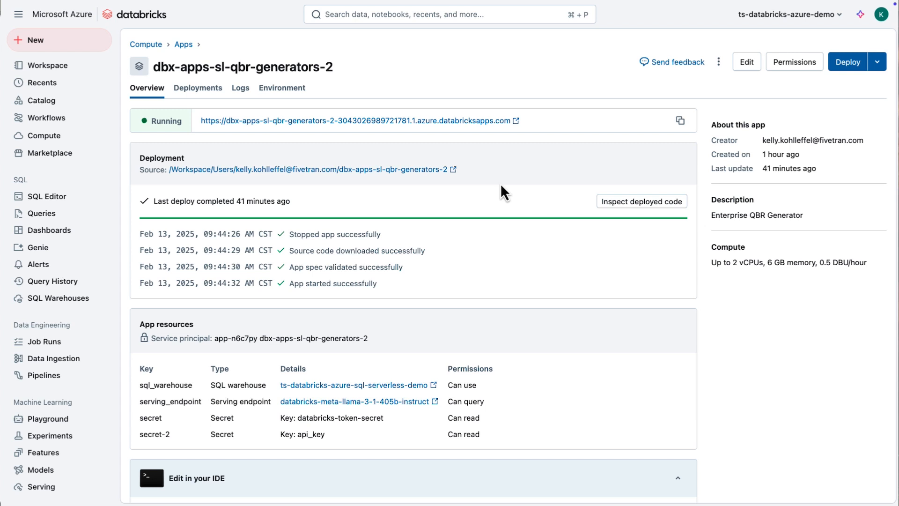
{"action": "mouse_move", "coordinate": [131, 399]}
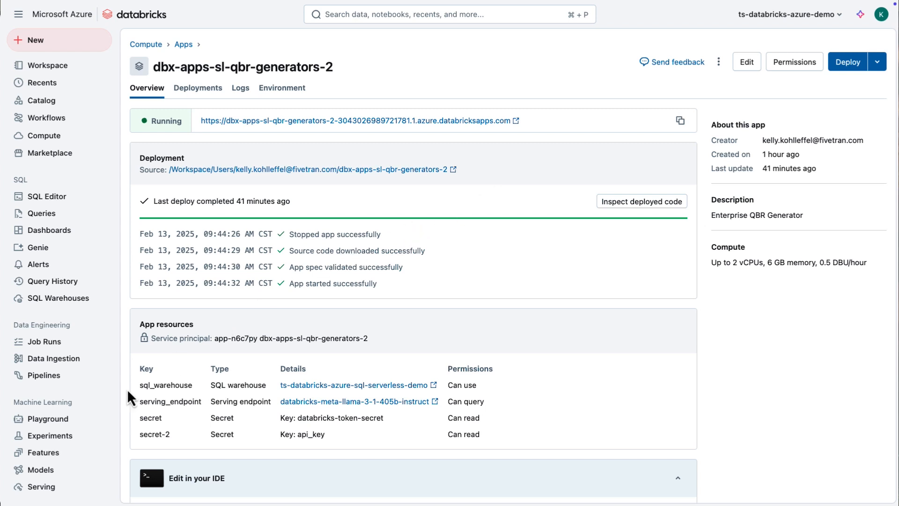
Step: Show the Serving endpoints list and page through the featured foundation models carousel
{"action": "left_click", "coordinate": [41, 486]}
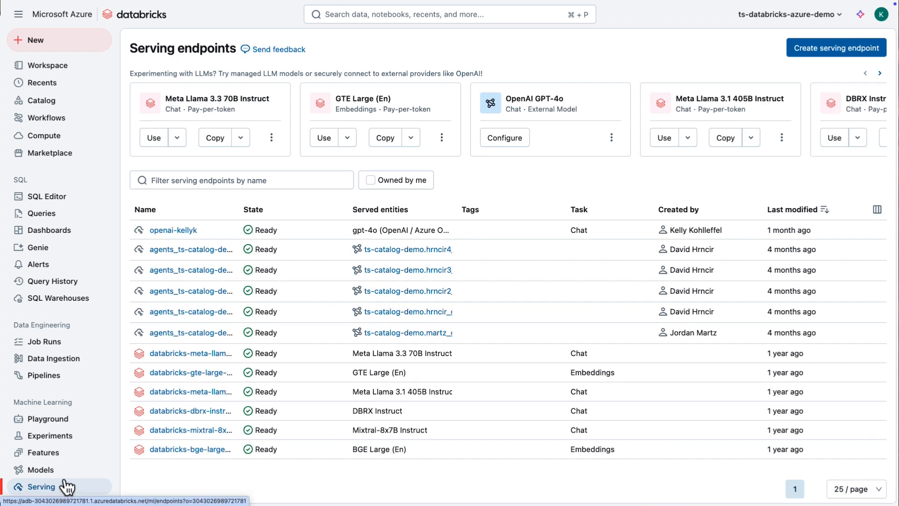
{"action": "mouse_move", "coordinate": [255, 270]}
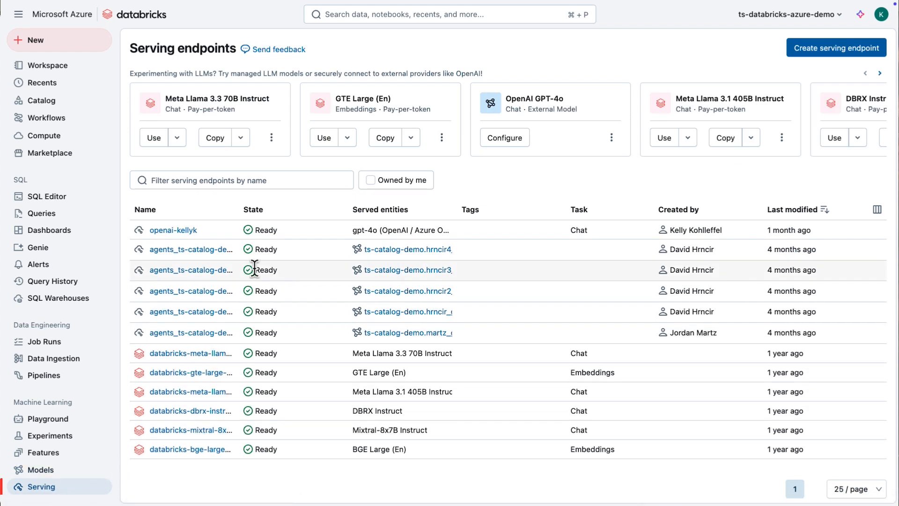
{"action": "mouse_move", "coordinate": [480, 205]}
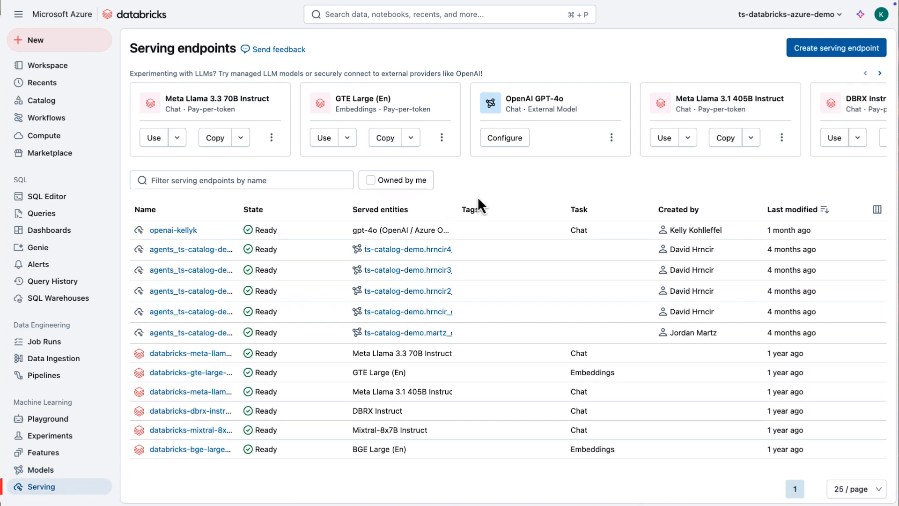
{"action": "mouse_move", "coordinate": [573, 113]}
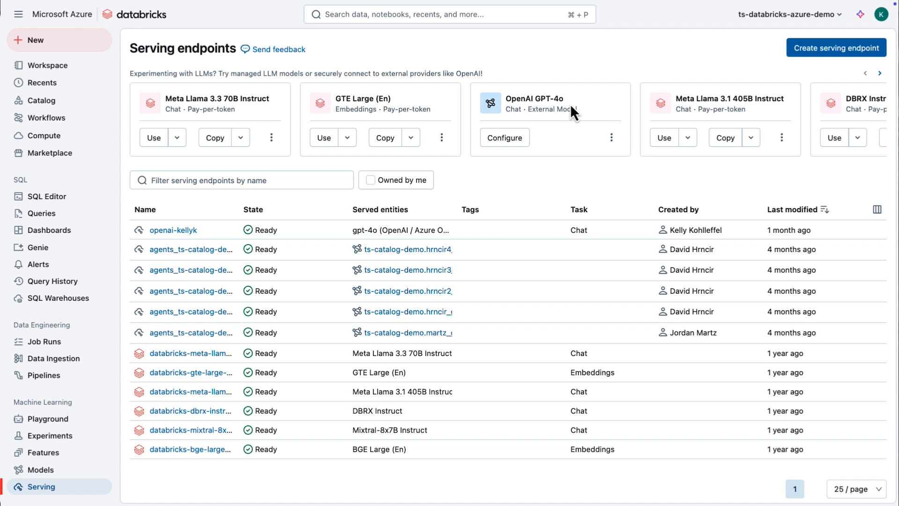
{"action": "left_click", "coordinate": [880, 73]}
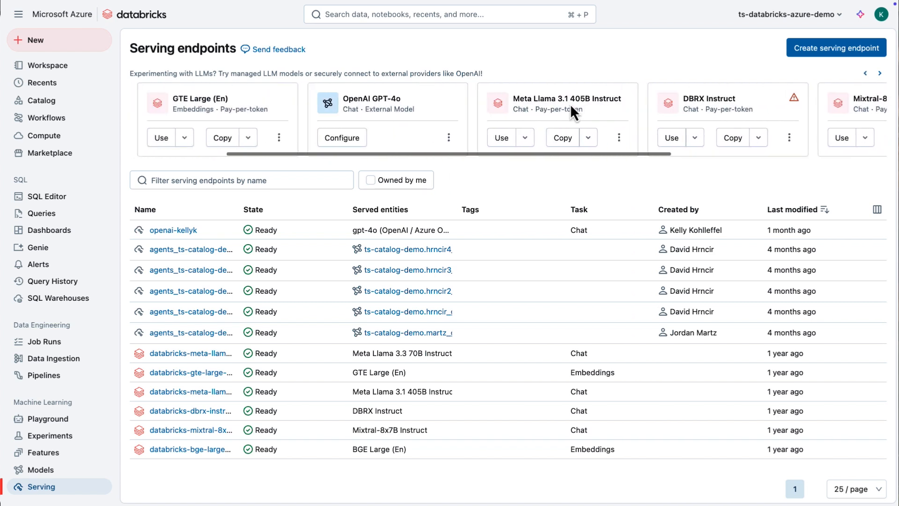
{"action": "left_click", "coordinate": [865, 73]}
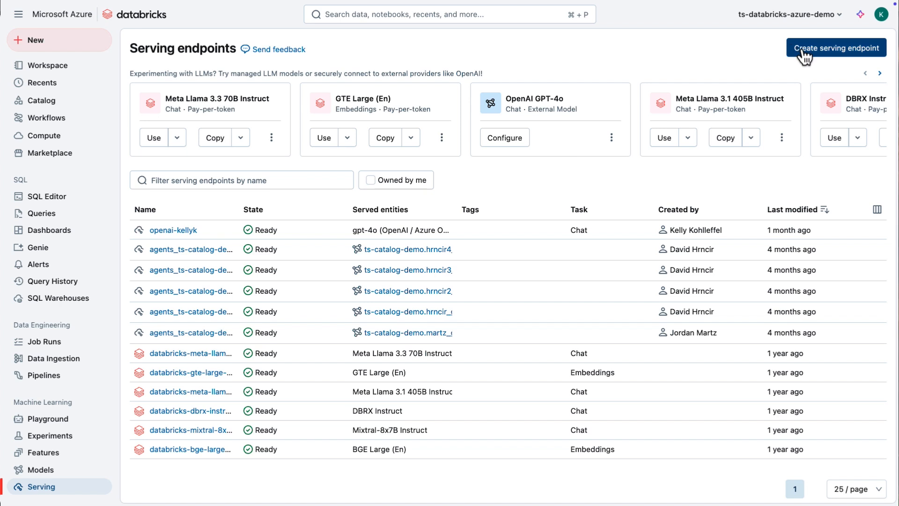
{"action": "left_click", "coordinate": [835, 48]}
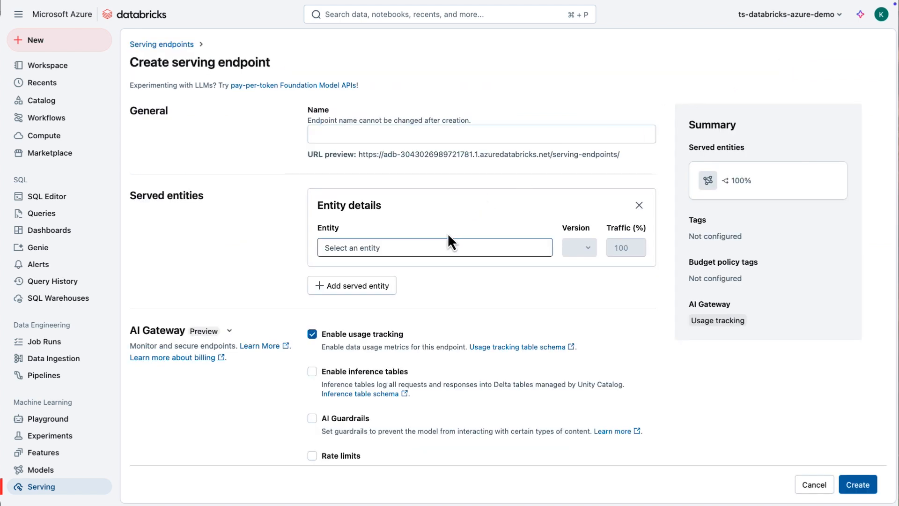
{"action": "left_click", "coordinate": [434, 247]}
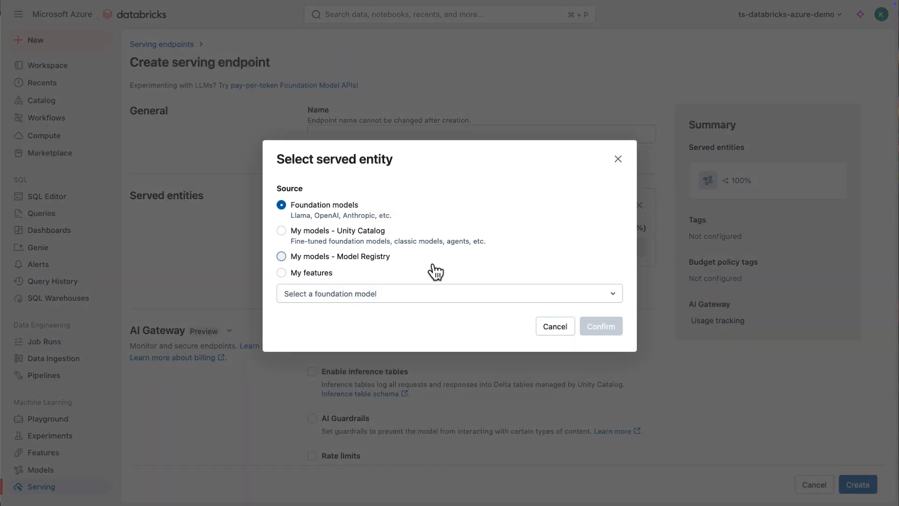
{"action": "left_click", "coordinate": [448, 293]}
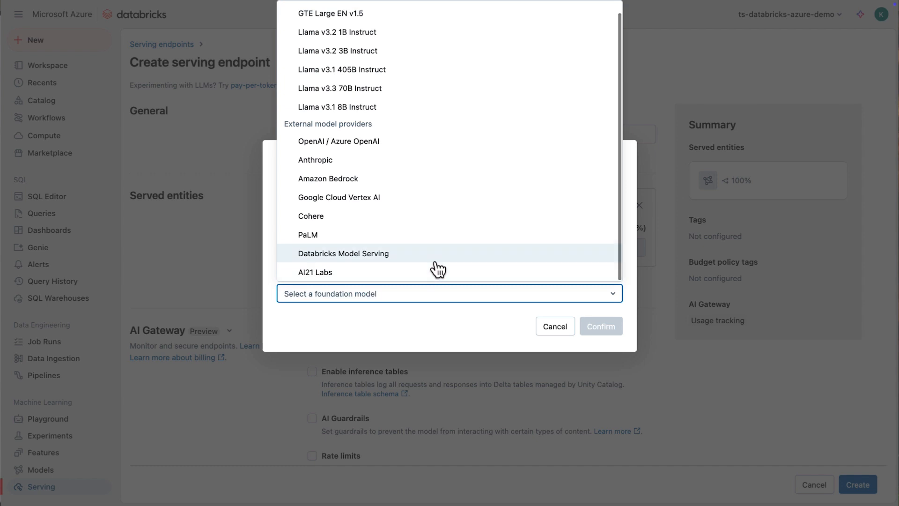
{"action": "scroll", "scroll_direction": "up", "scroll_amount": 3}
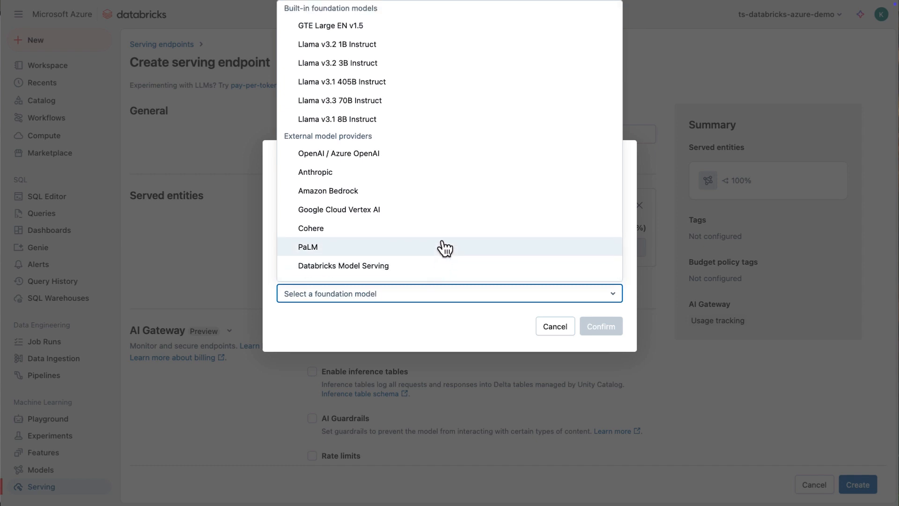
{"action": "scroll", "scroll_direction": "down", "scroll_amount": 3}
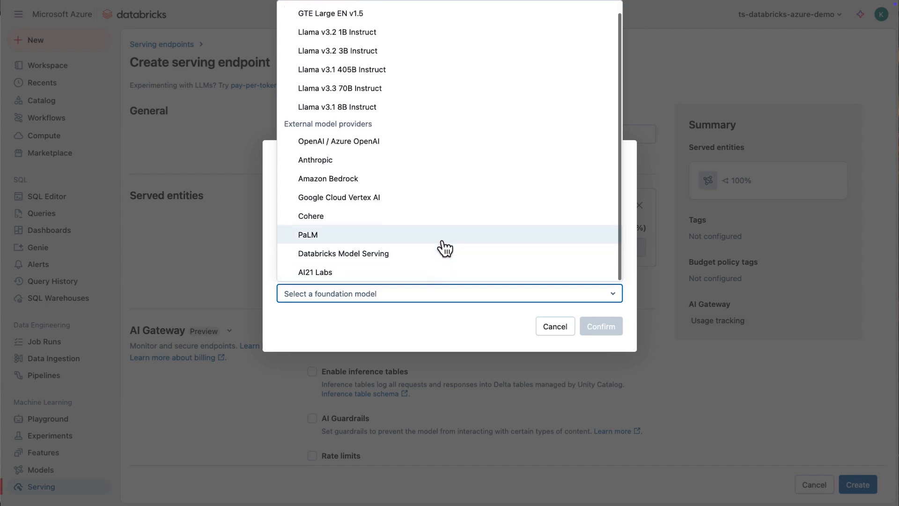
{"action": "mouse_move", "coordinate": [437, 141]}
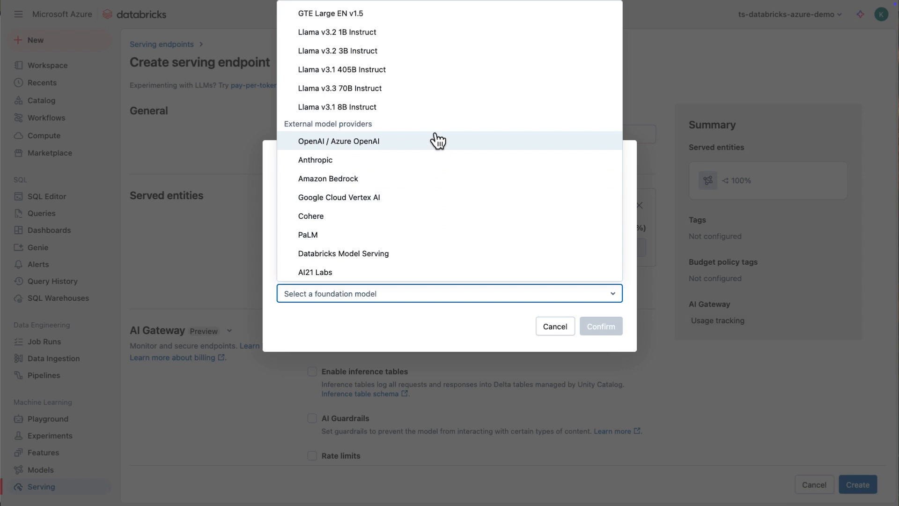
{"action": "scroll", "scroll_direction": "up", "scroll_amount": 3}
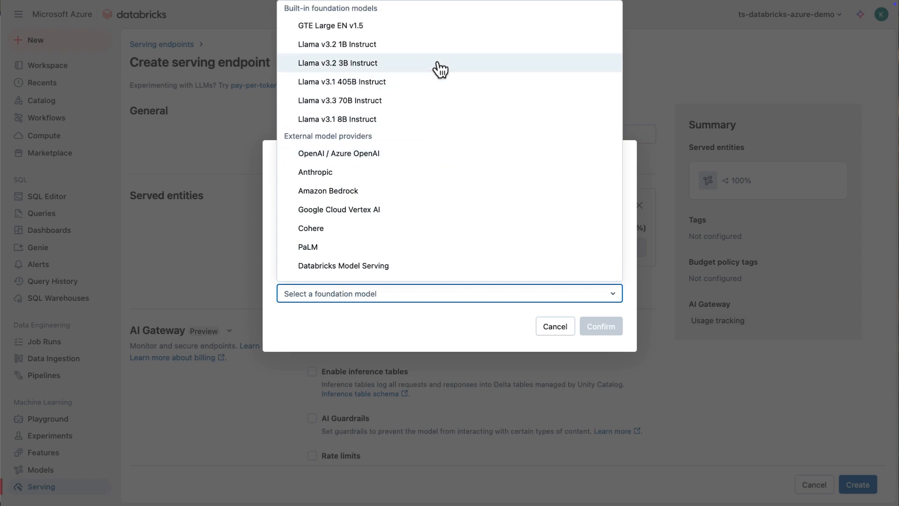
{"action": "left_click", "coordinate": [338, 63]}
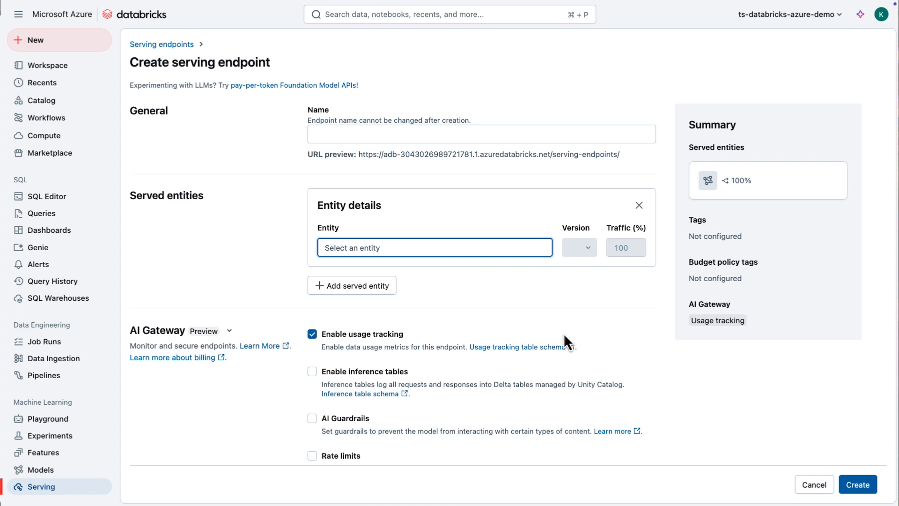
{"action": "mouse_move", "coordinate": [814, 484]}
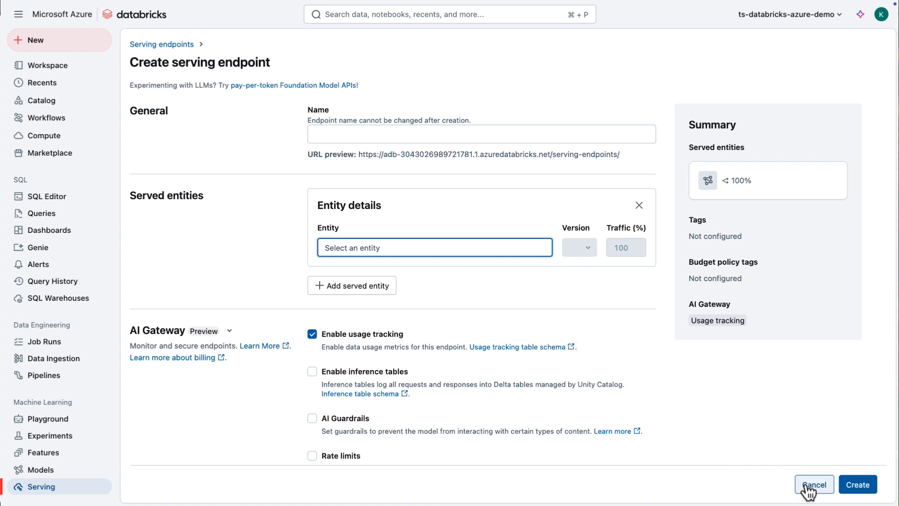
{"action": "left_click", "coordinate": [814, 484]}
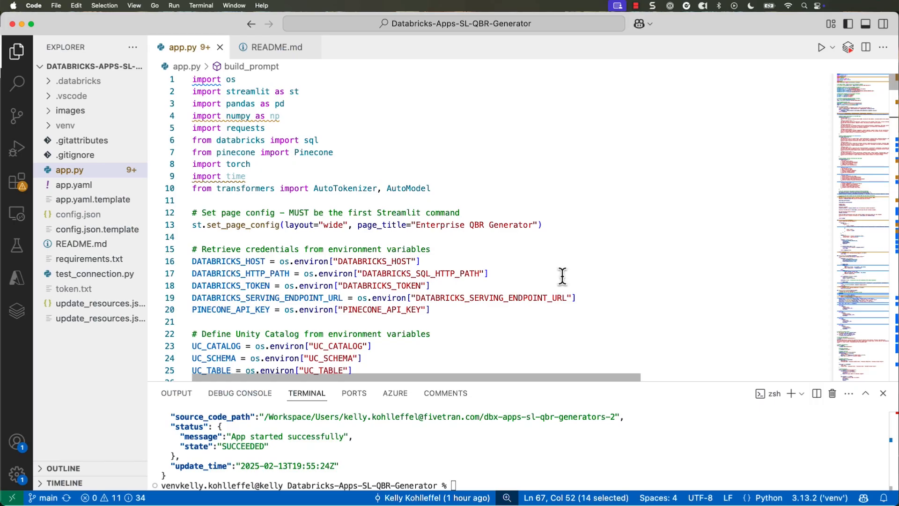
Step: Read build_prompt's template_instructions and view_type_instructions in app.py
{"action": "scroll", "scroll_direction": "down", "scroll_amount": 3}
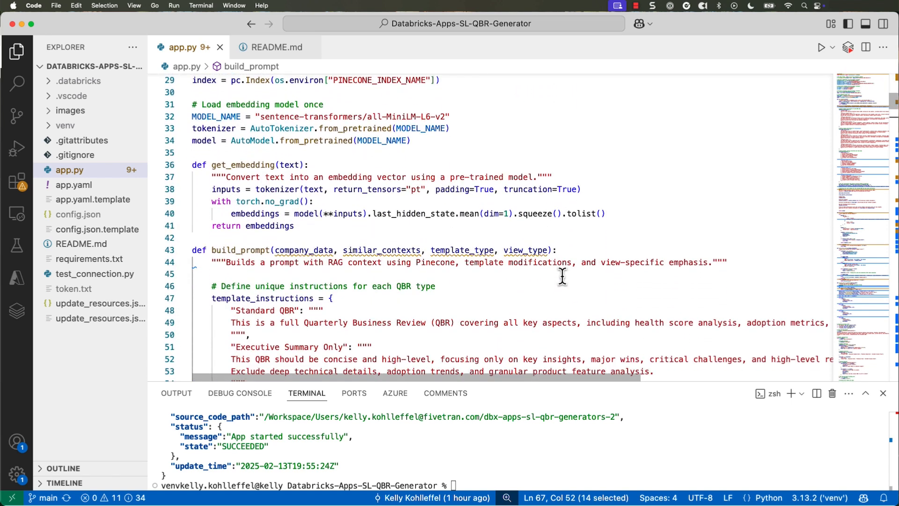
{"action": "scroll", "scroll_direction": "down", "scroll_amount": 3}
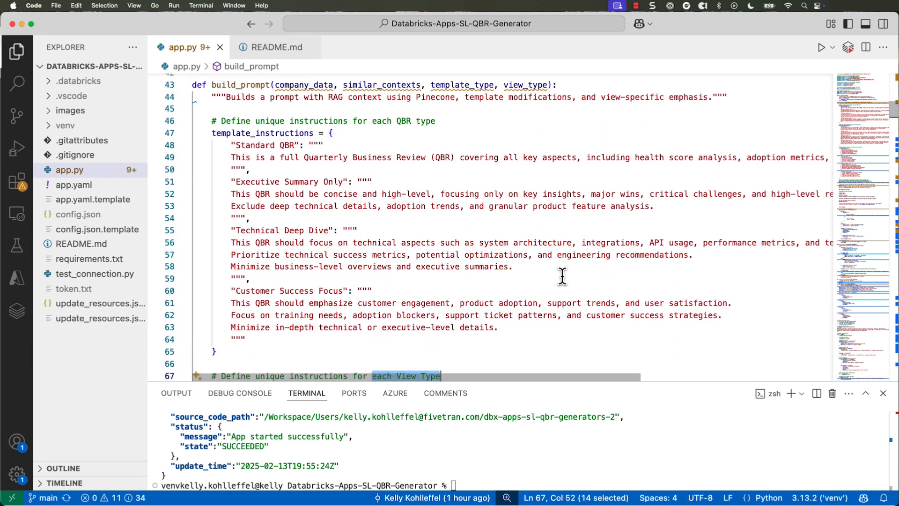
{"action": "mouse_move", "coordinate": [462, 147]}
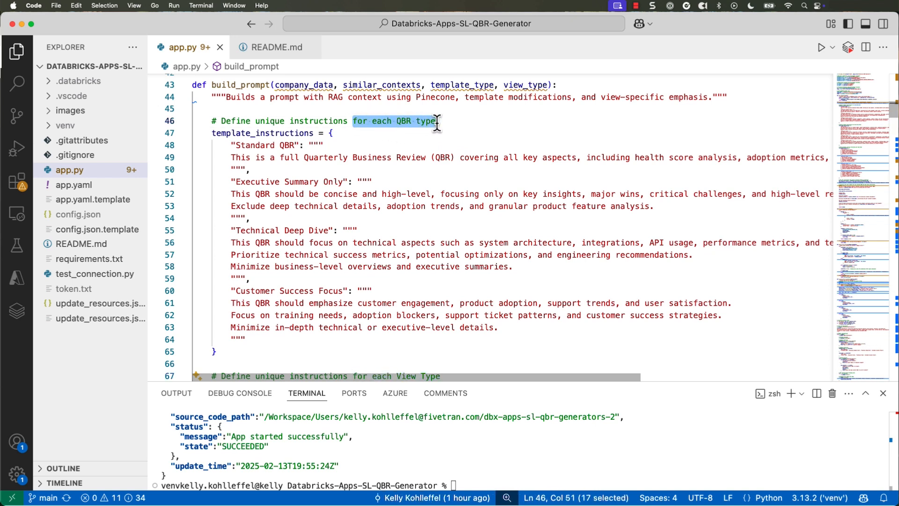
{"action": "scroll", "scroll_direction": "up", "scroll_amount": 3}
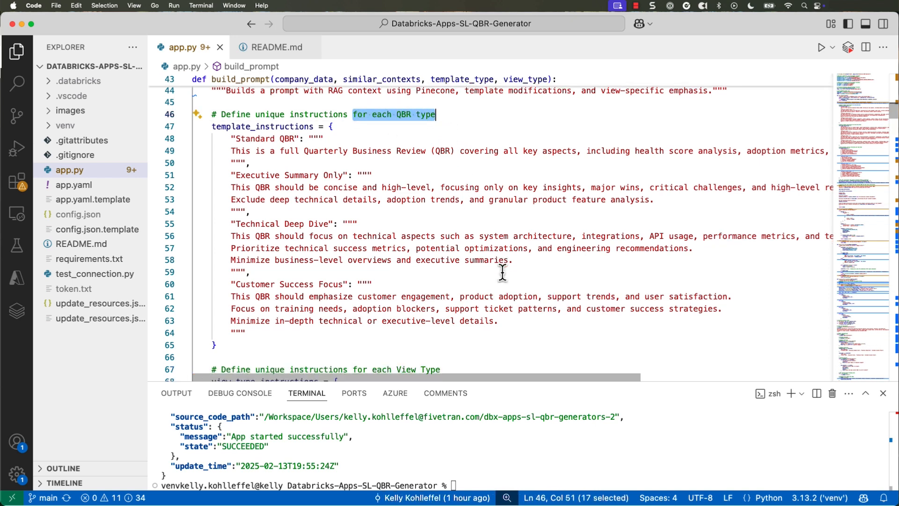
{"action": "scroll", "scroll_direction": "down", "scroll_amount": 3}
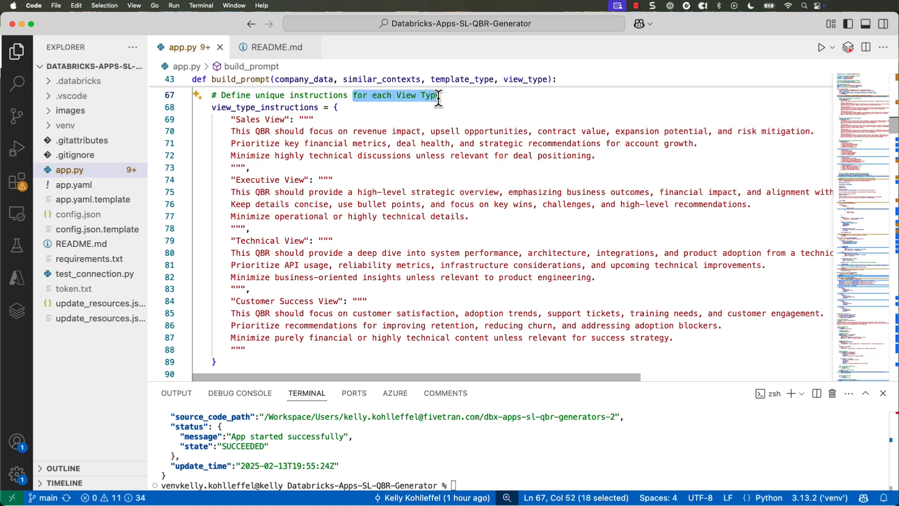
{"action": "scroll", "scroll_direction": "down", "scroll_amount": 3}
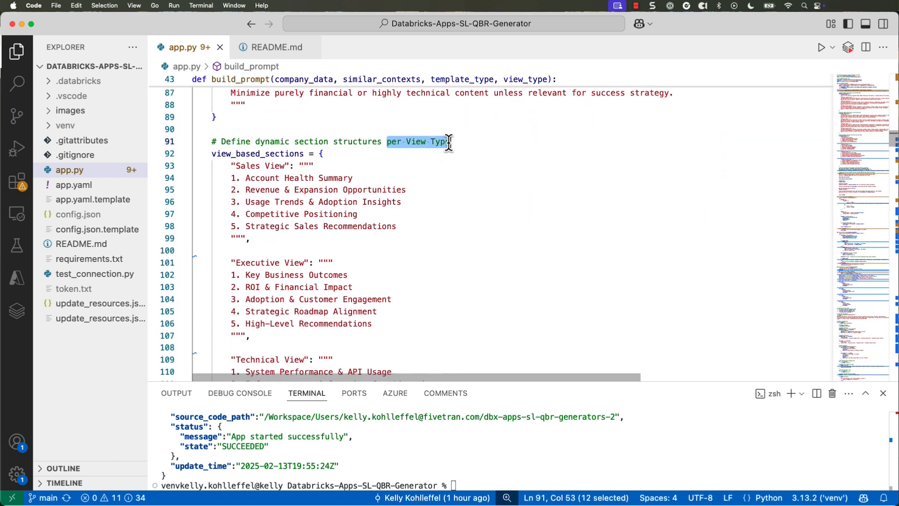
Step: Continue through view_based_sections and the final prompt down to call_serving_endpoint
{"action": "scroll", "scroll_direction": "down", "scroll_amount": 3}
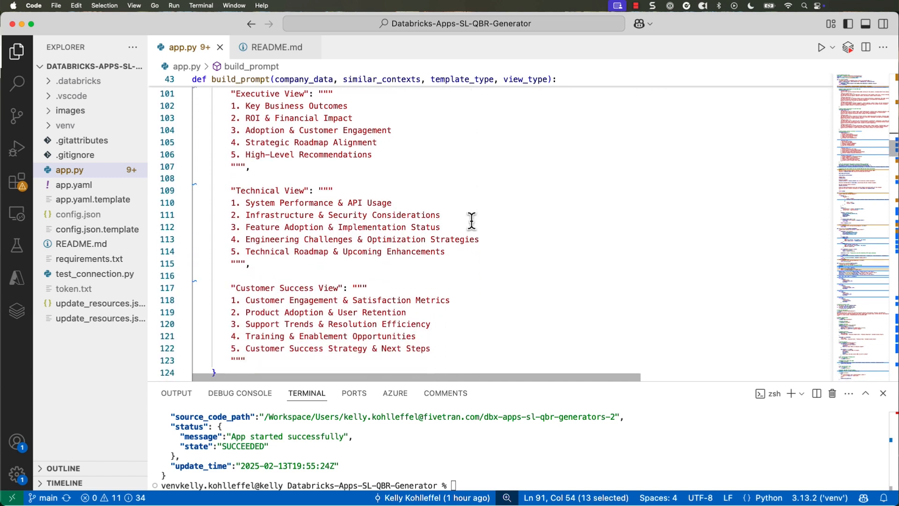
{"action": "scroll", "scroll_direction": "down", "scroll_amount": 3}
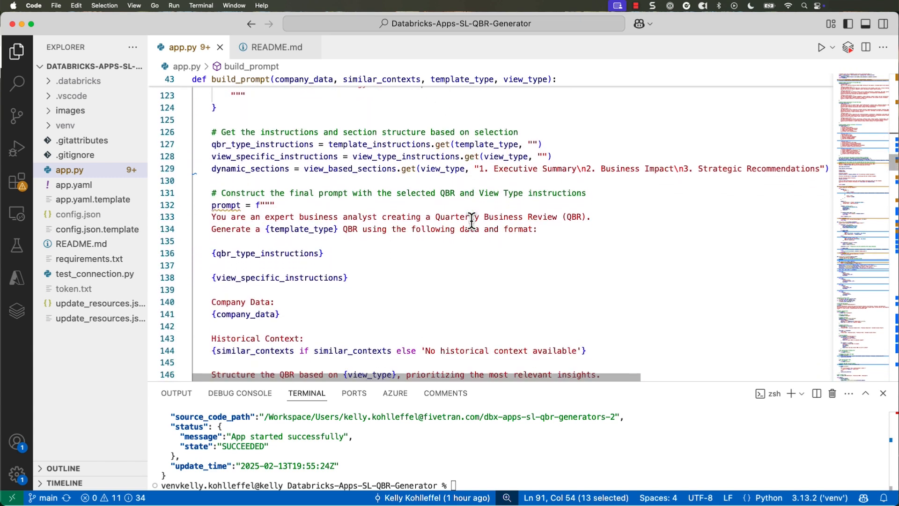
{"action": "scroll", "scroll_direction": "down", "scroll_amount": 3}
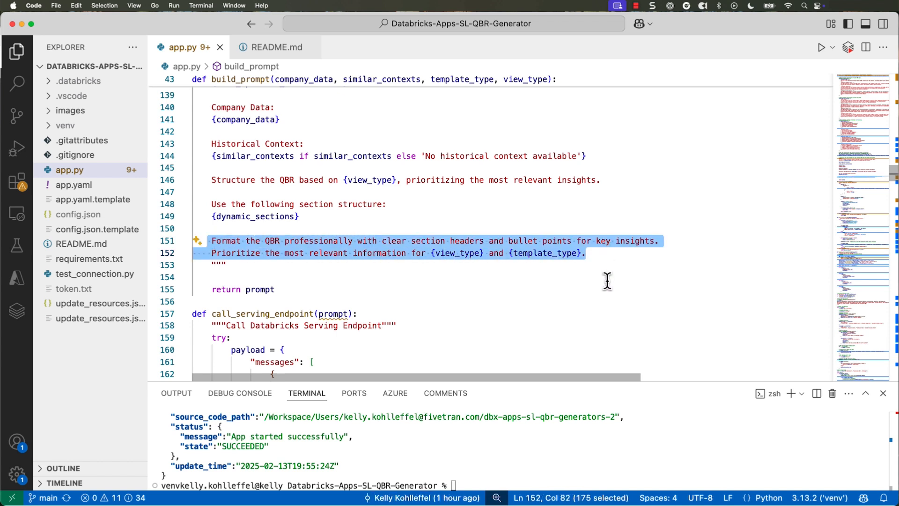
{"action": "scroll", "scroll_direction": "down", "scroll_amount": 3}
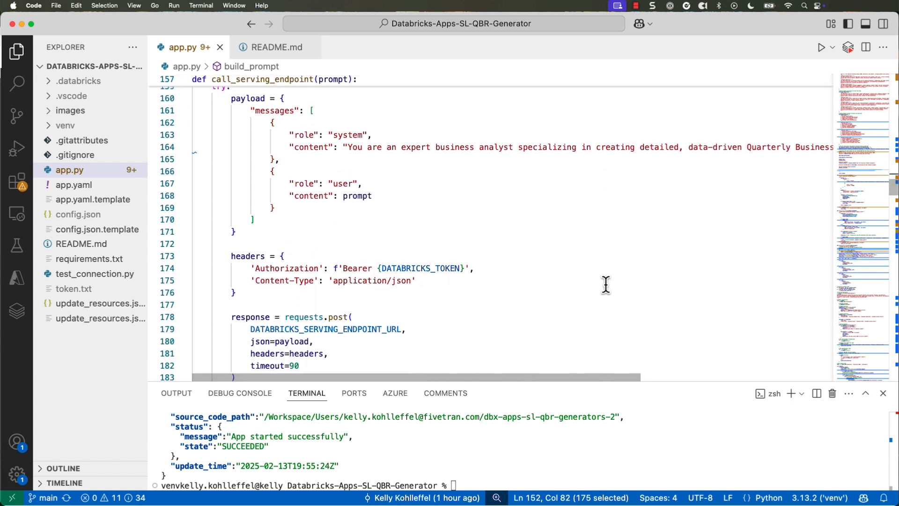
{"action": "scroll", "scroll_direction": "up", "scroll_amount": 3}
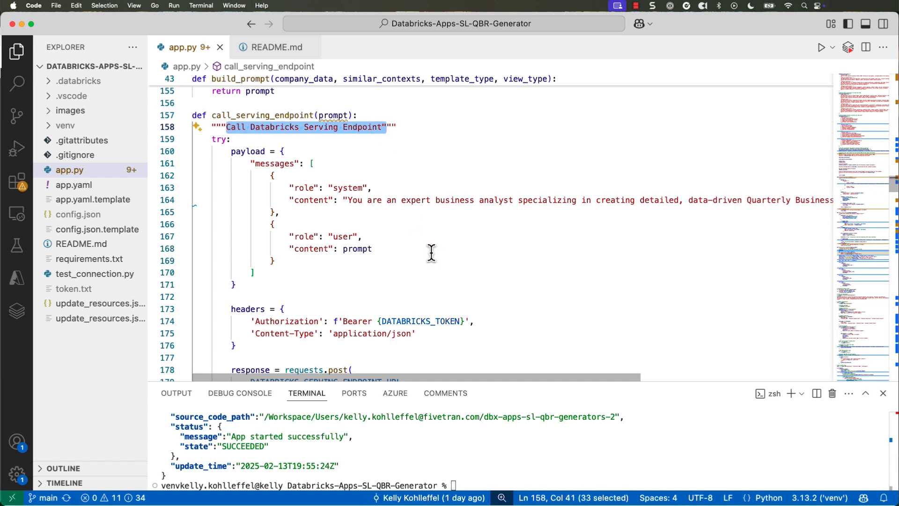
{"action": "scroll", "scroll_direction": "down", "scroll_amount": 3}
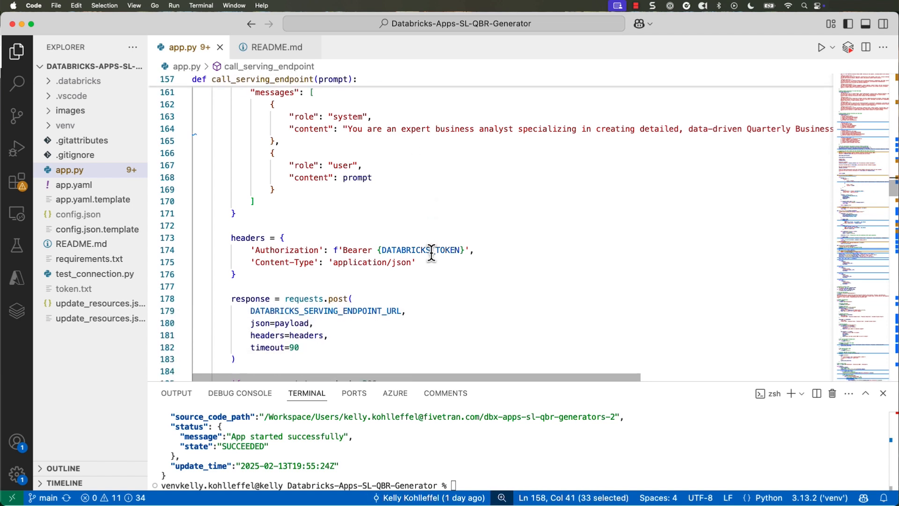
{"action": "scroll", "scroll_direction": "down", "scroll_amount": 3}
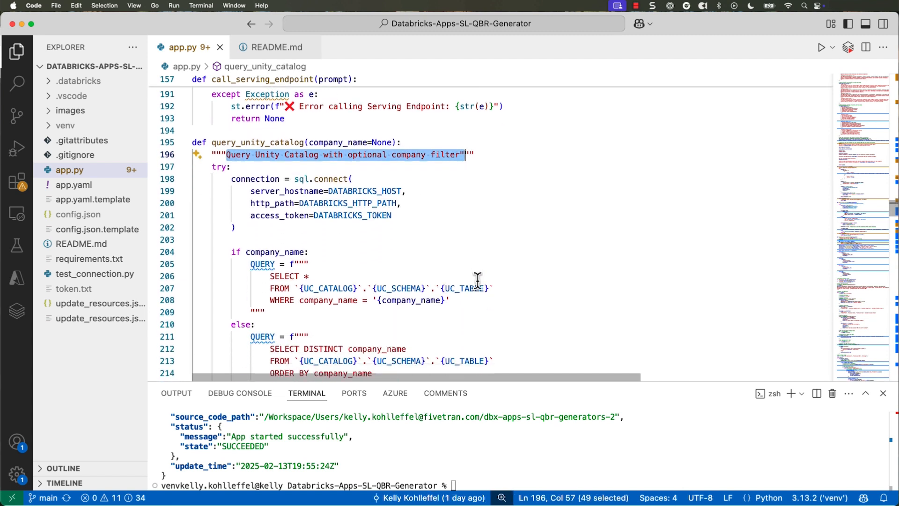
{"action": "scroll", "scroll_direction": "down", "scroll_amount": 3}
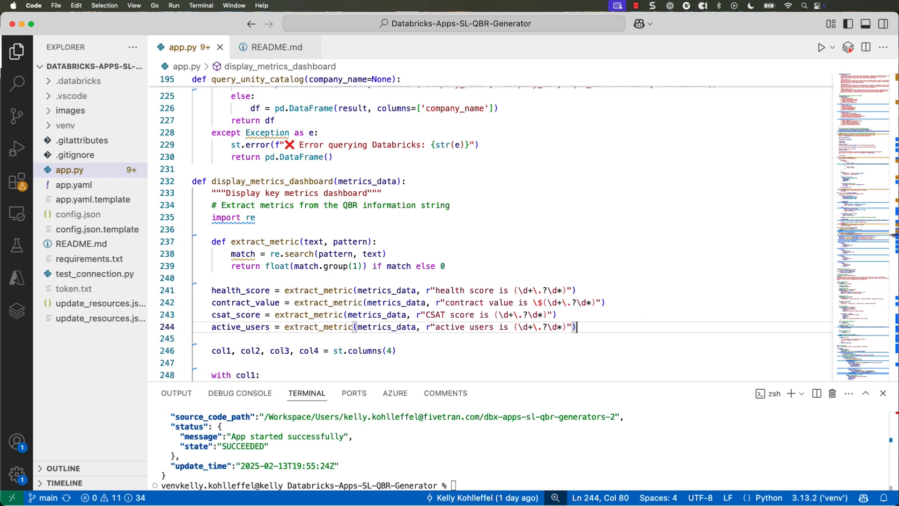
{"action": "left_click", "coordinate": [387, 254]}
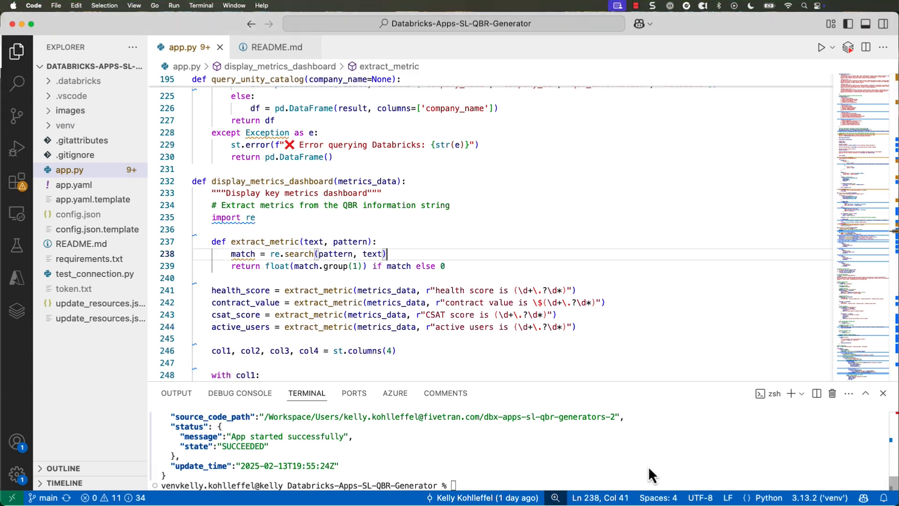
{"action": "mouse_move", "coordinate": [536, 494]}
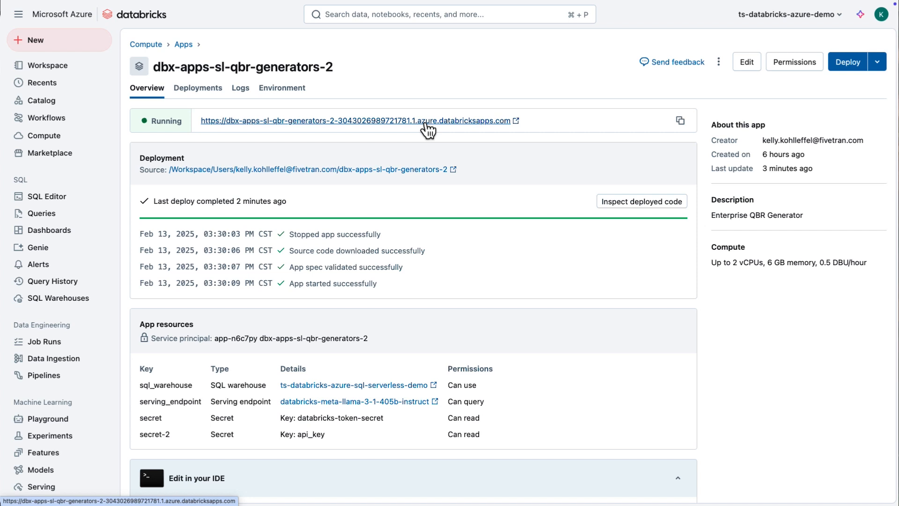
Step: Launch the Enterprise QBR Generator from the app's Running URL
{"action": "left_click", "coordinate": [357, 121]}
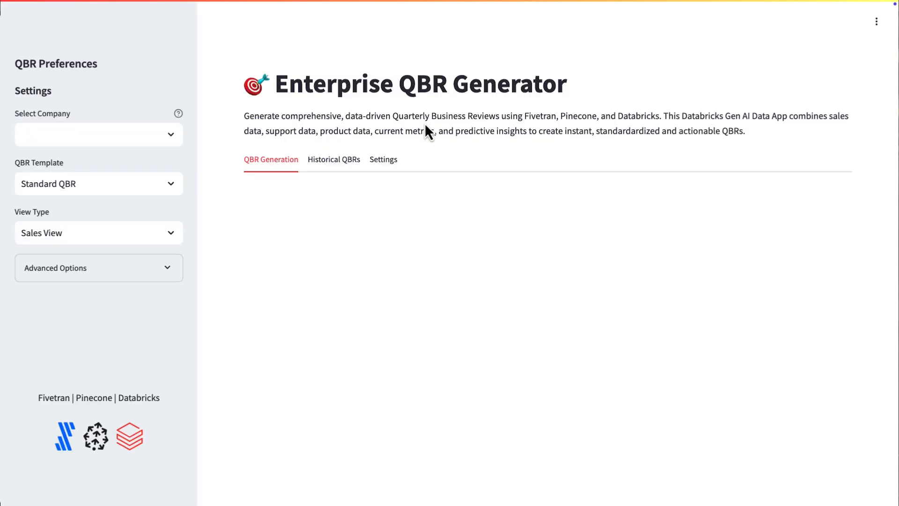
Step: Generate a Standard, Sales View QBR for Kohlleffel Inc with Advanced Options expanded
{"action": "type", "text": "kohlleffel Inc"}
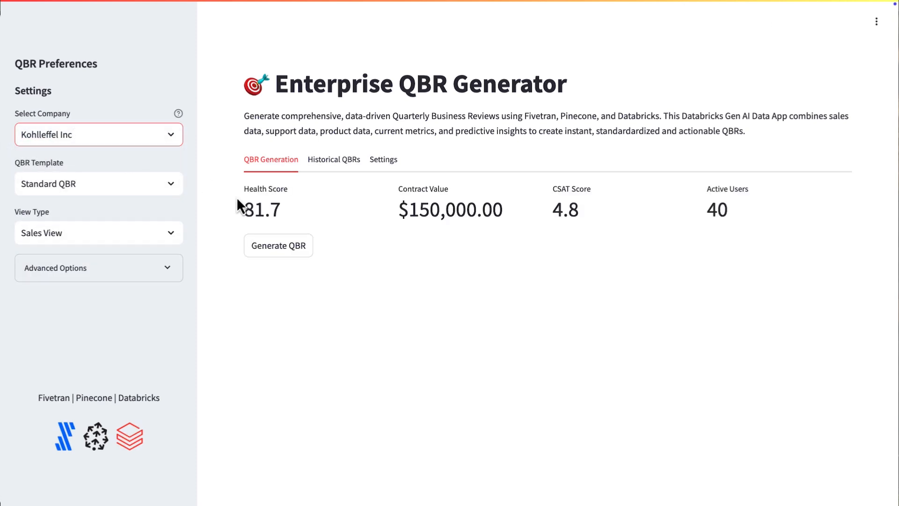
{"action": "left_click", "coordinate": [278, 246]}
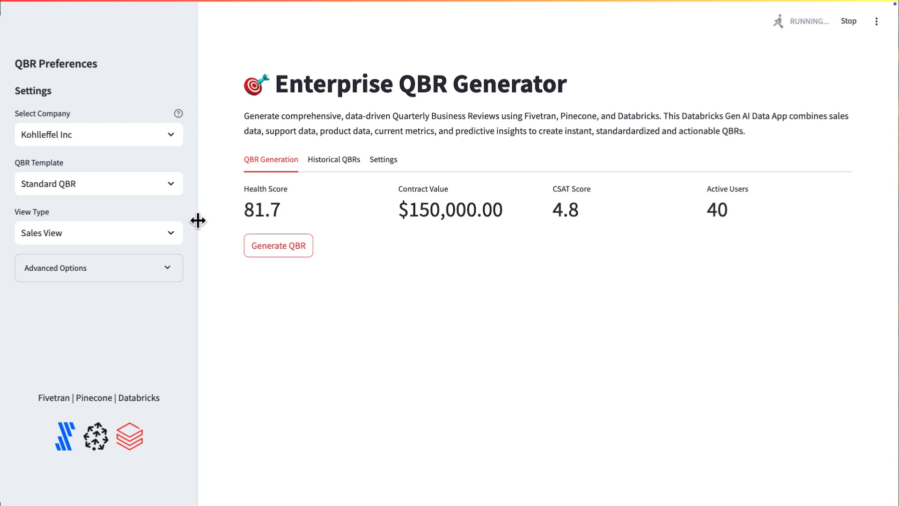
{"action": "left_click", "coordinate": [278, 245]}
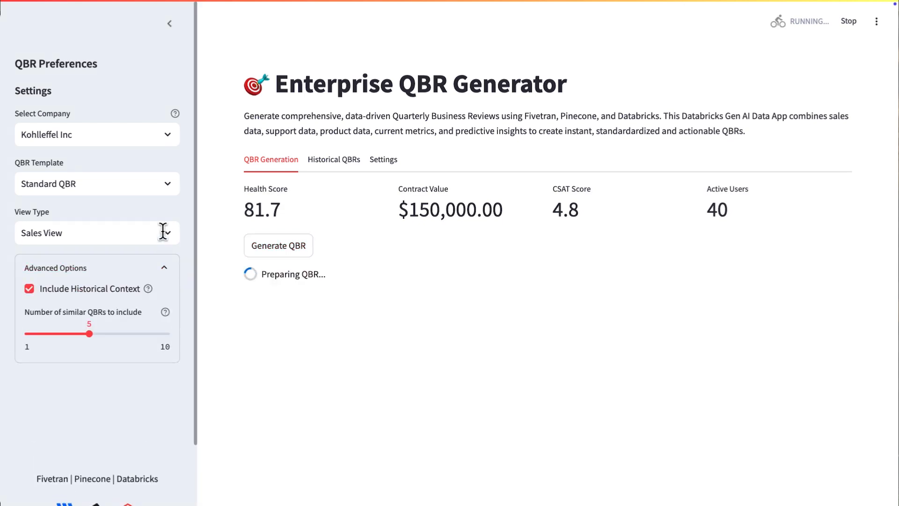
{"action": "left_click", "coordinate": [97, 184]}
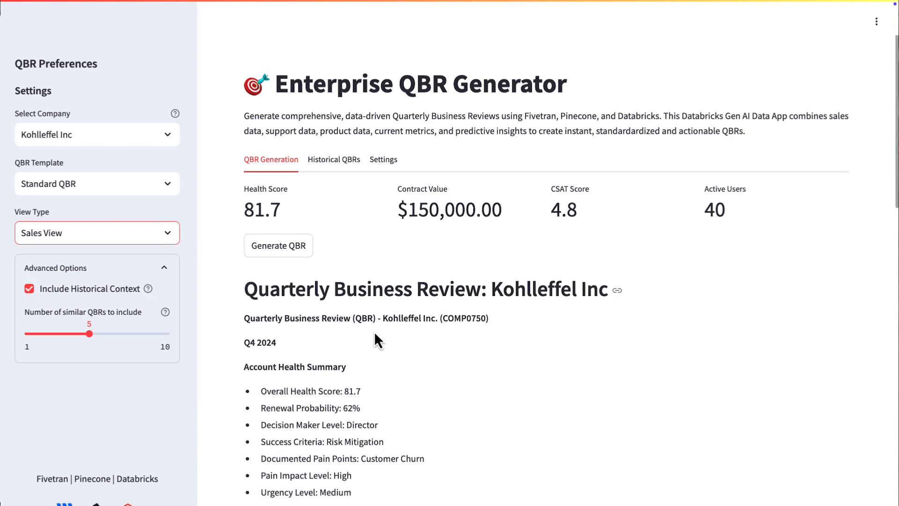
Step: Read the generated Kohlleffel Inc QBR down to its token metrics and back
{"action": "scroll", "scroll_direction": "down", "scroll_amount": 3}
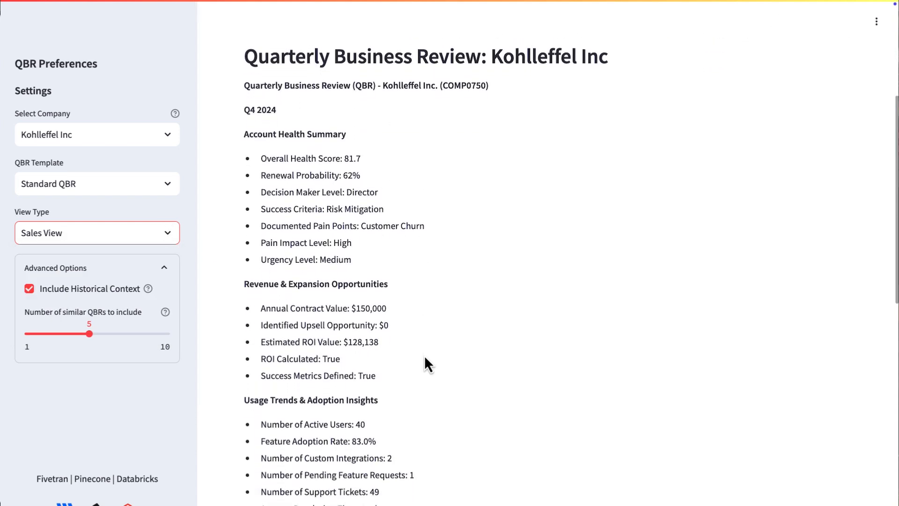
{"action": "scroll", "scroll_direction": "down", "scroll_amount": 3}
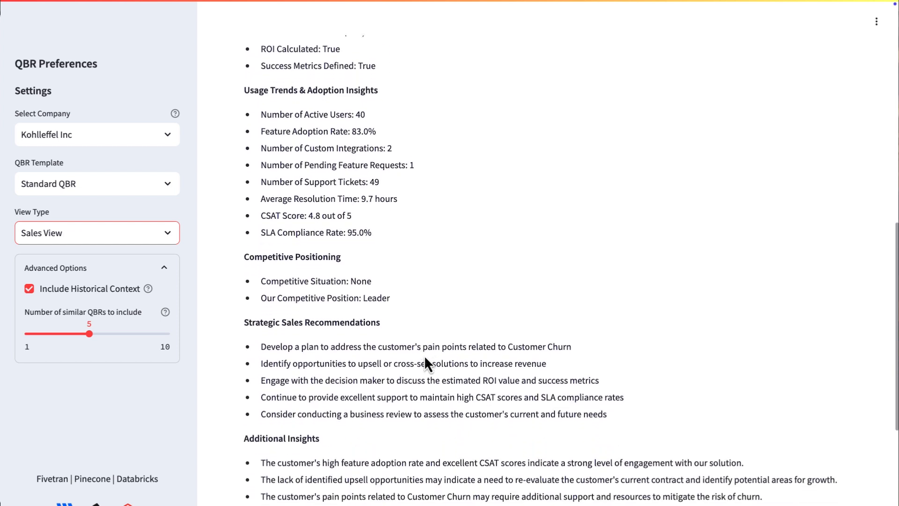
{"action": "scroll", "scroll_direction": "down", "scroll_amount": 3}
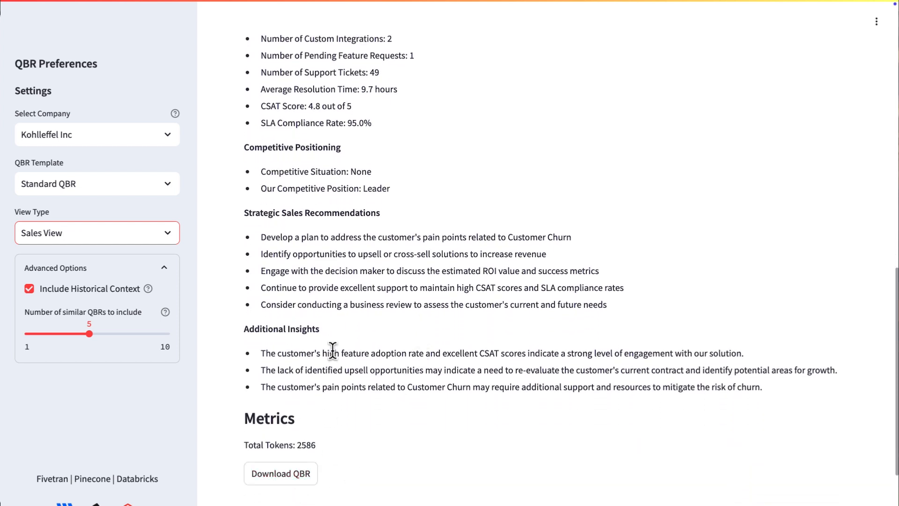
{"action": "scroll", "scroll_direction": "up", "scroll_amount": 3}
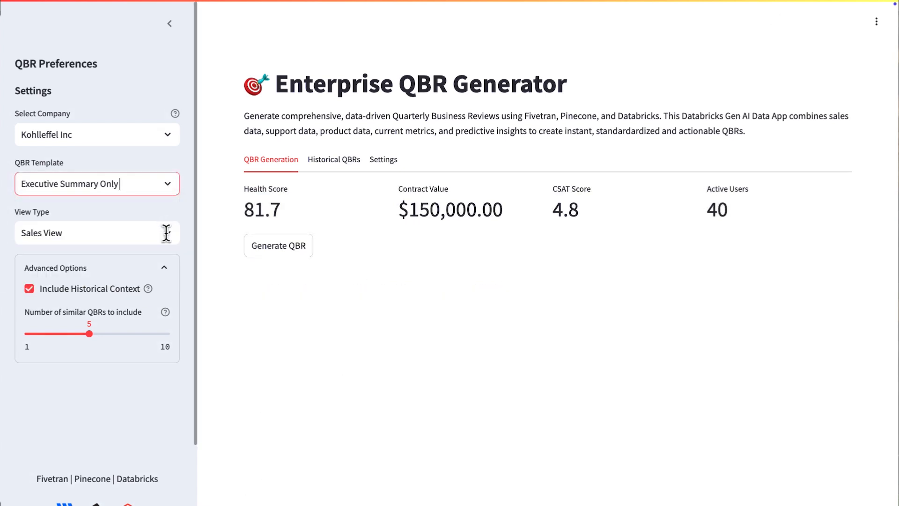
Step: Generate an Executive Summary Only, Executive View QBR for Kohlleffel Inc and review it to the metrics
{"action": "left_click", "coordinate": [96, 233]}
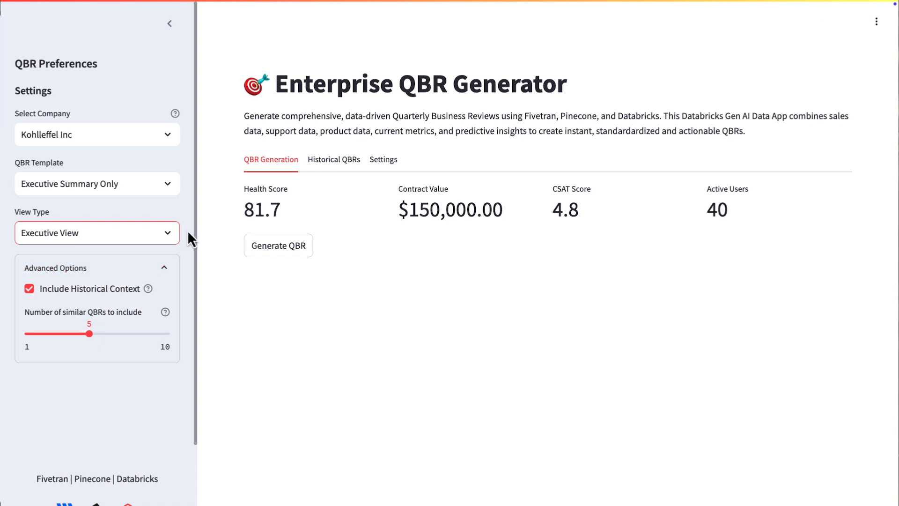
{"action": "mouse_move", "coordinate": [278, 245]}
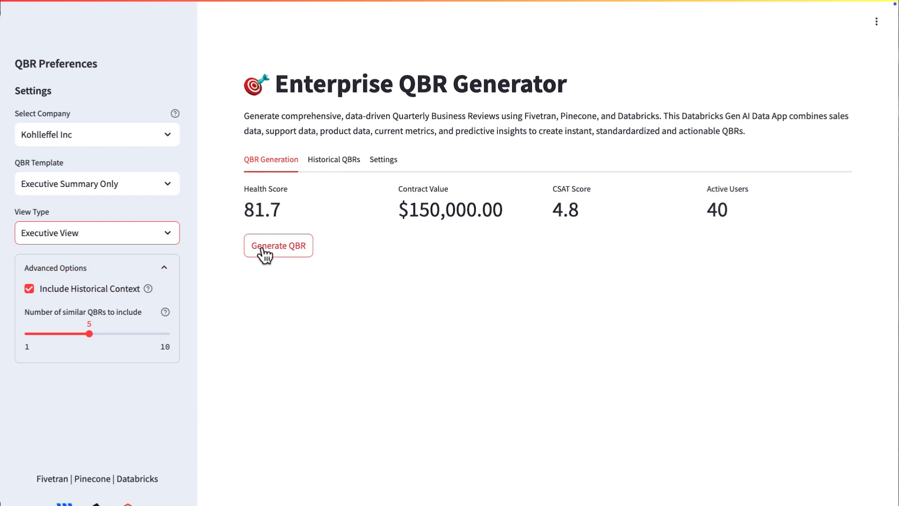
{"action": "left_click", "coordinate": [278, 245]}
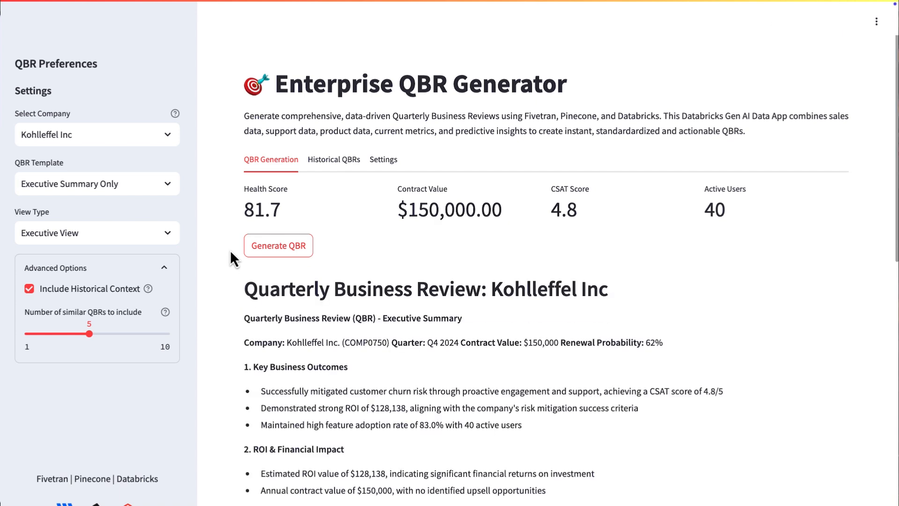
{"action": "scroll", "scroll_direction": "down", "scroll_amount": 3}
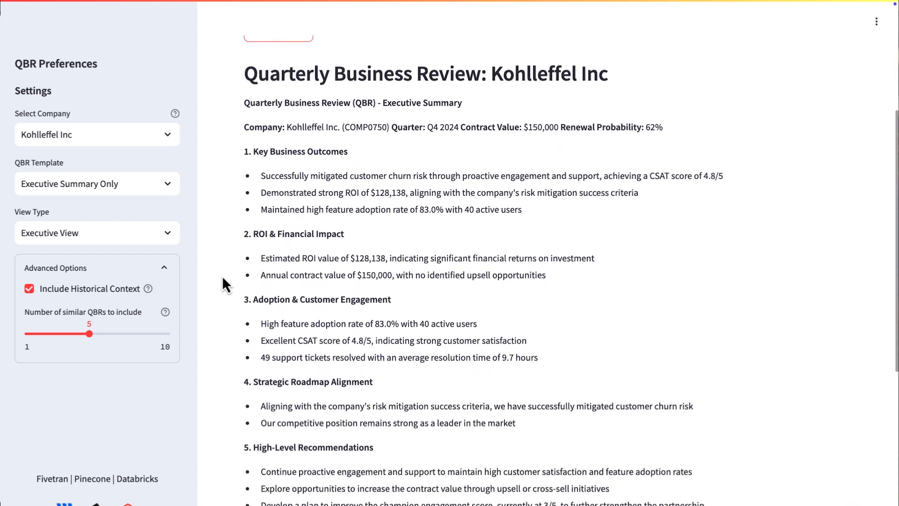
{"action": "scroll", "scroll_direction": "down", "scroll_amount": 3}
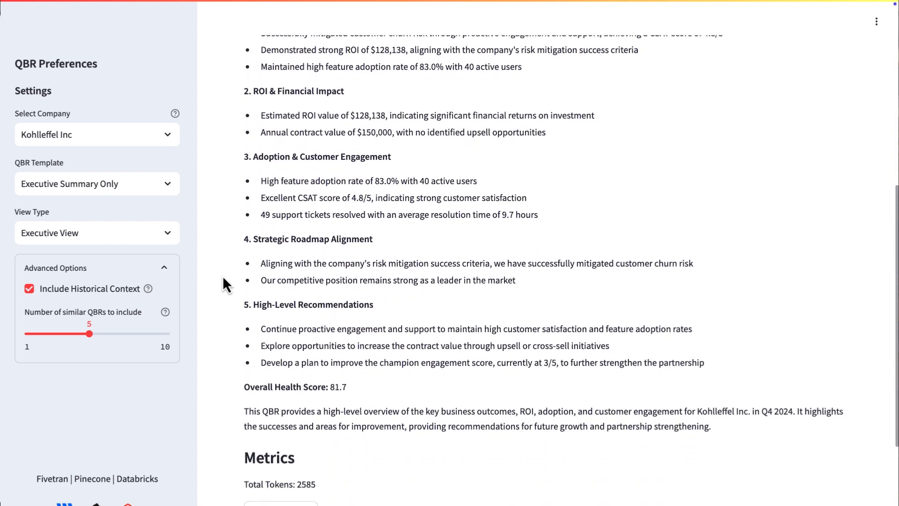
{"action": "scroll", "scroll_direction": "down", "scroll_amount": 3}
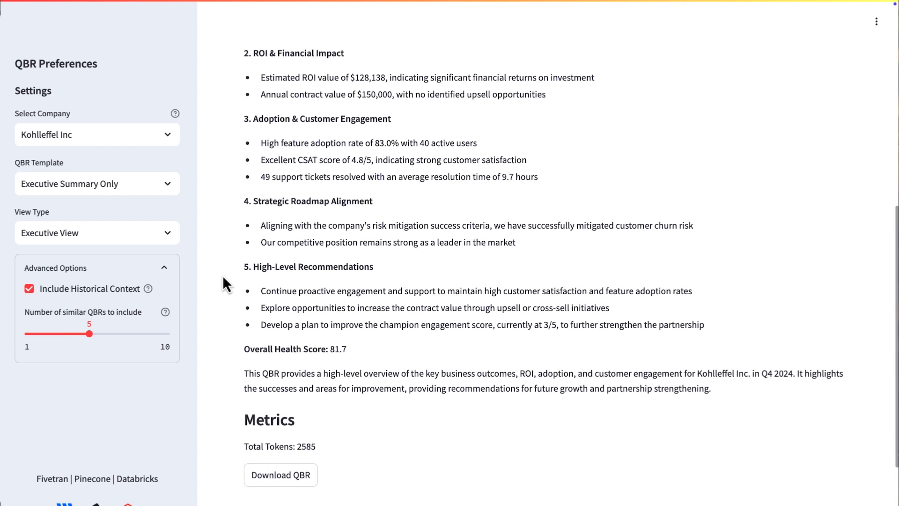
{"action": "scroll", "scroll_direction": "up", "scroll_amount": 3}
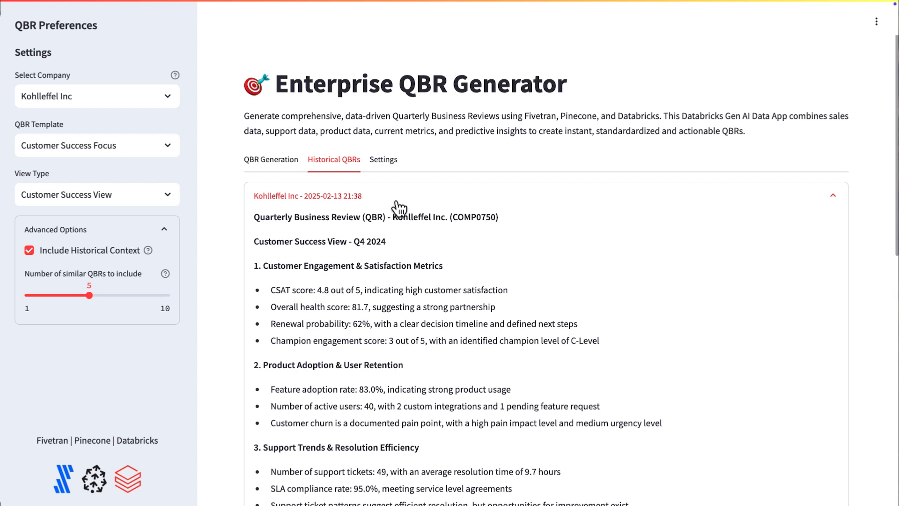
{"action": "mouse_move", "coordinate": [353, 198]}
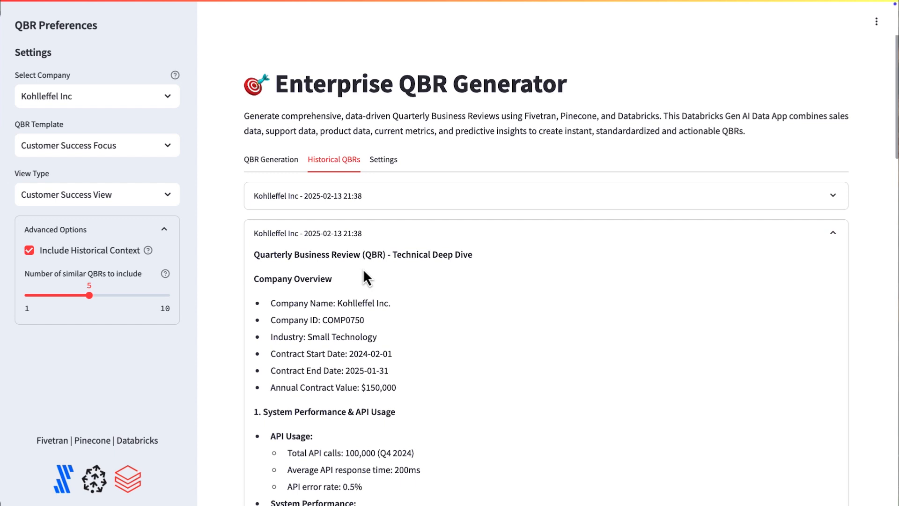
{"action": "mouse_move", "coordinate": [347, 234]}
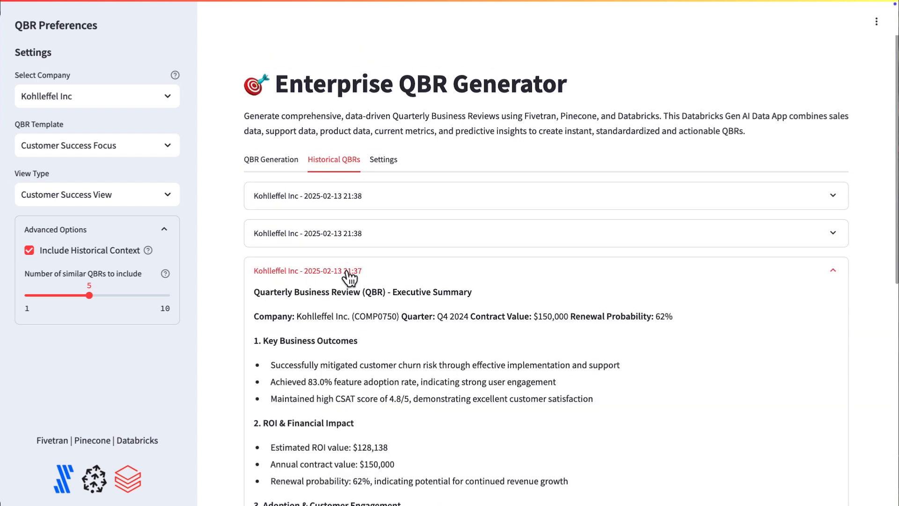
Step: Browse the saved historical QBRs and return to the Customer Success View QBR
{"action": "scroll", "scroll_direction": "up", "scroll_amount": 3}
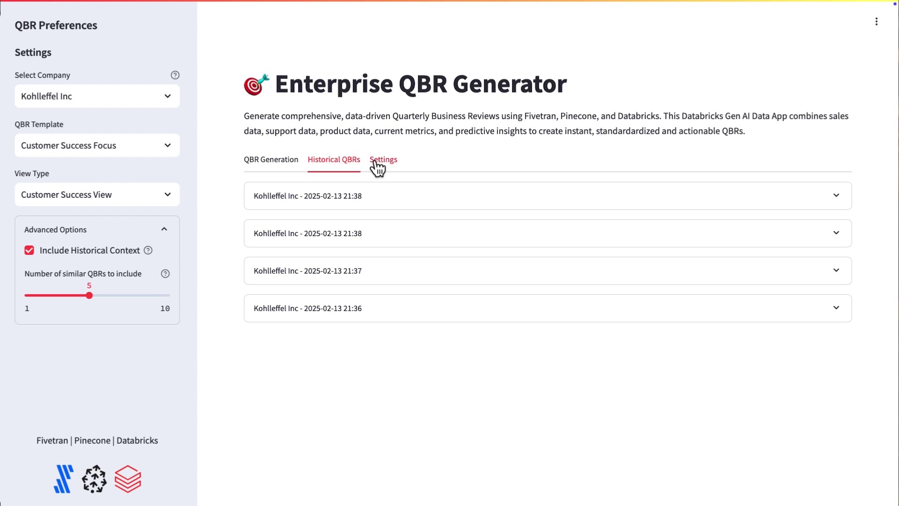
{"action": "left_click", "coordinate": [270, 159]}
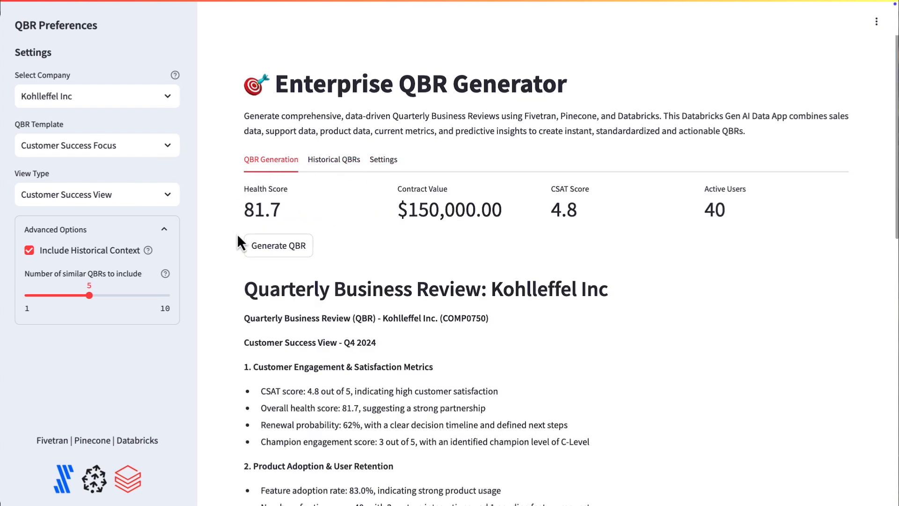
Step: Select AI Solutions, Assembly Tech, then Asset Analytics to compare their QBR metrics
{"action": "left_click", "coordinate": [96, 96]}
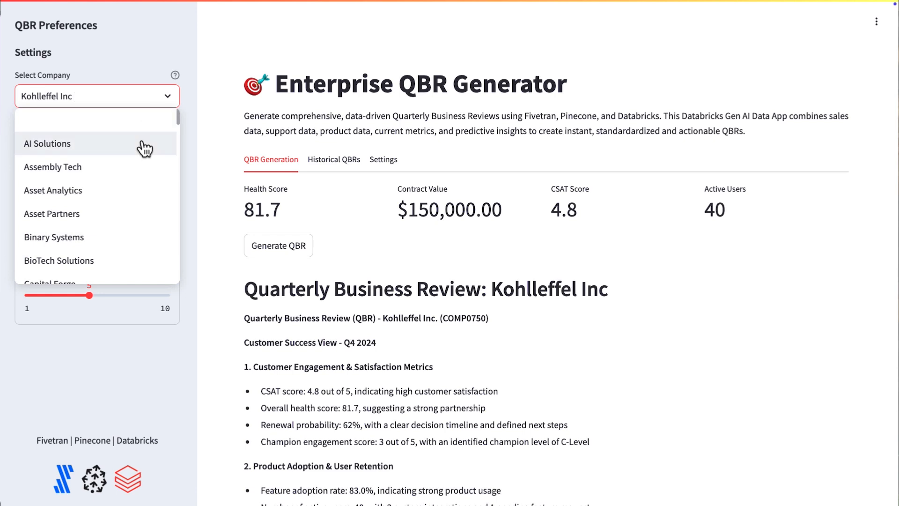
{"action": "left_click", "coordinate": [48, 143]}
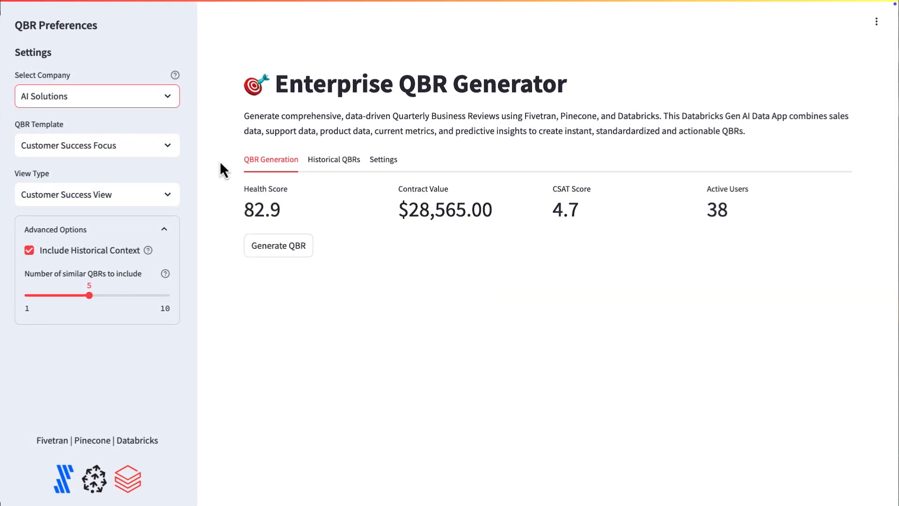
{"action": "left_click", "coordinate": [96, 95]}
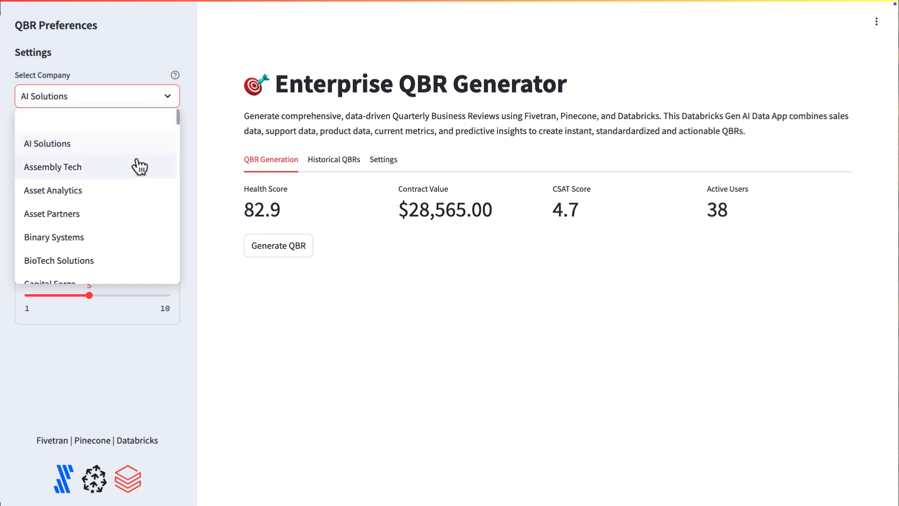
{"action": "left_click", "coordinate": [52, 166]}
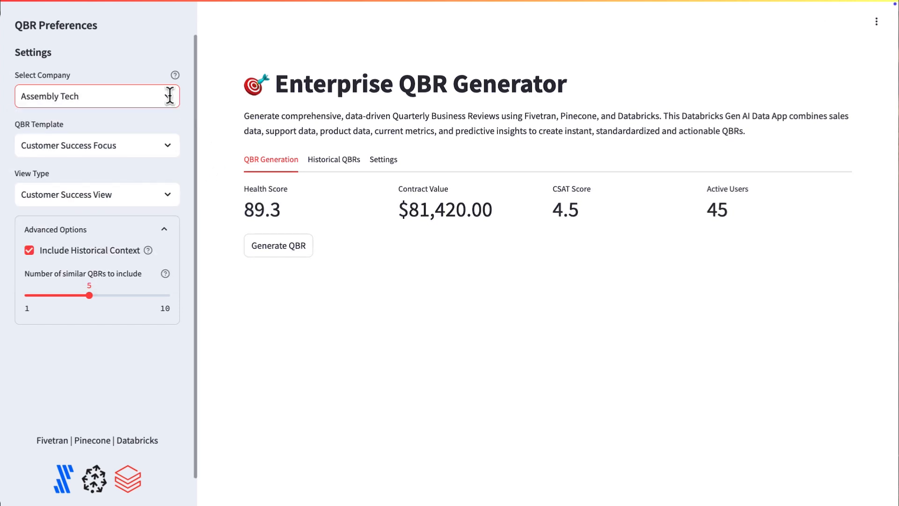
{"action": "left_click", "coordinate": [97, 95]}
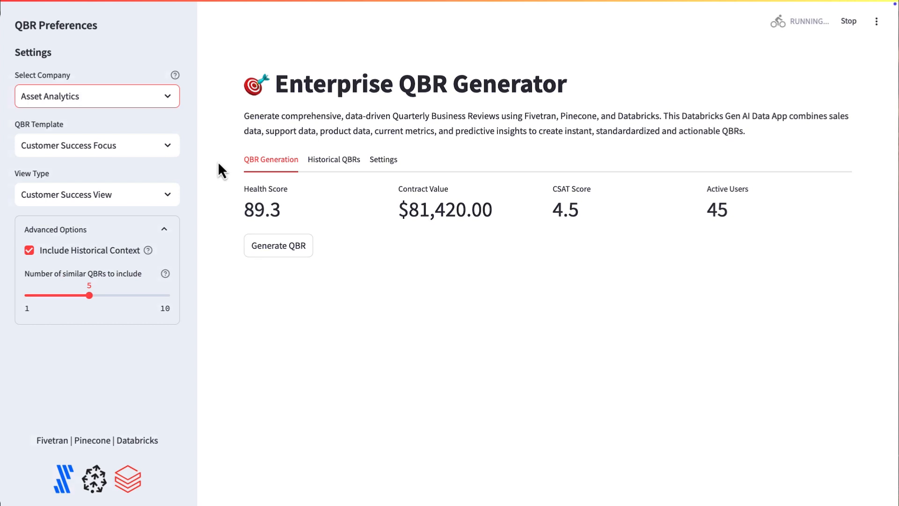
{"action": "left_click", "coordinate": [278, 245]}
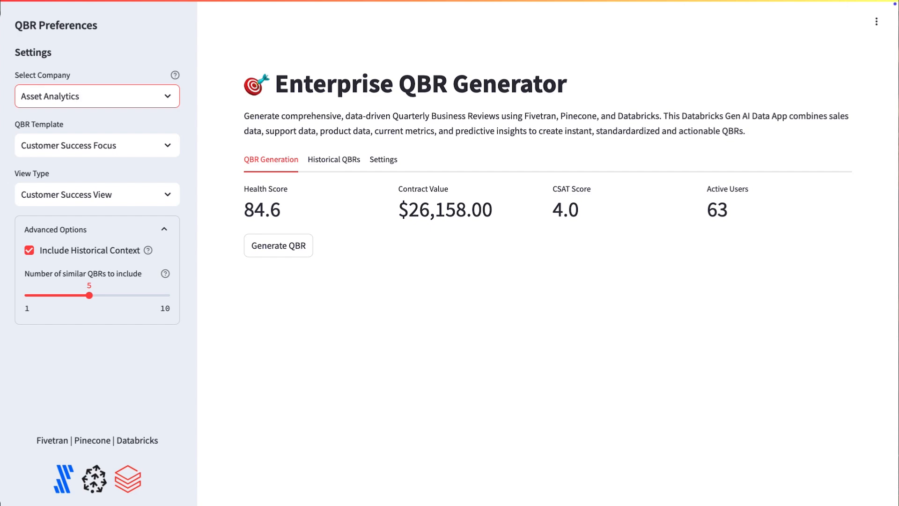
Step: Bring up Fivetran's list of connections
{"action": "left_click", "coordinate": [42, 88]}
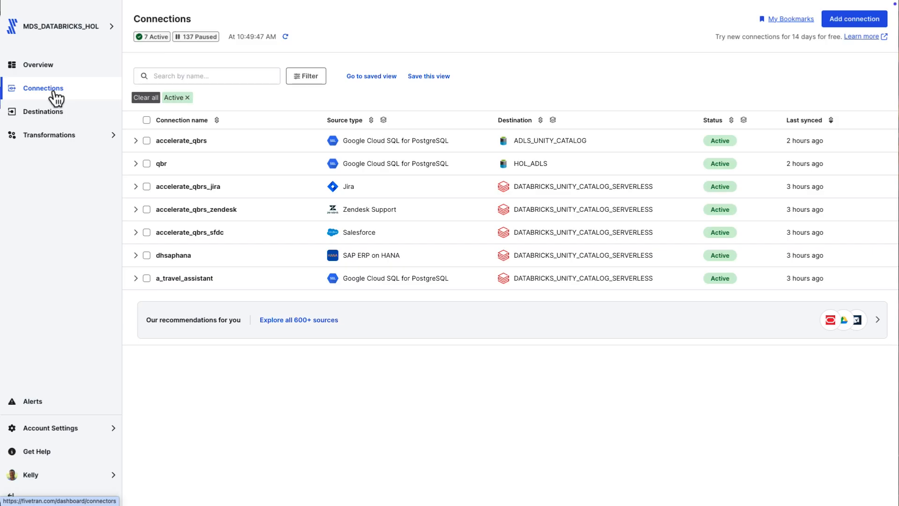